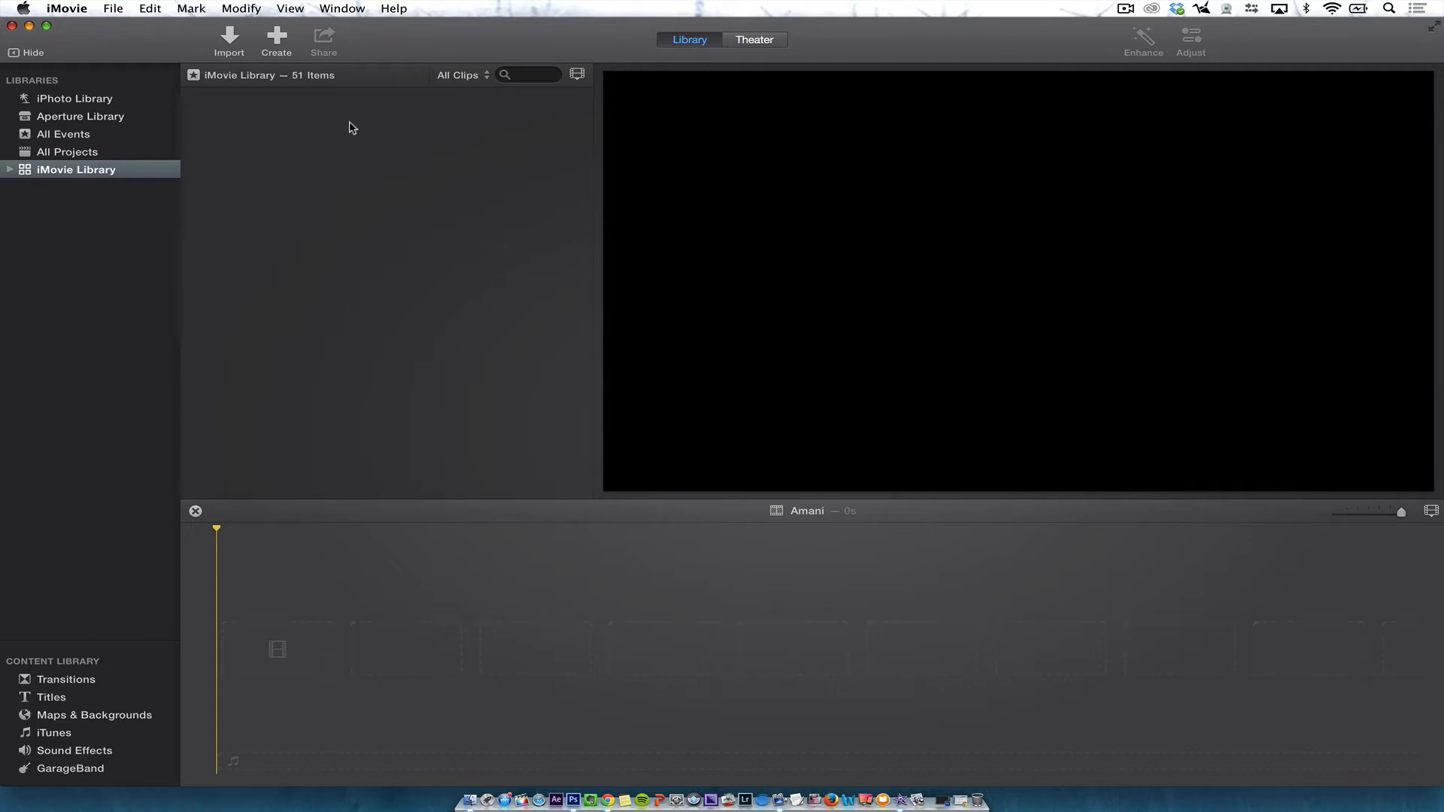
pyautogui.moveTo(158, 165)
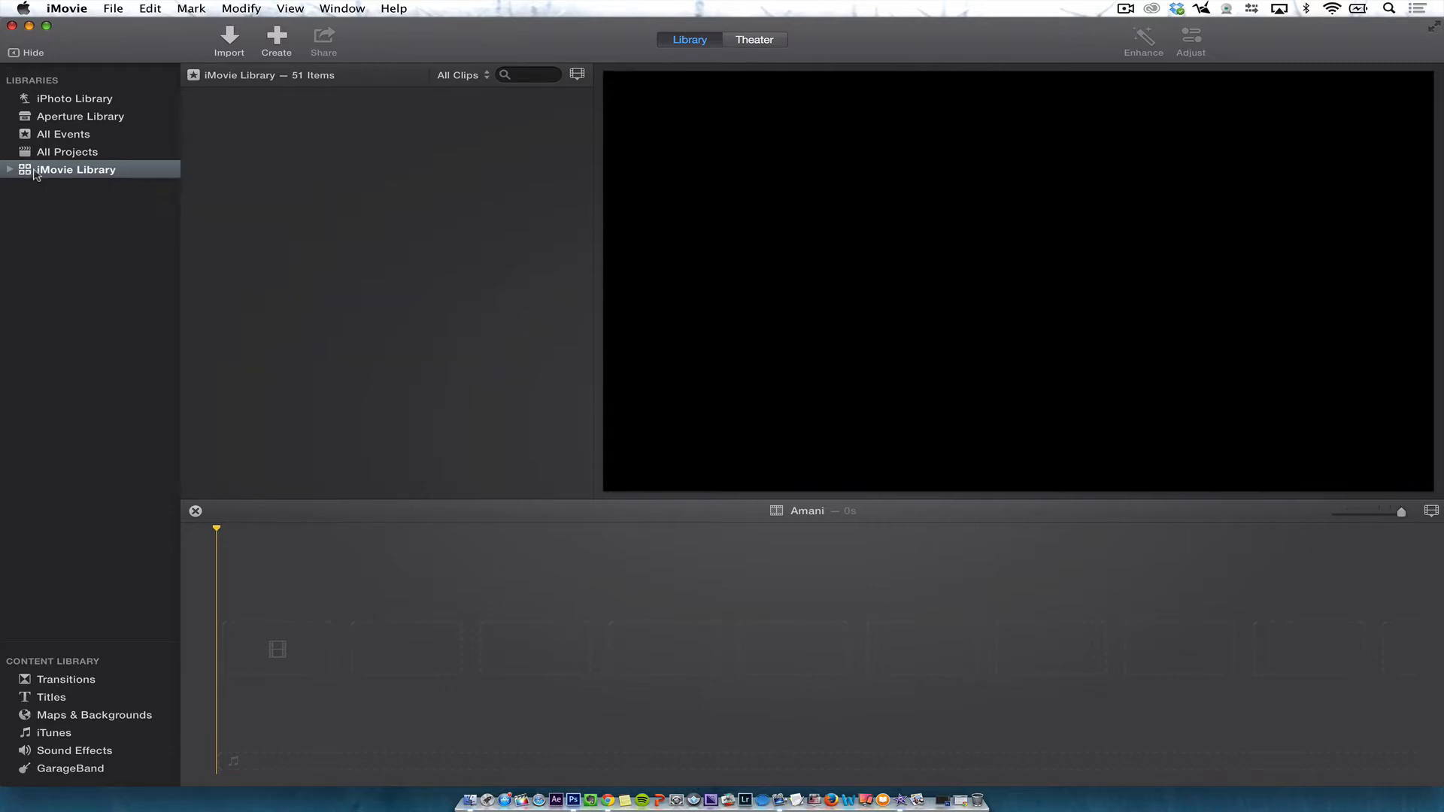
pyautogui.moveTo(36, 173)
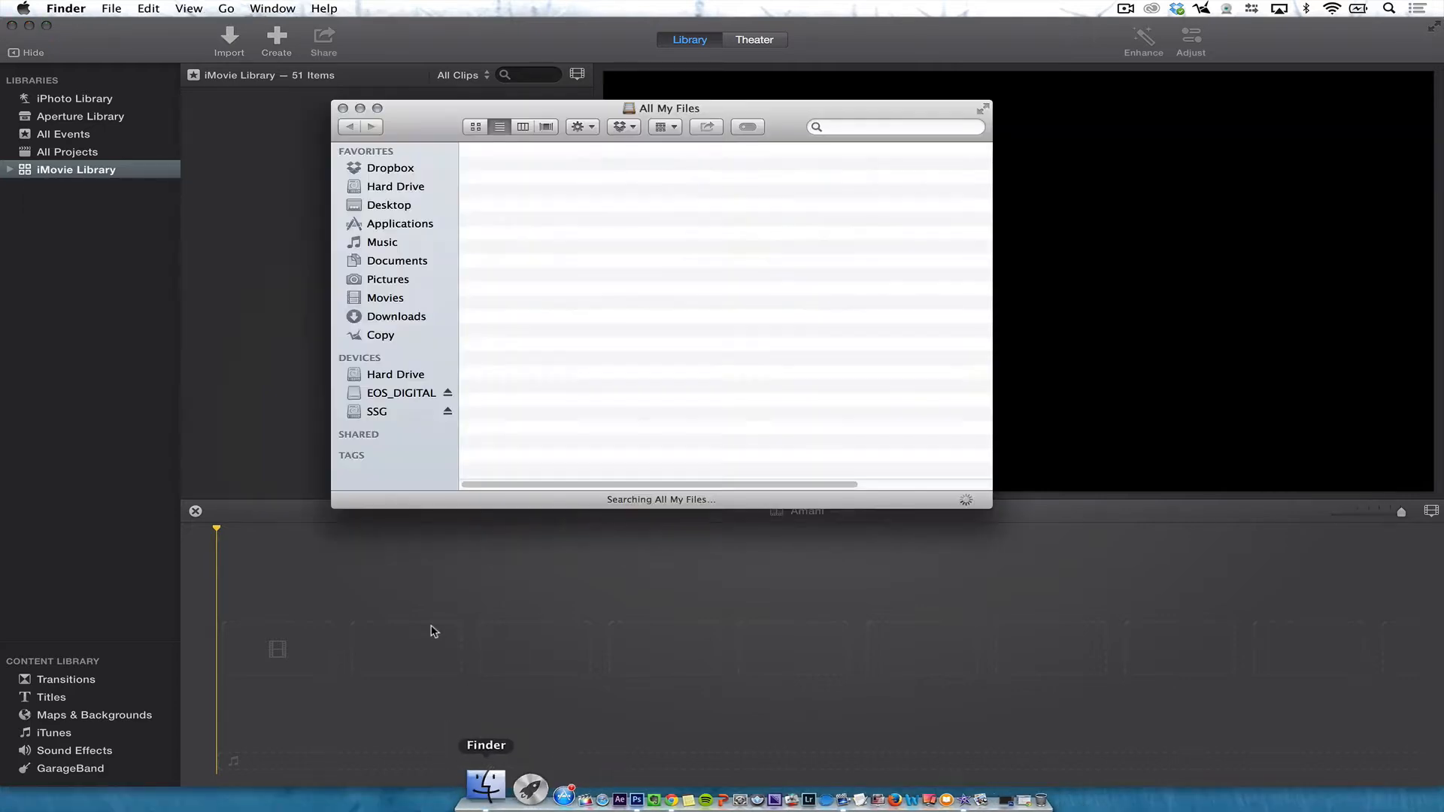
# Show Get Info for the 968.1 MB iMovie Library in the Movies folder
pyautogui.click(387, 298)
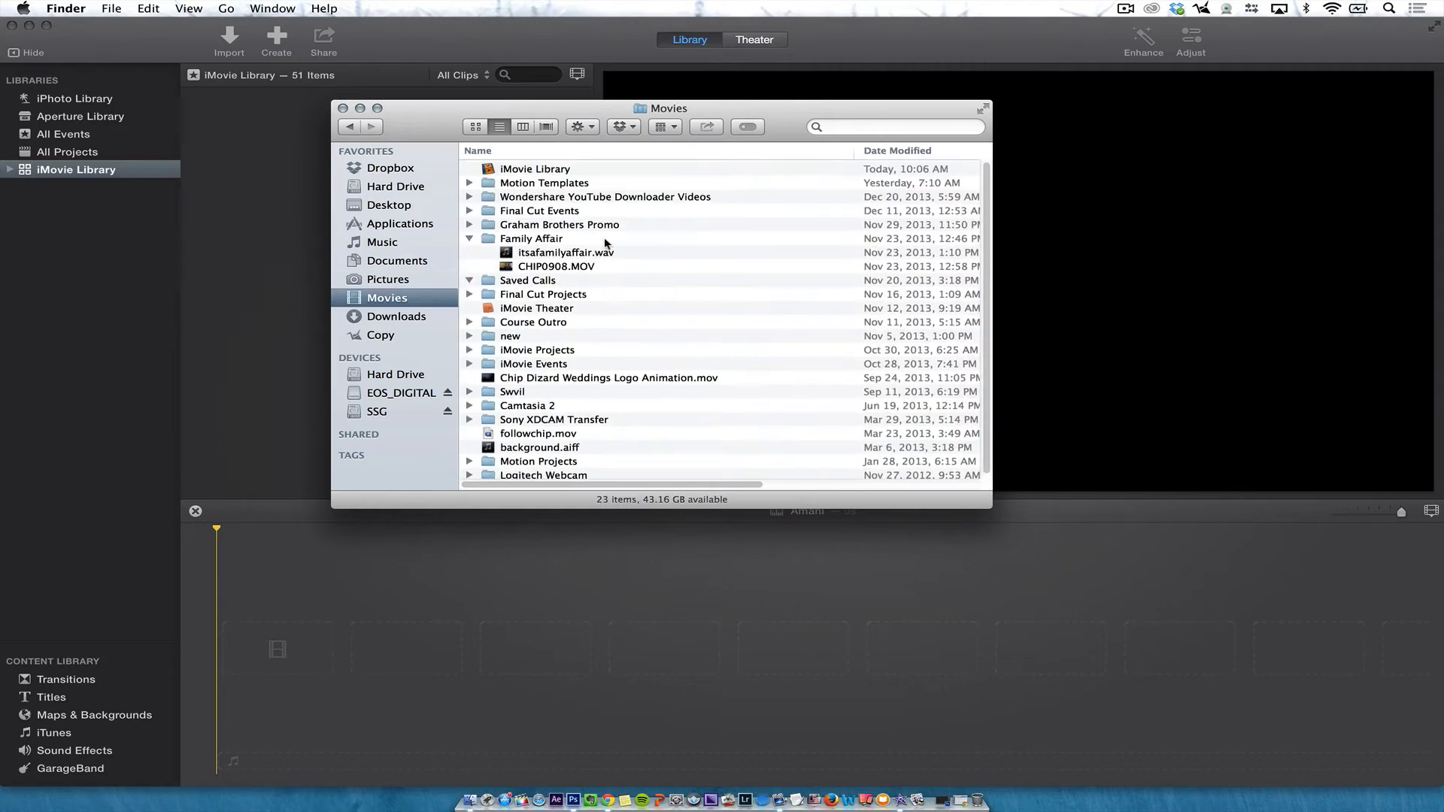
pyautogui.rightClick(535, 169)
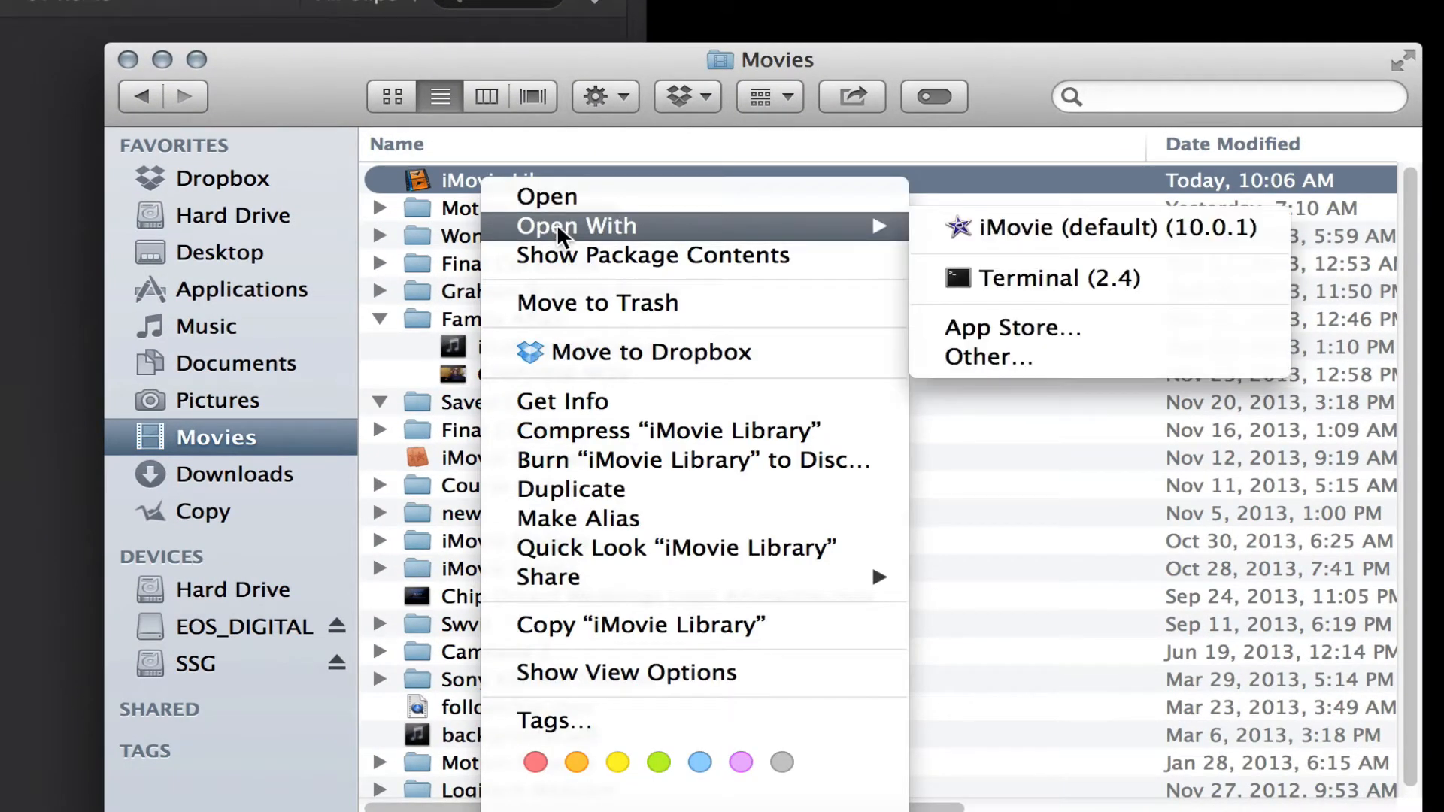
pyautogui.moveTo(582, 414)
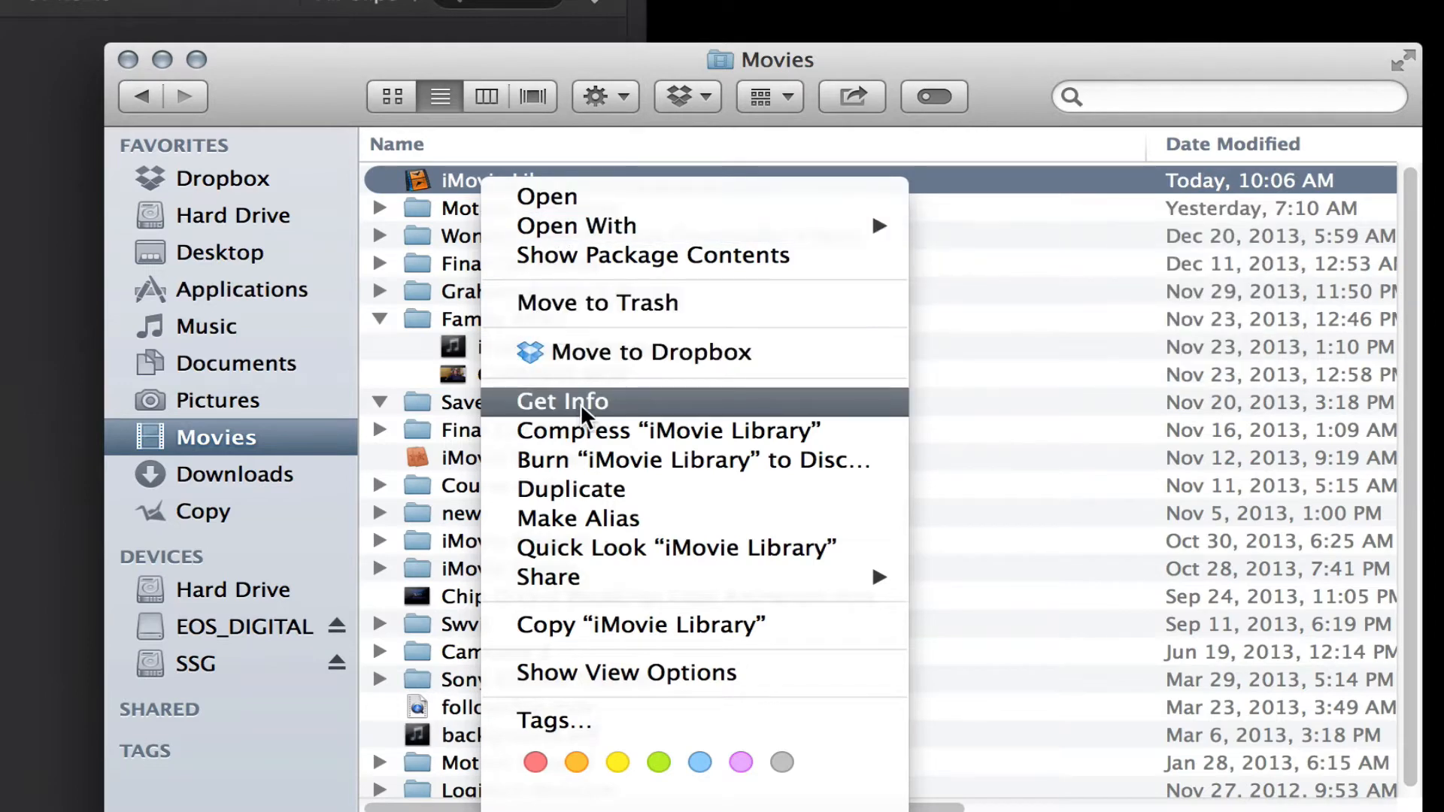
pyautogui.click(563, 402)
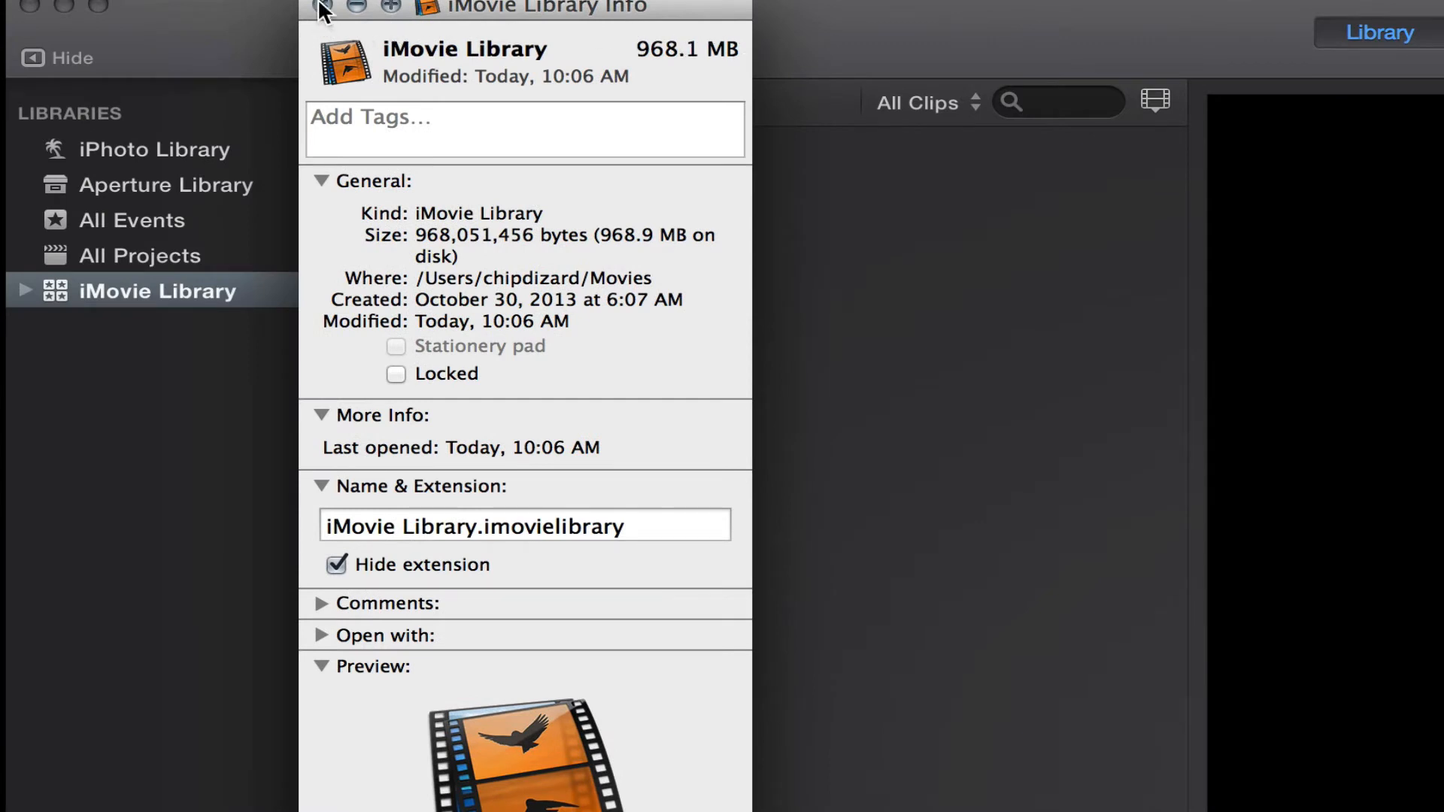
# Close the info window and show the library options: iMovie Library, New, Other
pyautogui.click(324, 7)
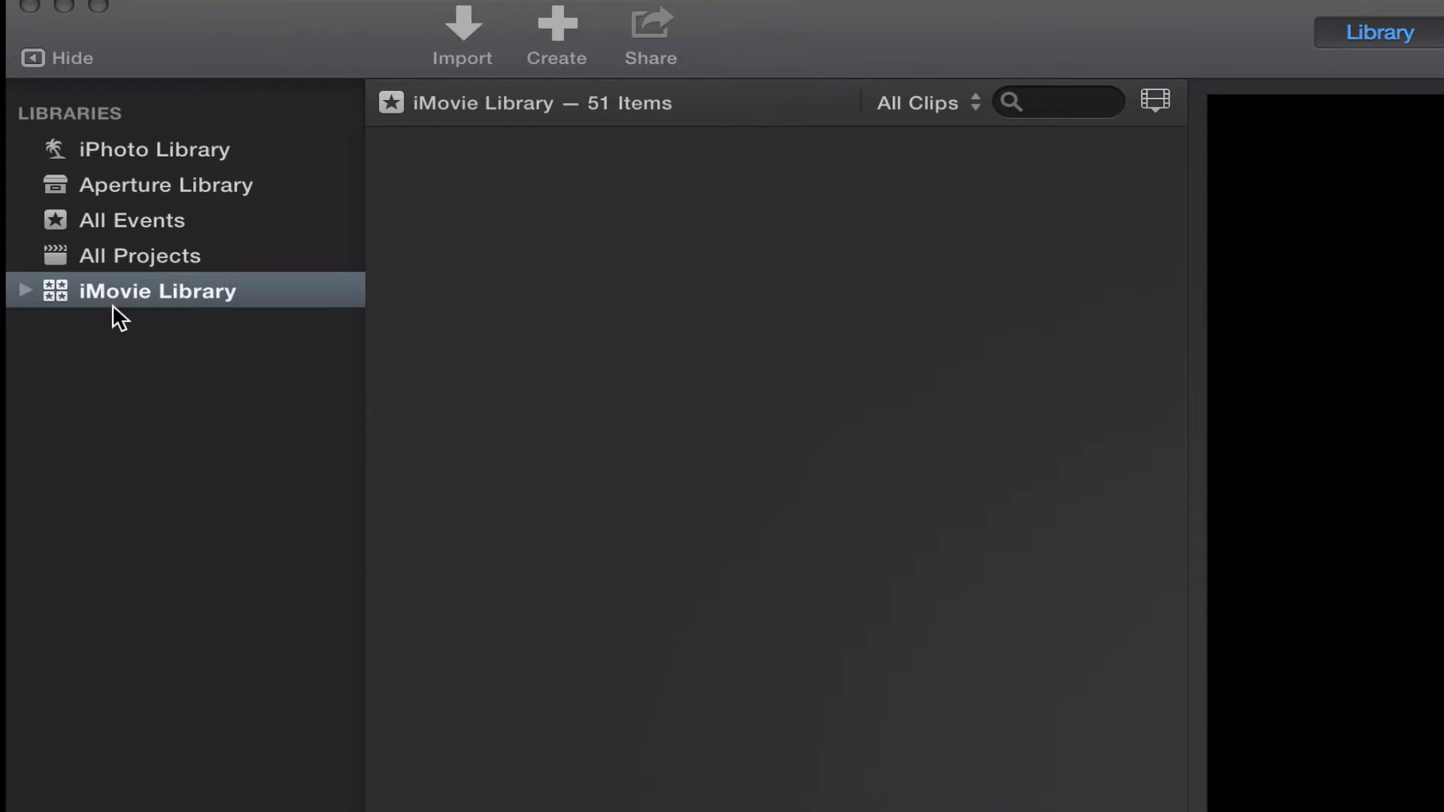
pyautogui.moveTo(280, 24)
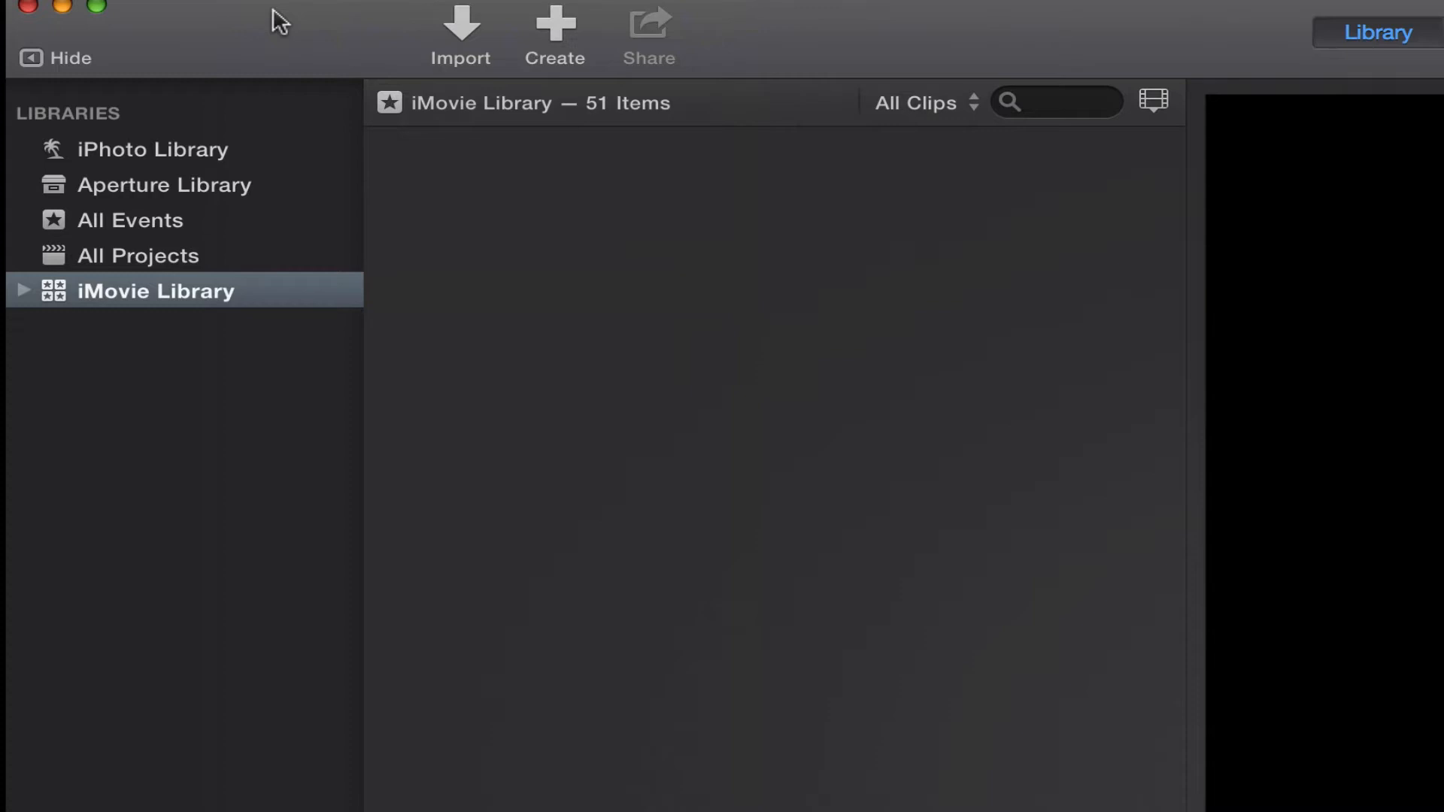
pyautogui.moveTo(190, 271)
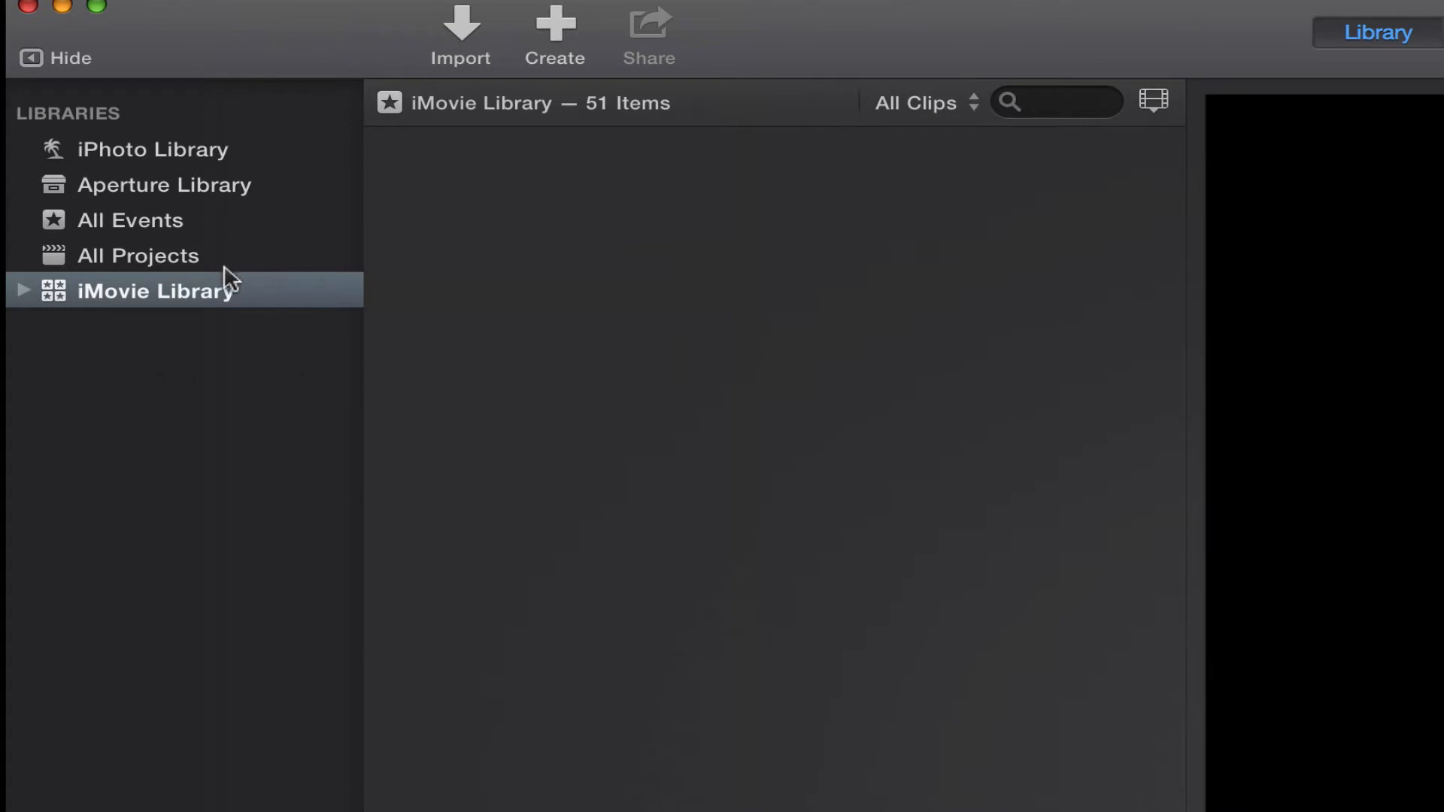
pyautogui.rightClick(154, 291)
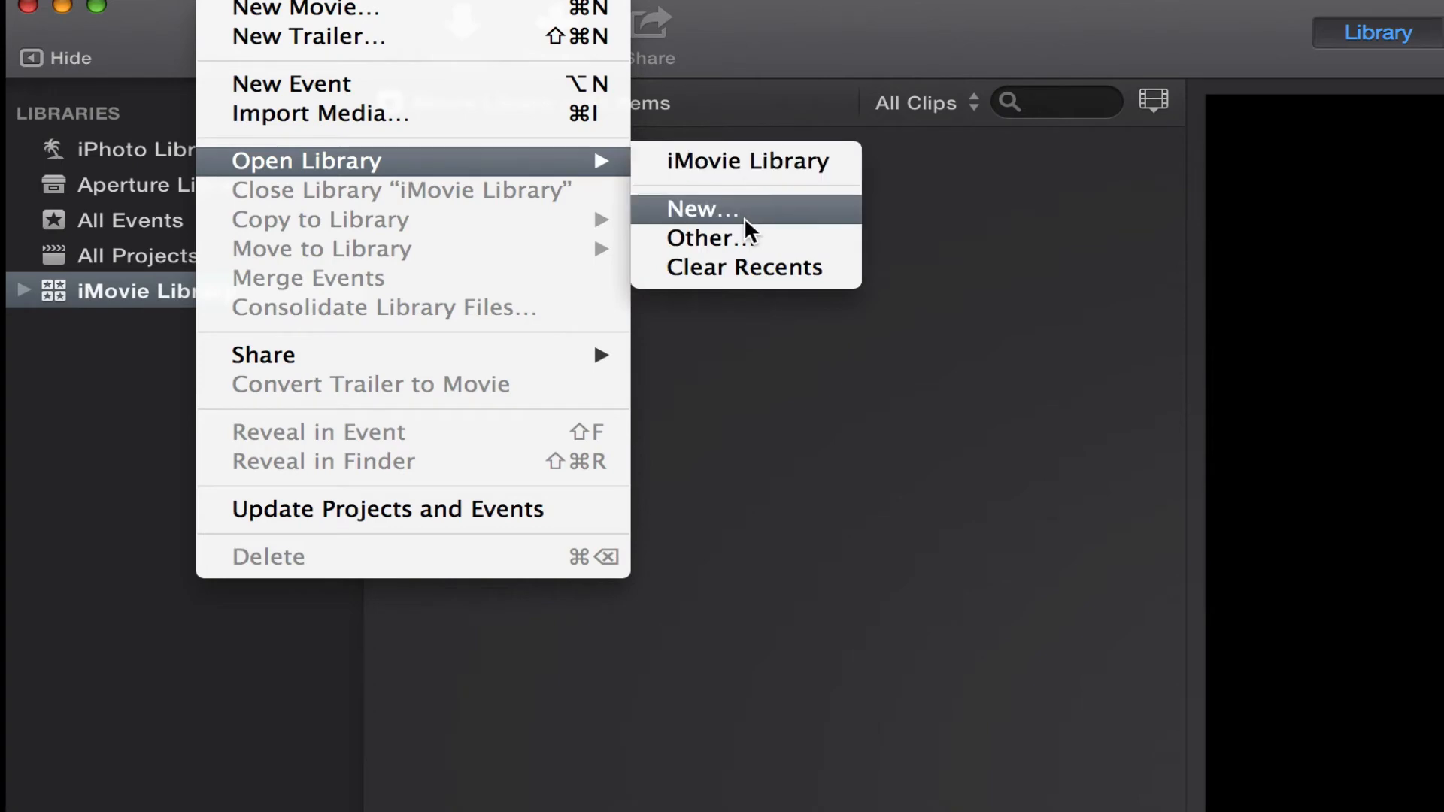
# Save a new library named Wedding on the SSG drive, with an empty 2013-12-22 event
pyautogui.click(702, 210)
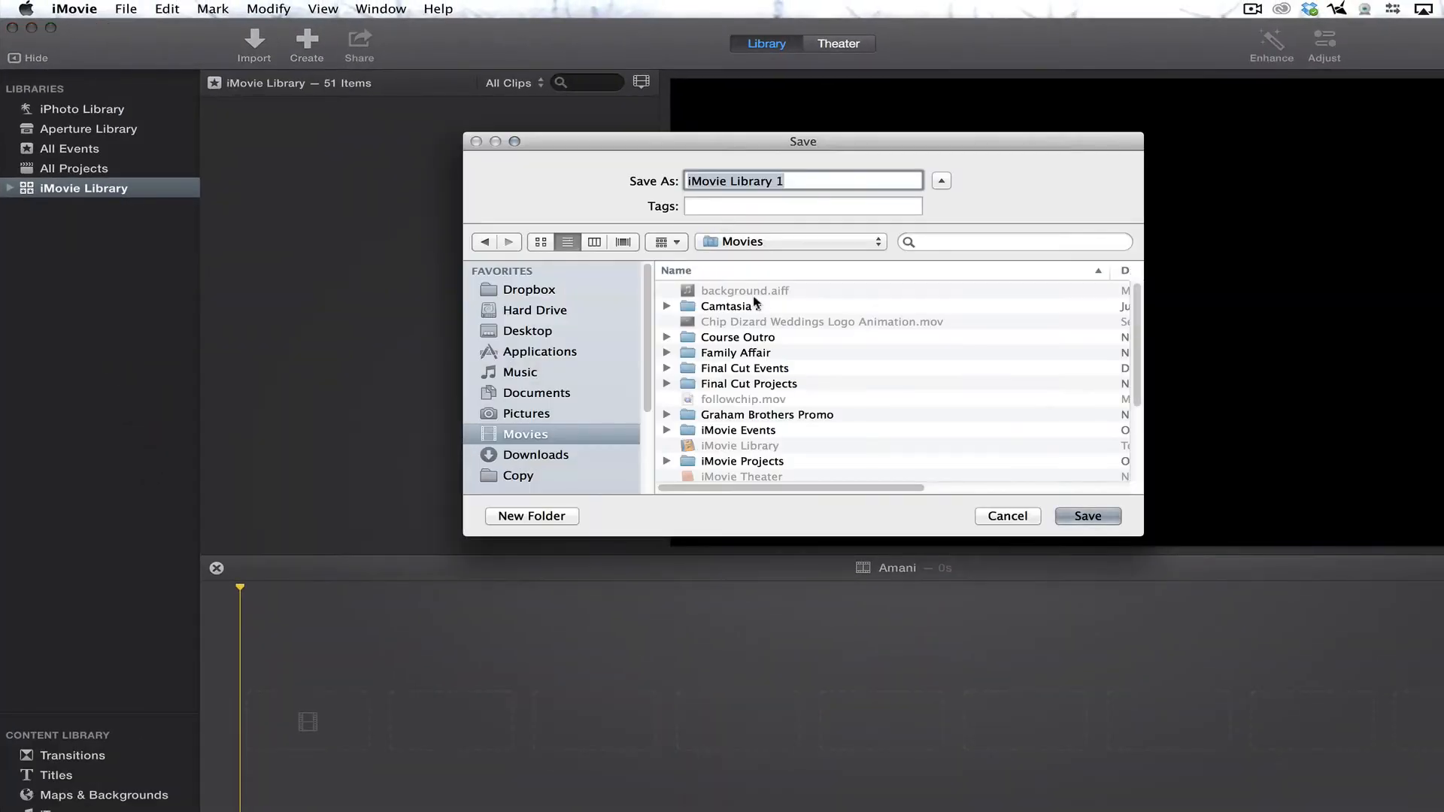
pyautogui.scroll(-3)
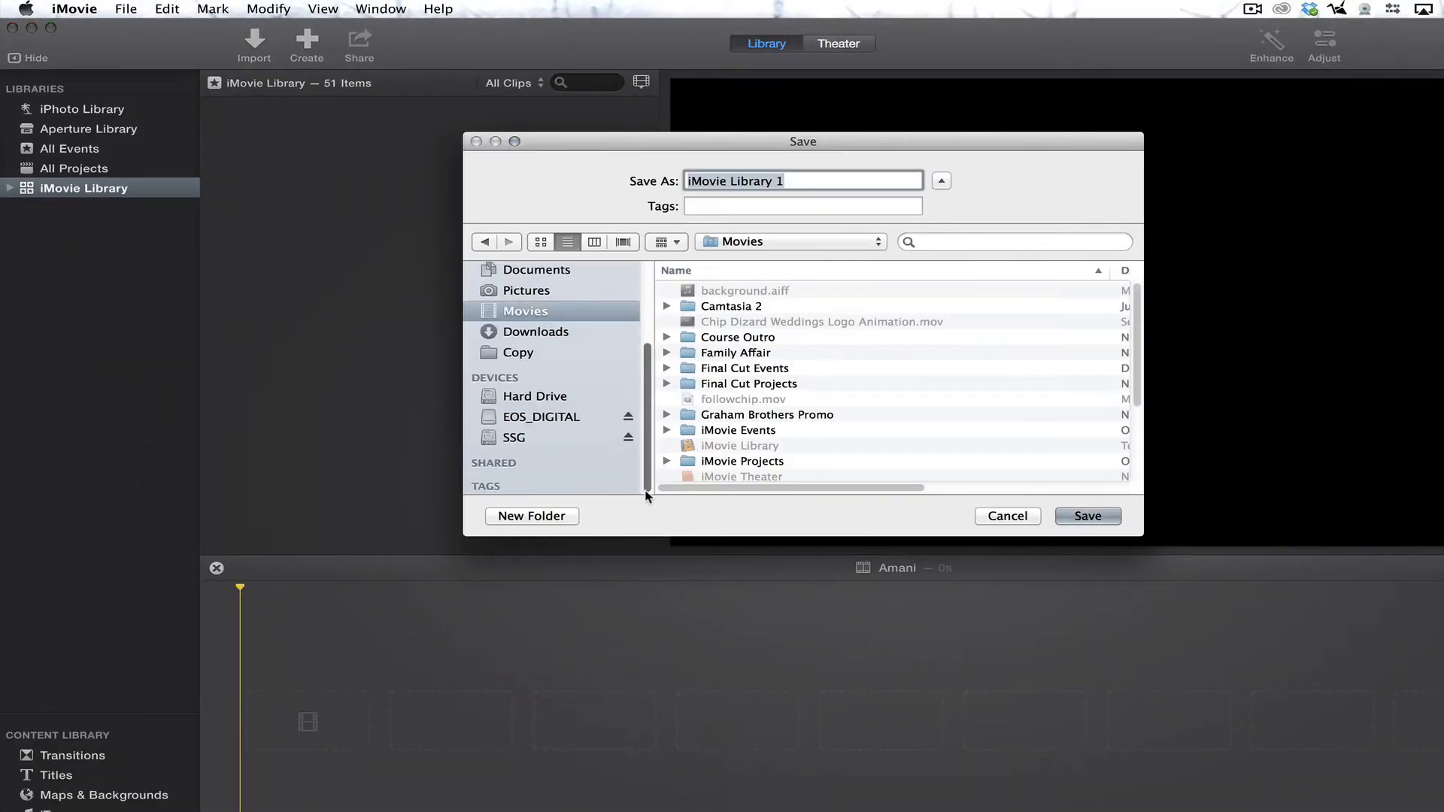
pyautogui.click(514, 438)
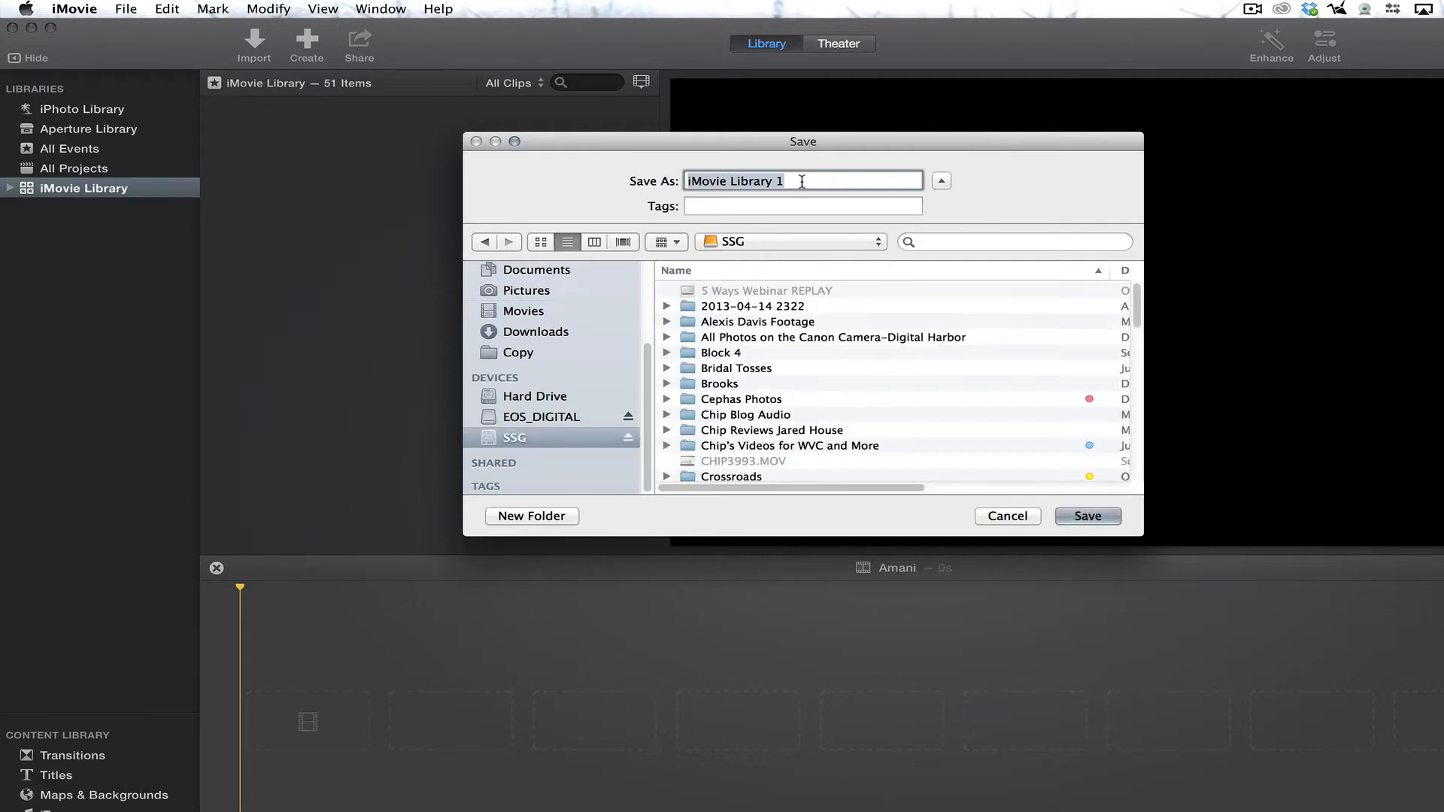
pyautogui.write('TEs')
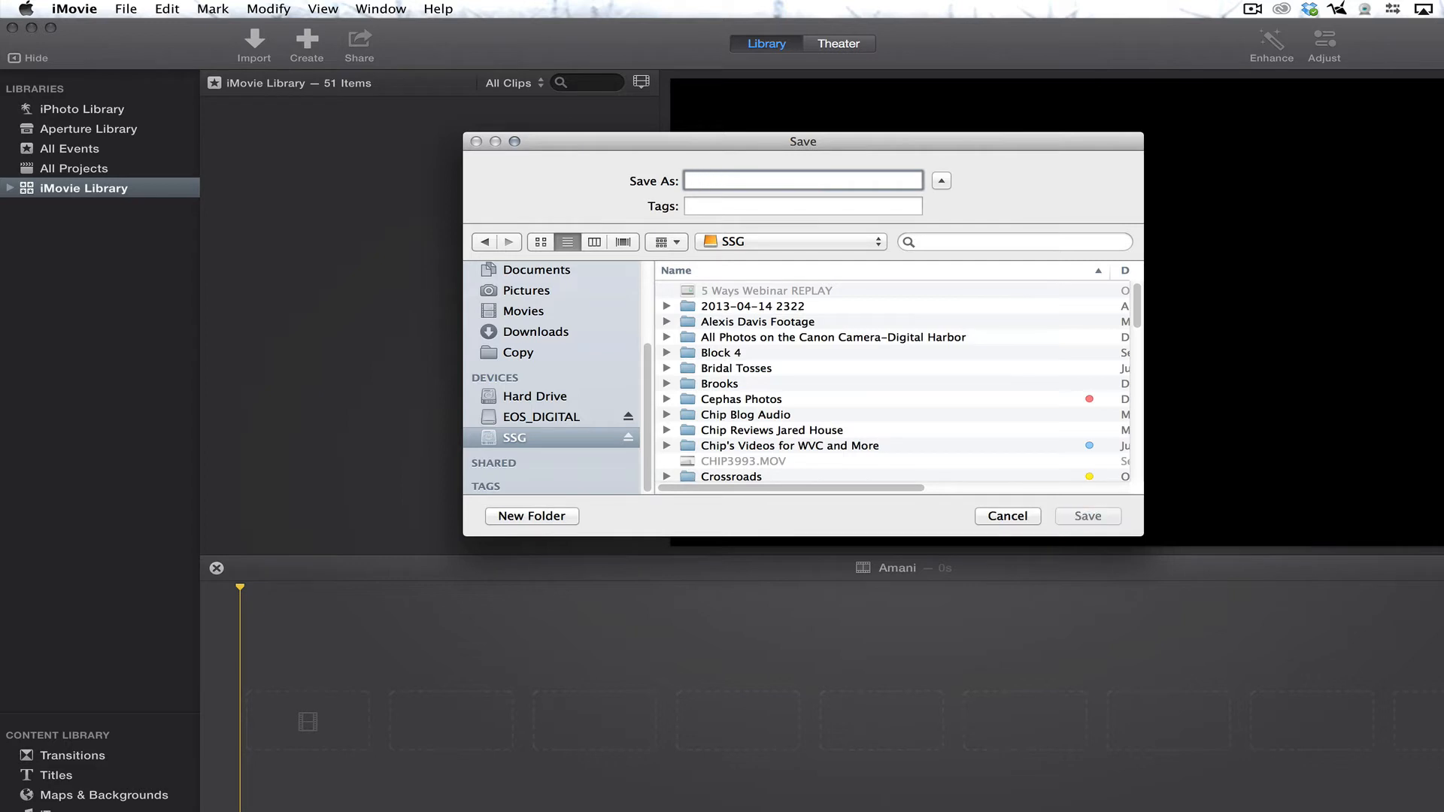
pyautogui.write('Wedding Slid')
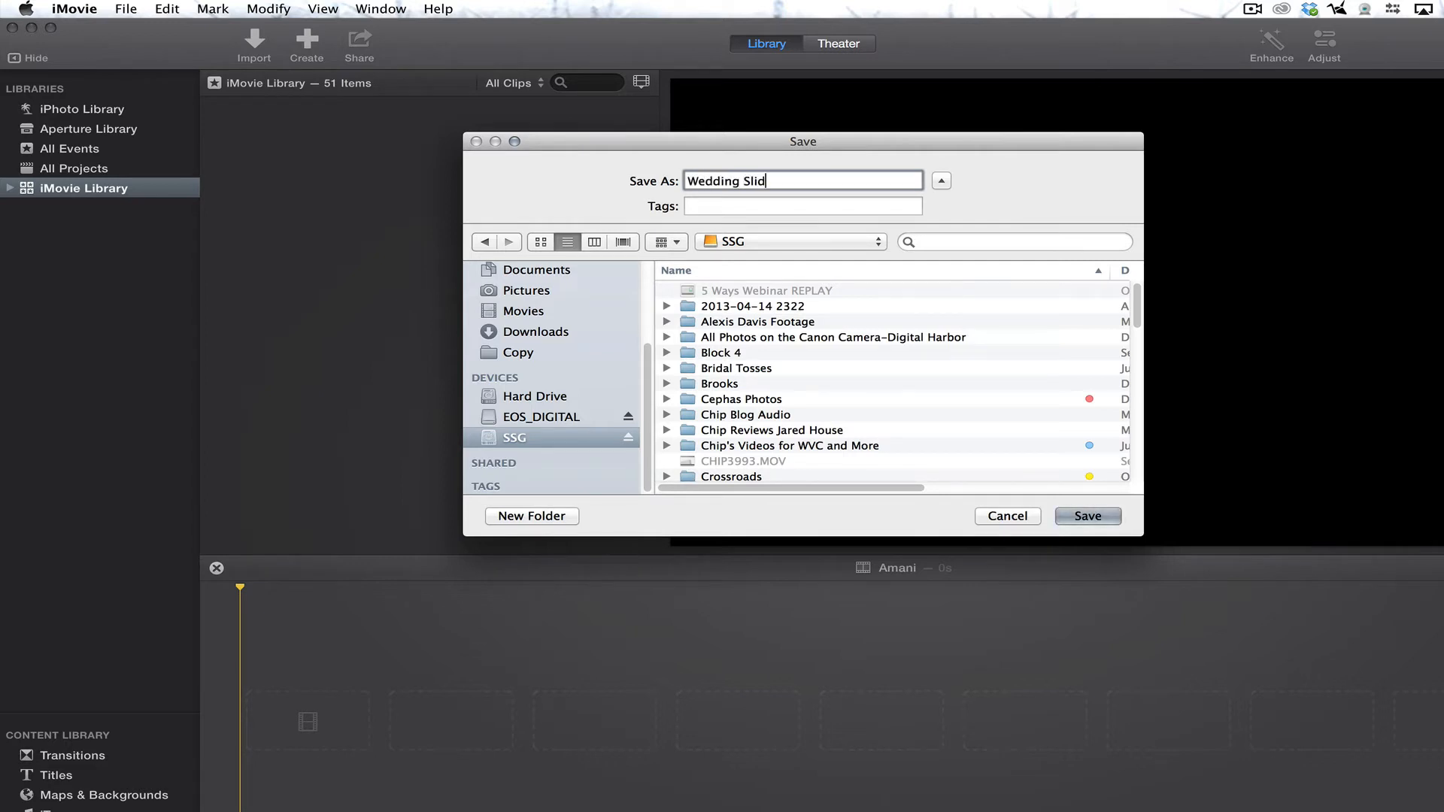
pyautogui.write('es')
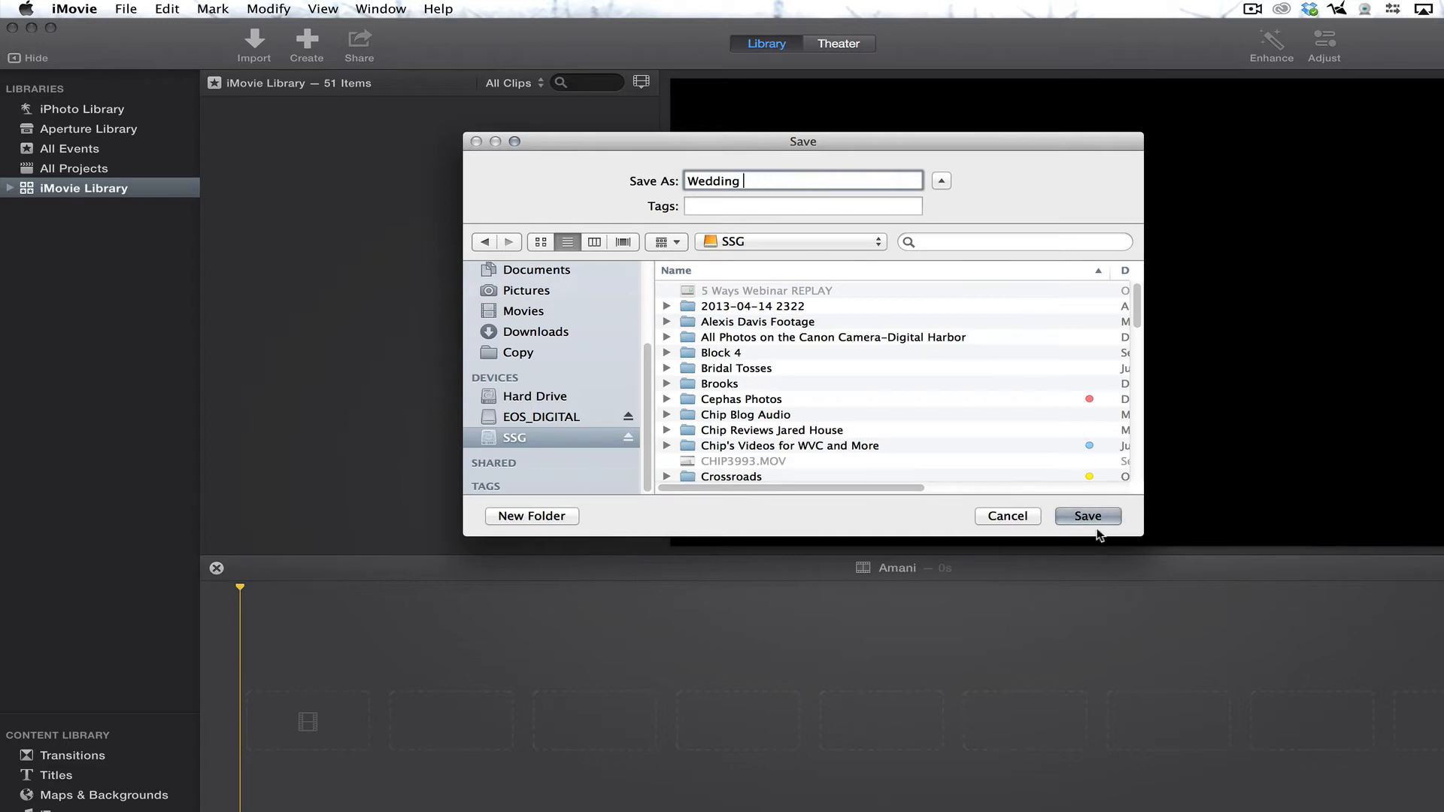
pyautogui.click(1087, 516)
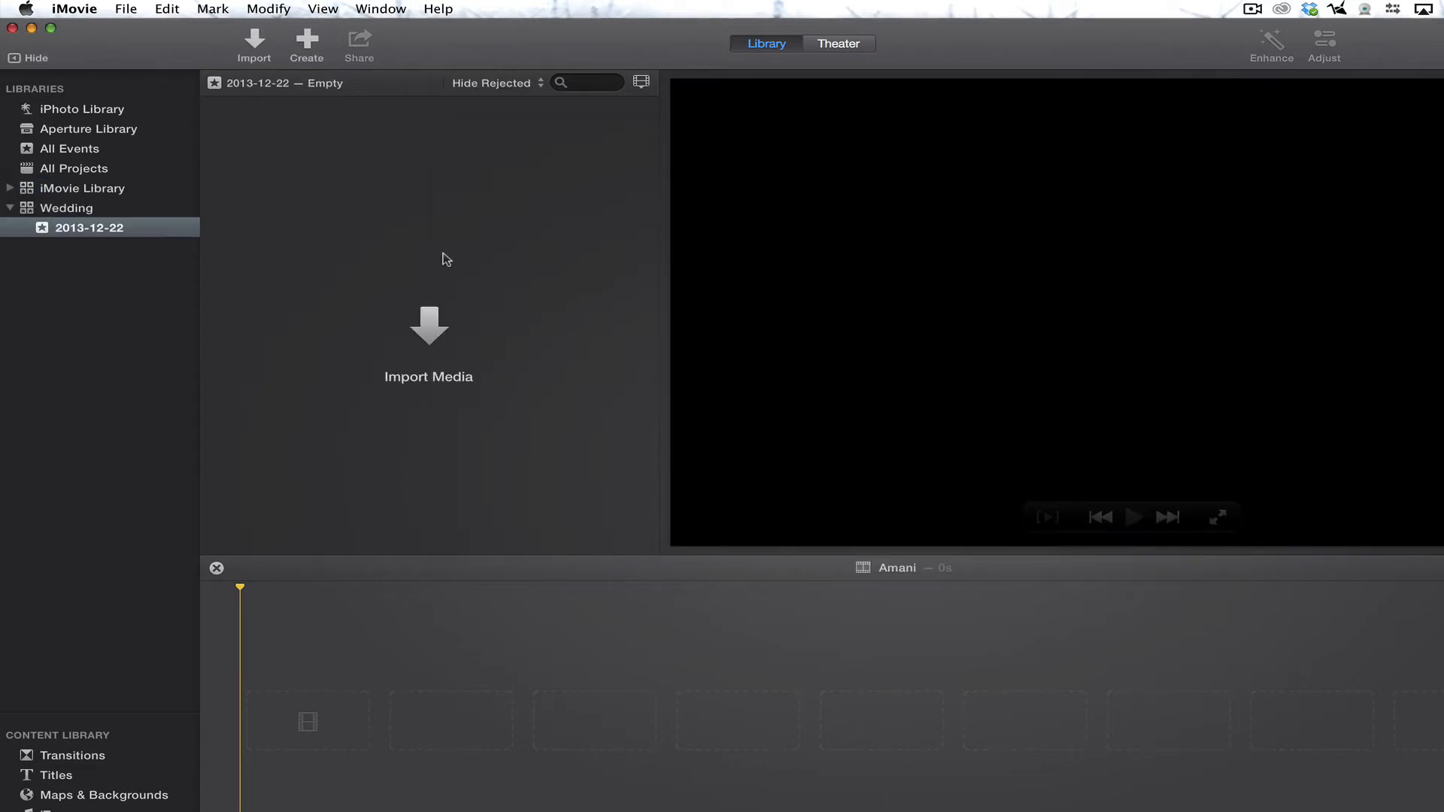
pyautogui.moveTo(179, 255)
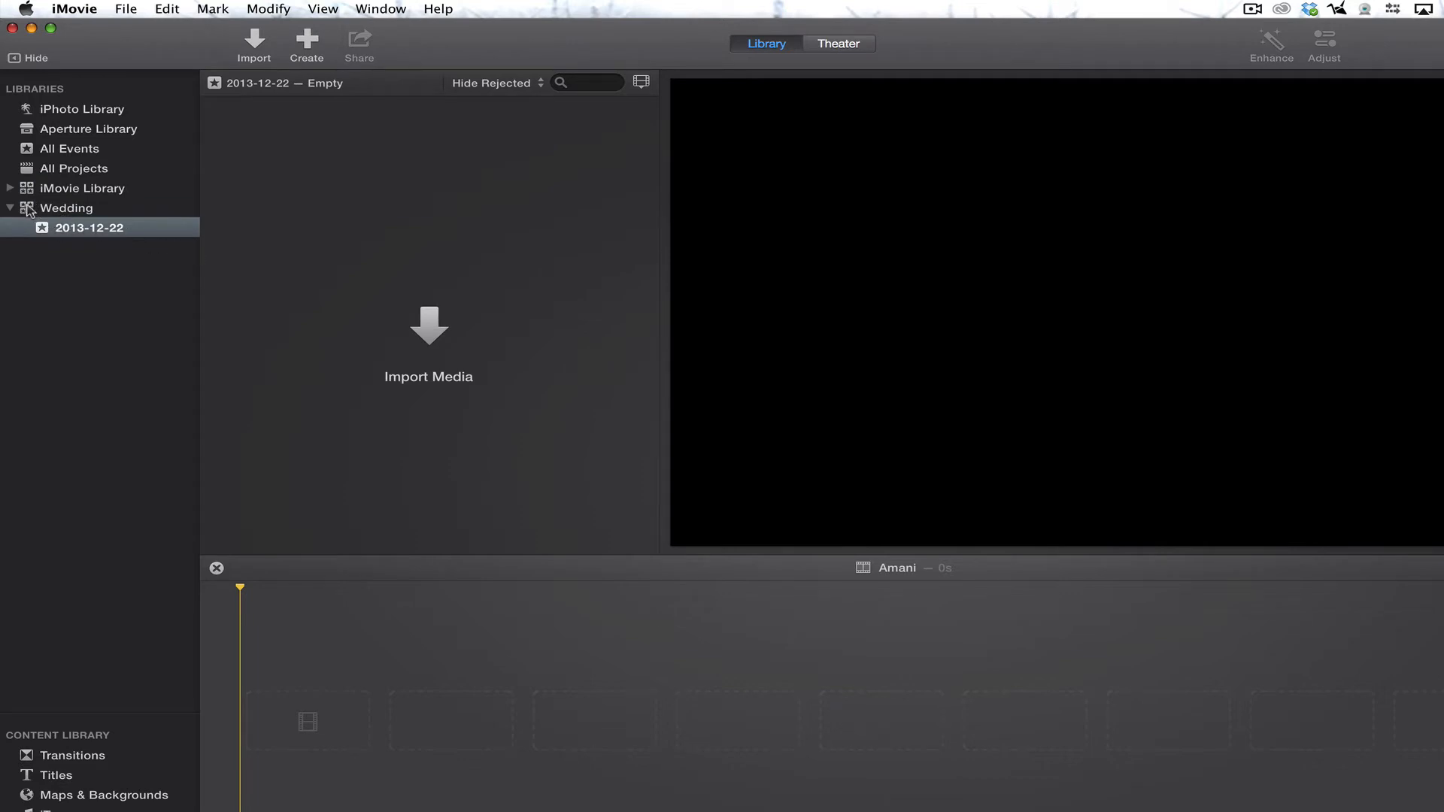
# Open the Import window for the 2013-12-22 event, showing EOS_DIGITAL's two clips
pyautogui.click(66, 207)
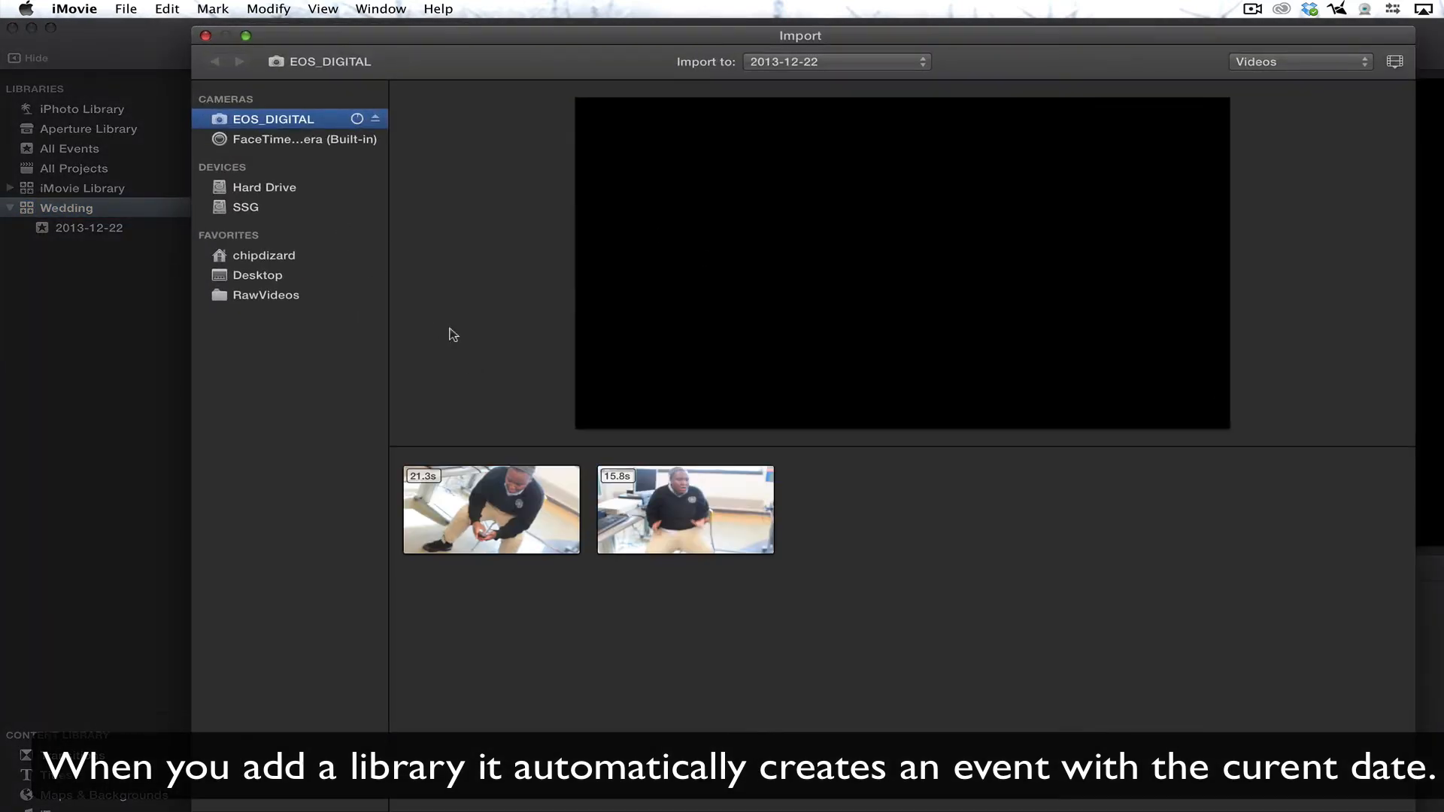
# Browse the Desktop and RawVideos, then return to the EOS_DIGITAL camera's two clips
pyautogui.click(257, 276)
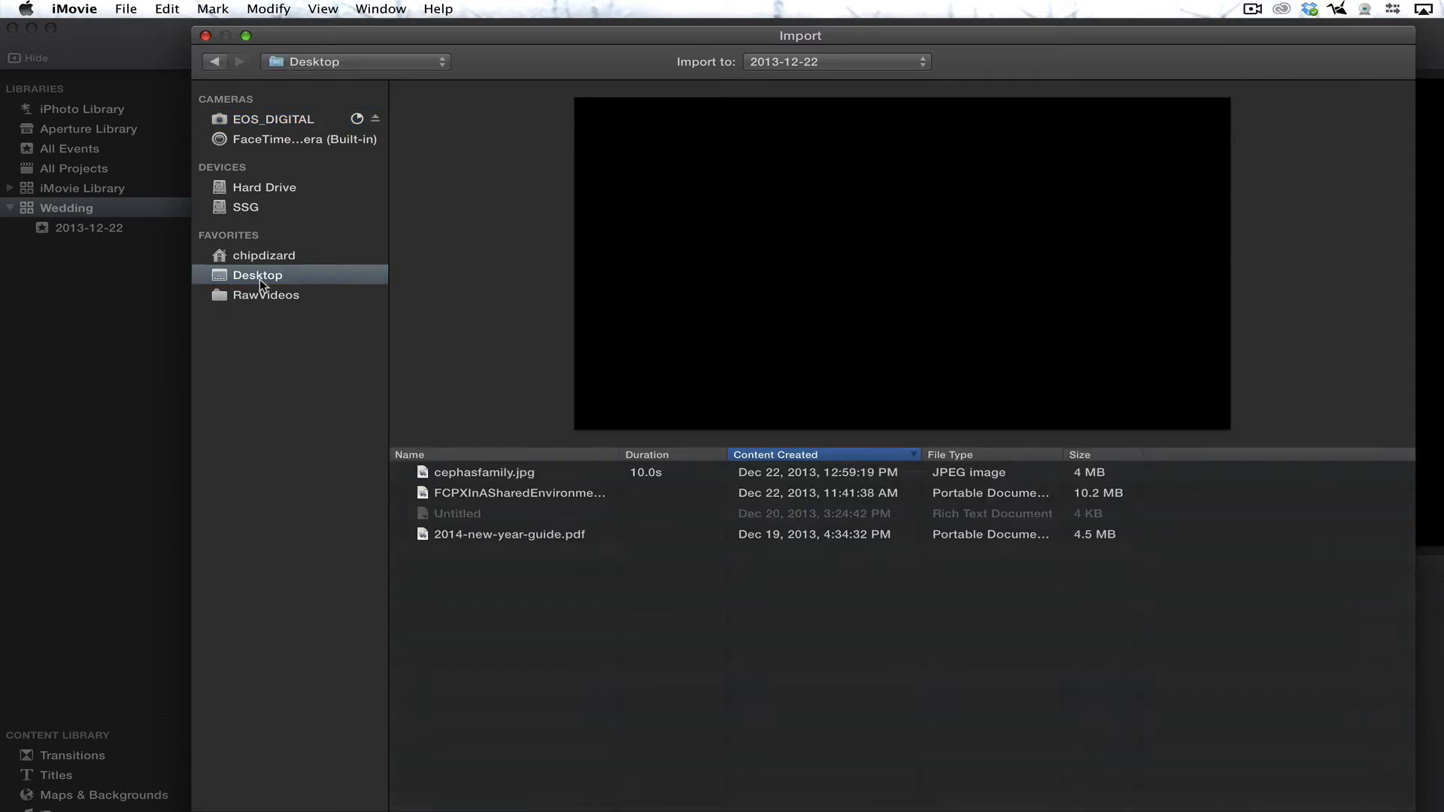
pyautogui.click(266, 295)
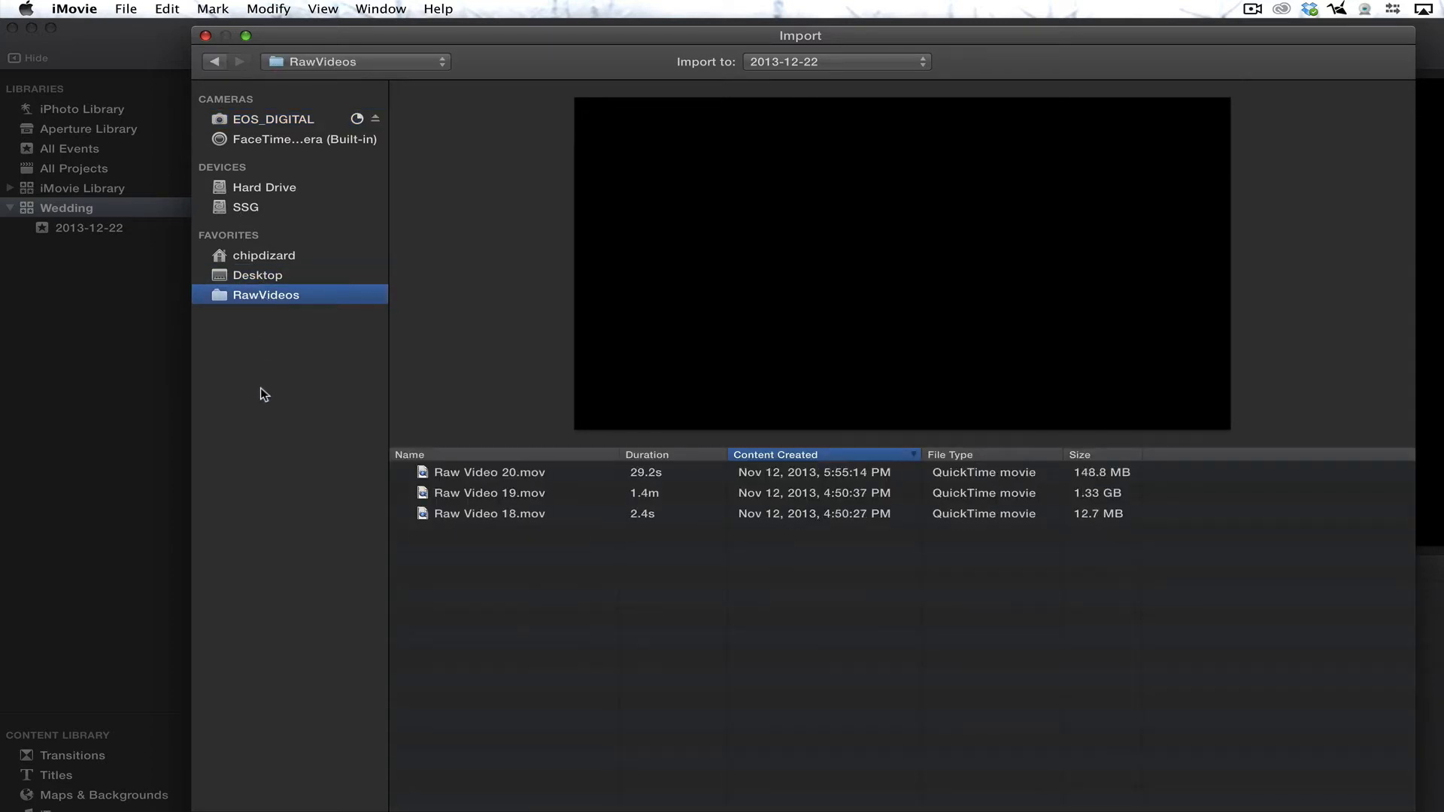
pyautogui.rightClick(265, 294)
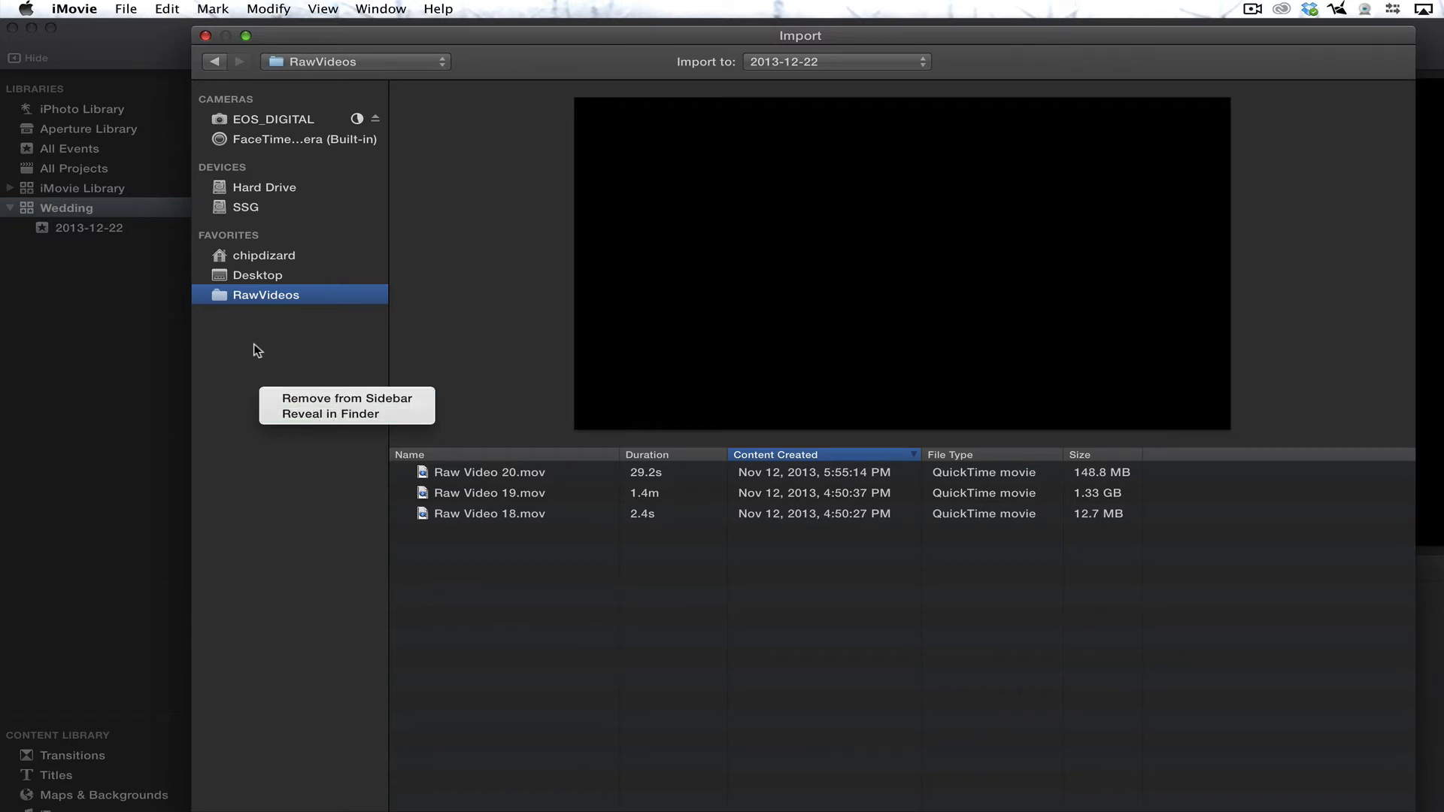
pyautogui.click(489, 472)
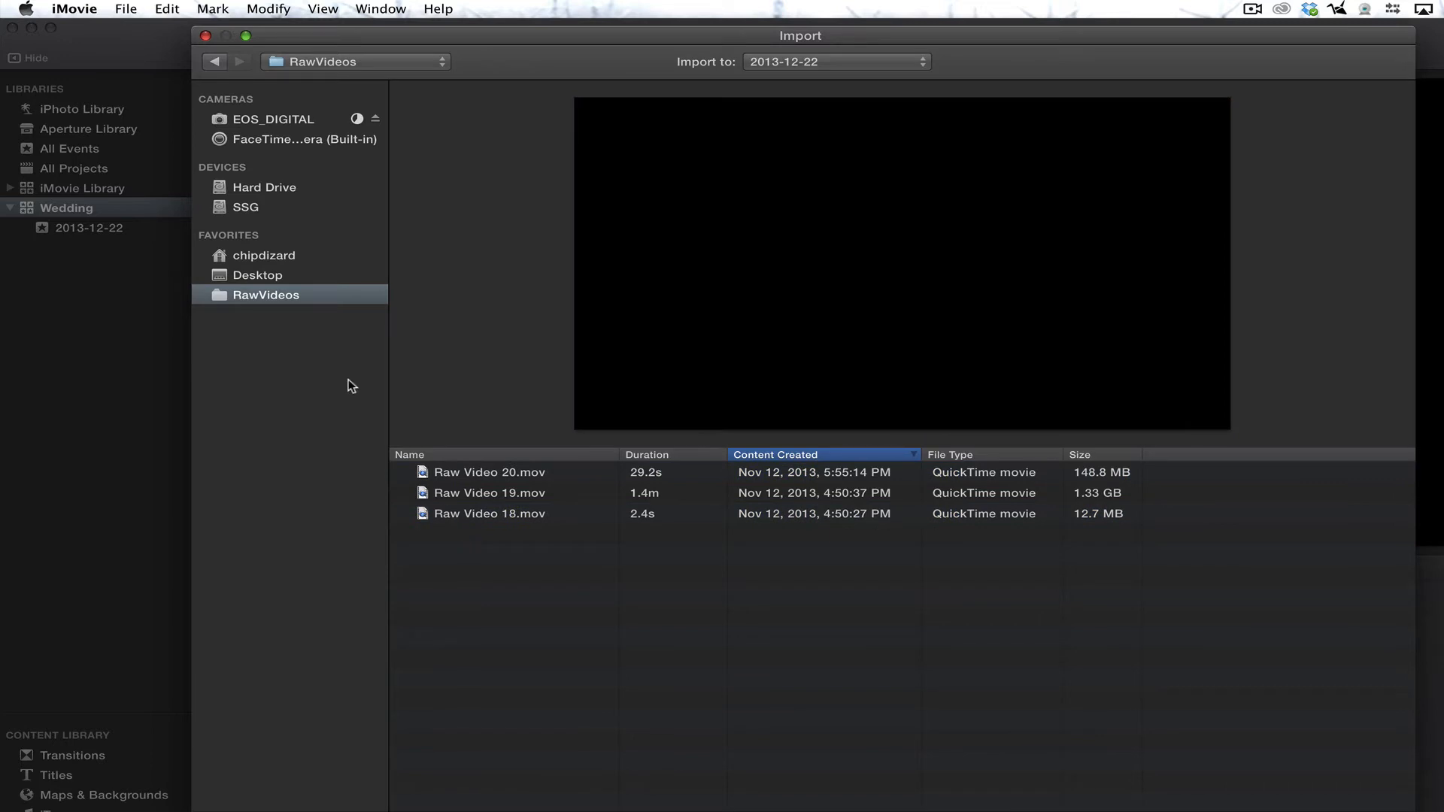
pyautogui.moveTo(304, 117)
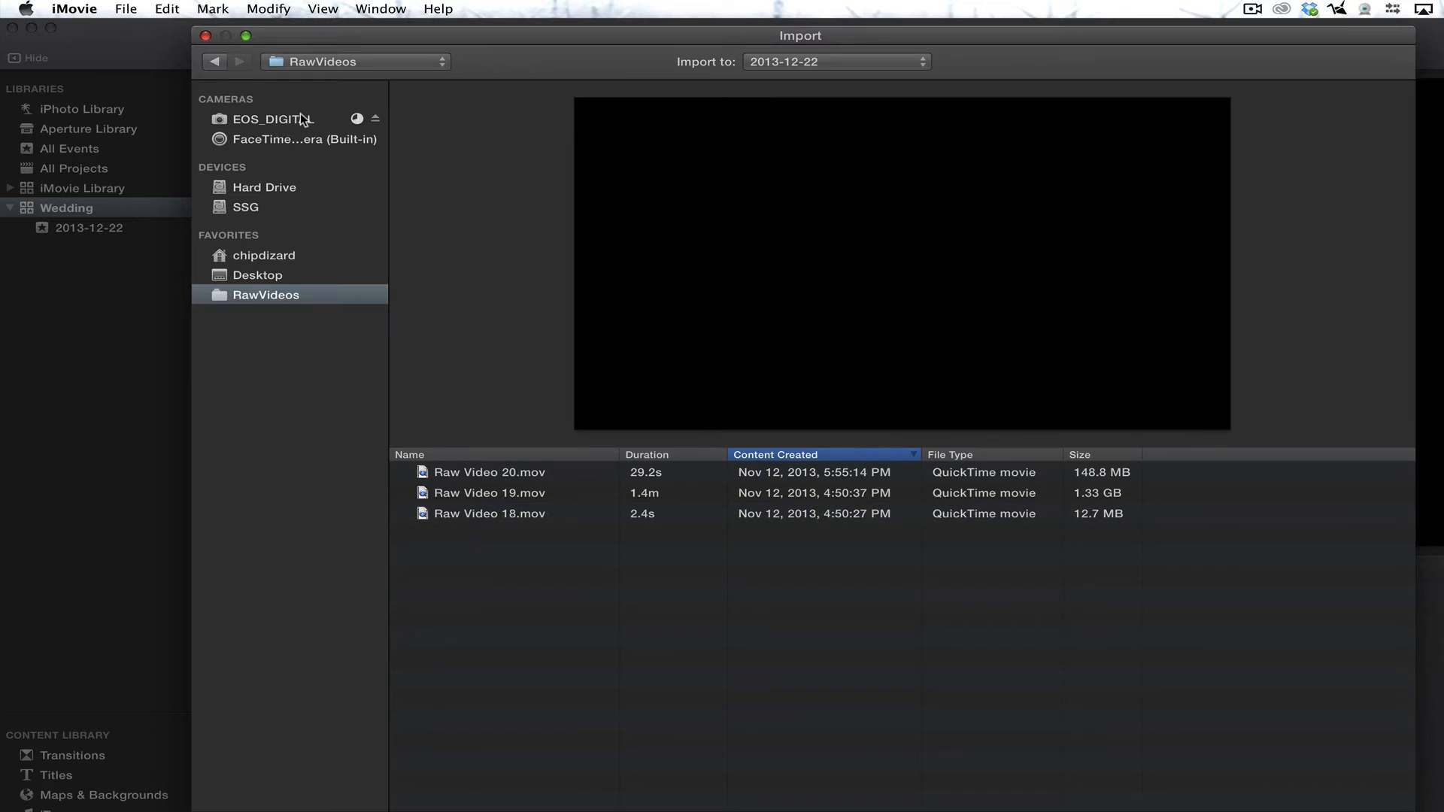
pyautogui.moveTo(287, 129)
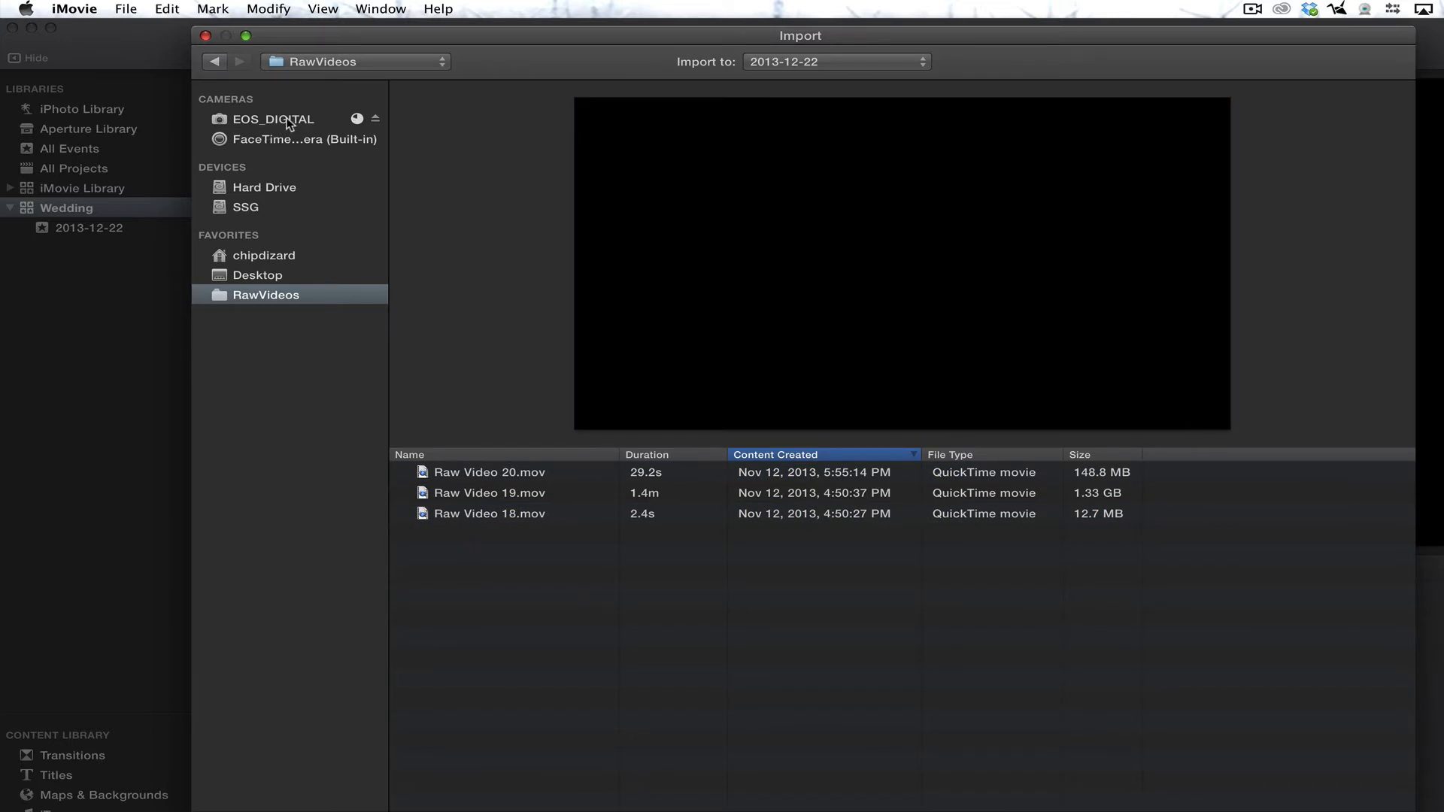
pyautogui.click(274, 119)
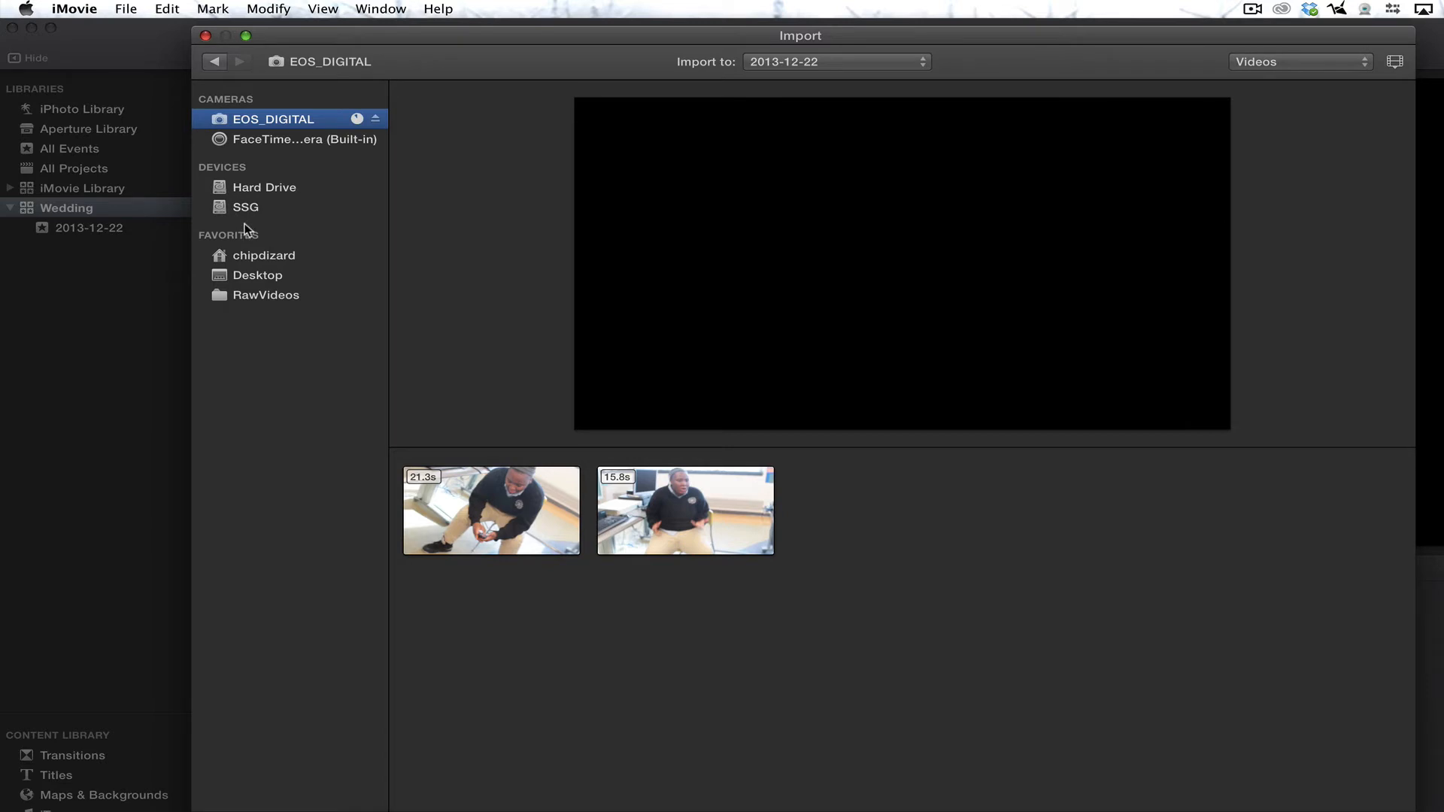
pyautogui.moveTo(248, 215)
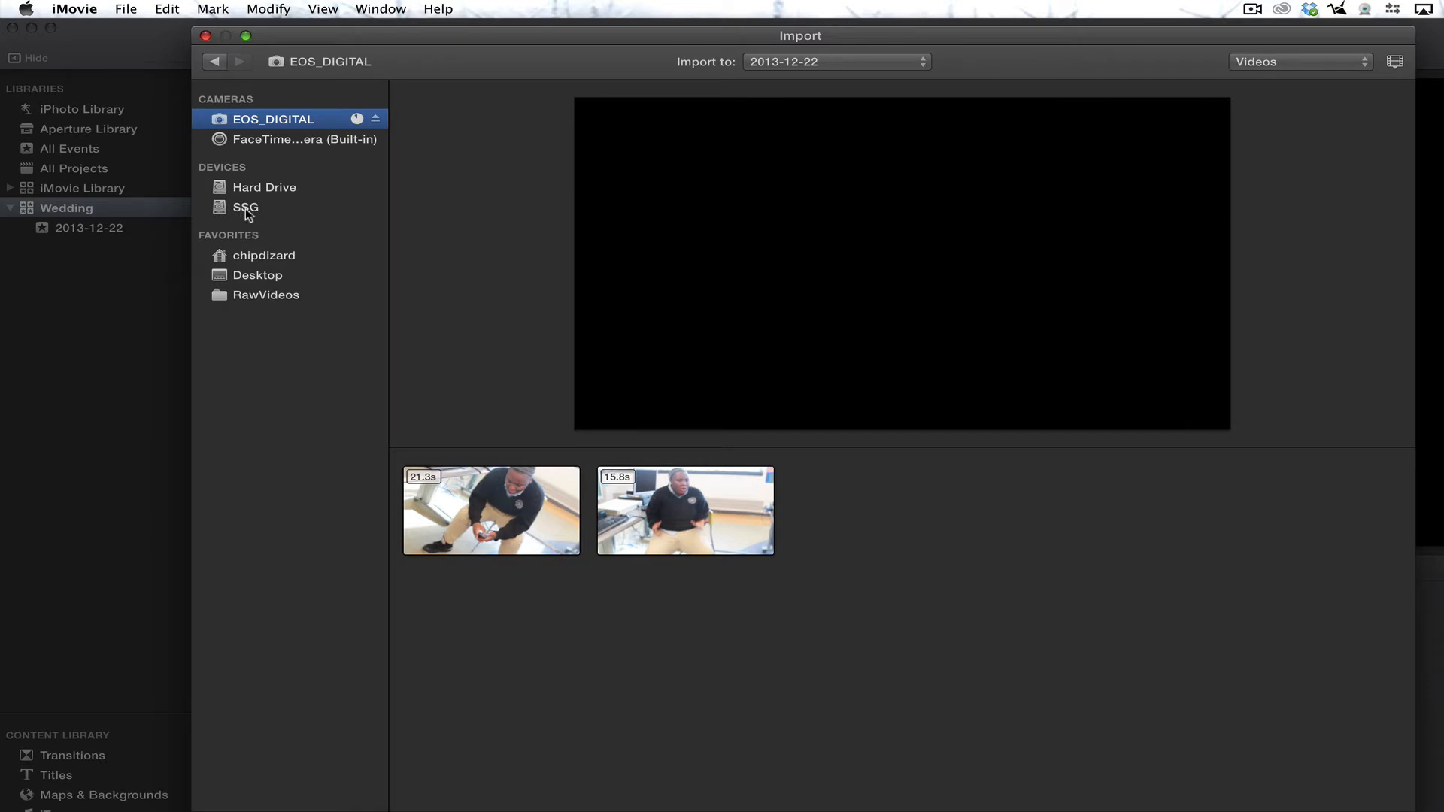
# Navigate from the hard drive through Users, home and Pictures to Cephas Vow Renwal
pyautogui.click(246, 207)
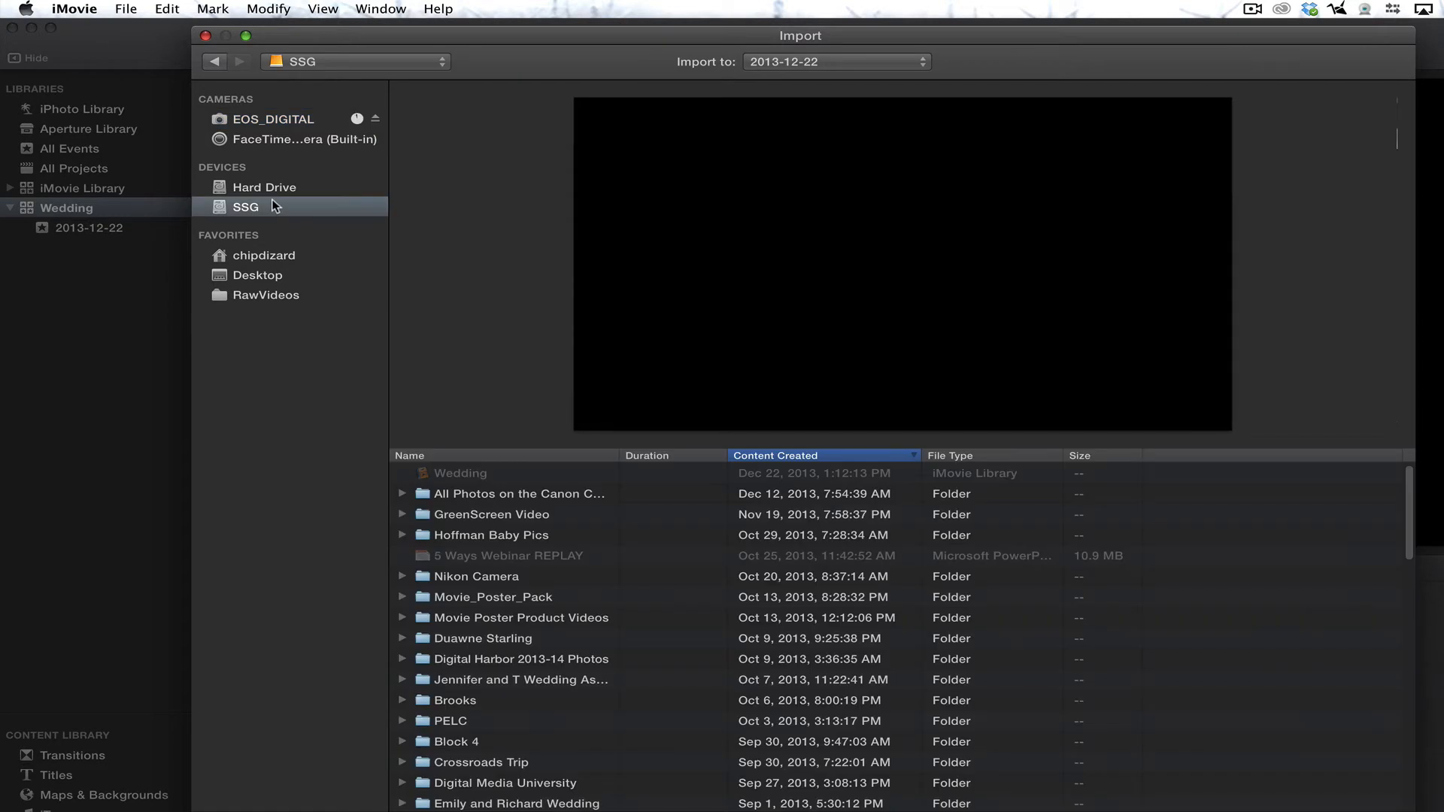
pyautogui.click(264, 187)
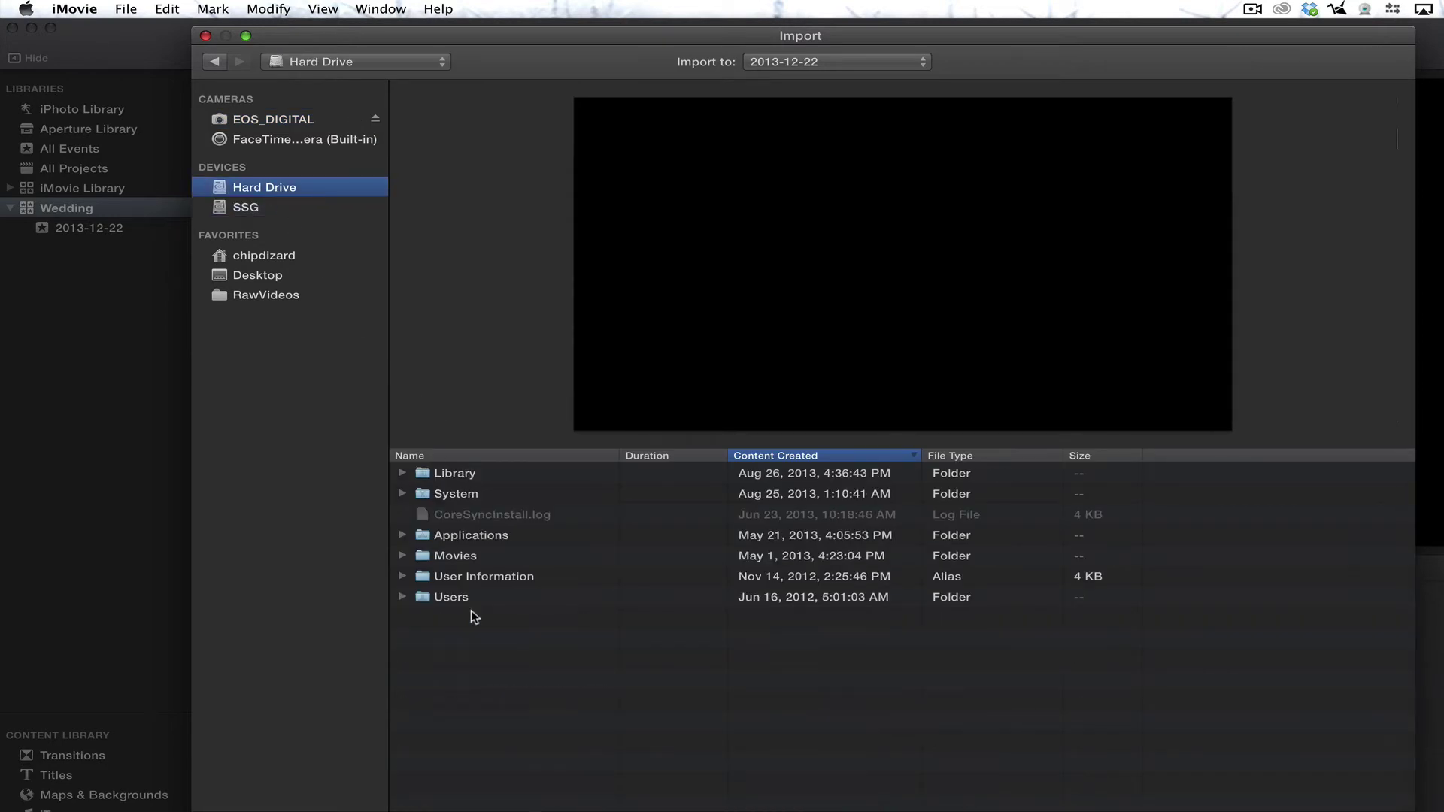
pyautogui.click(452, 597)
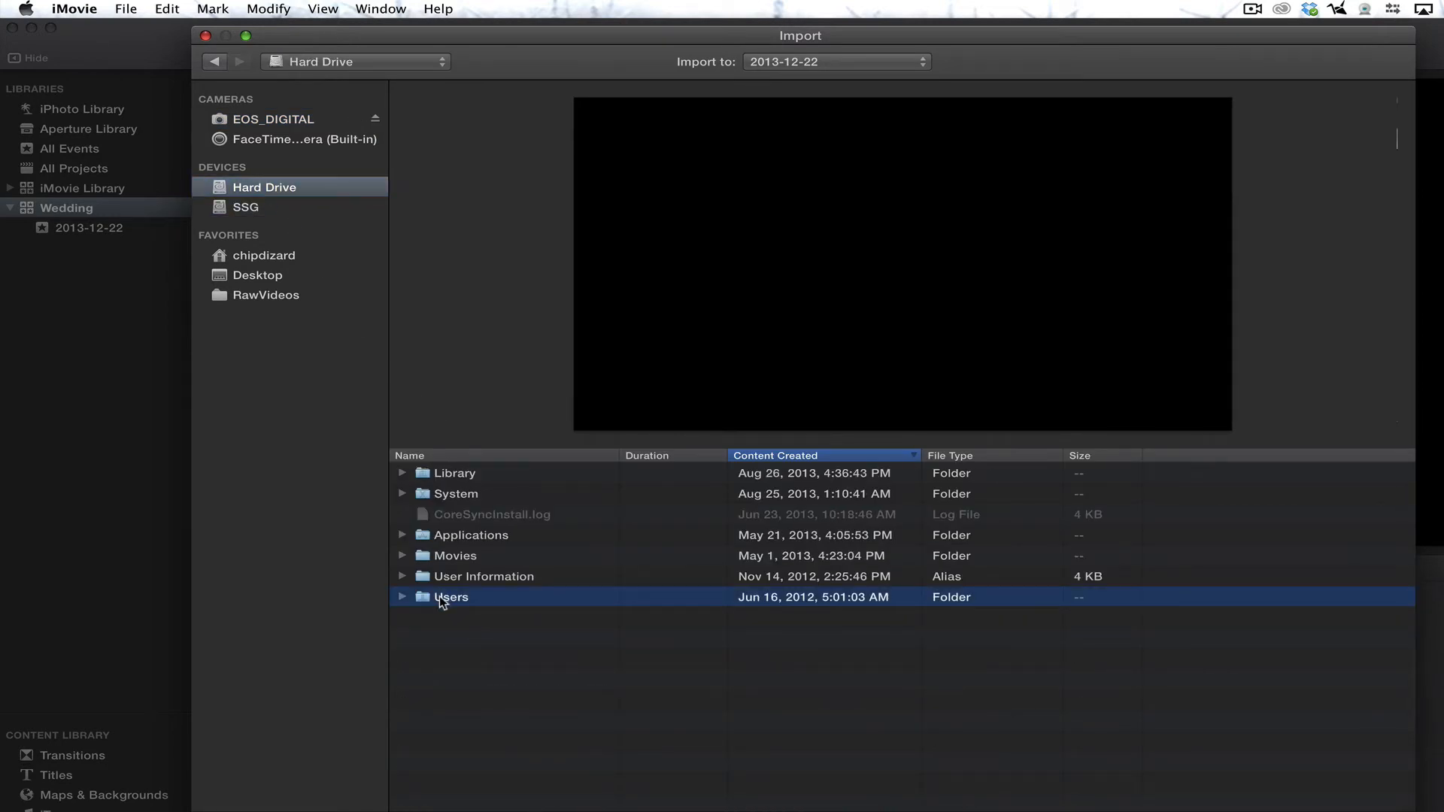
pyautogui.doubleClick(450, 597)
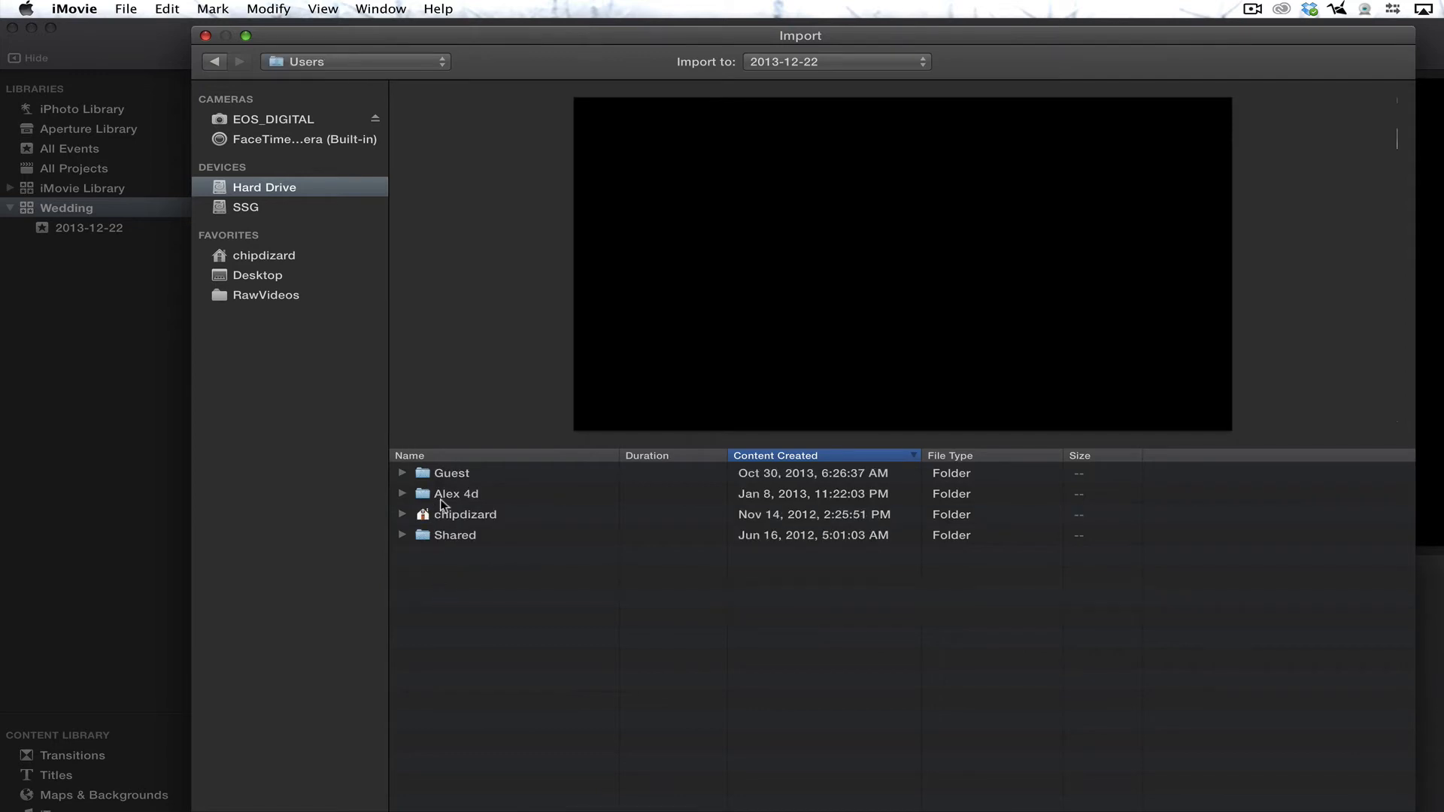
pyautogui.click(465, 515)
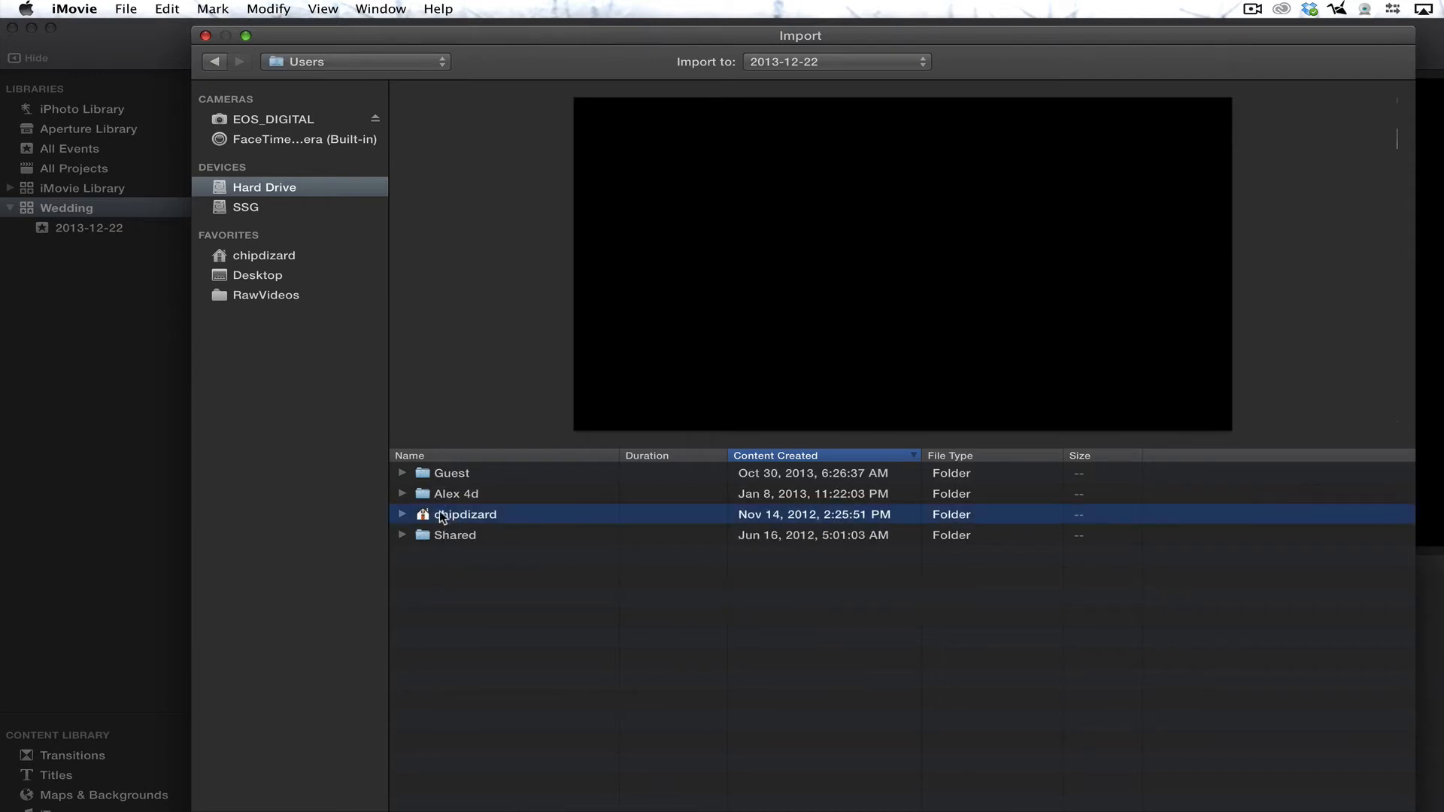
pyautogui.click(403, 515)
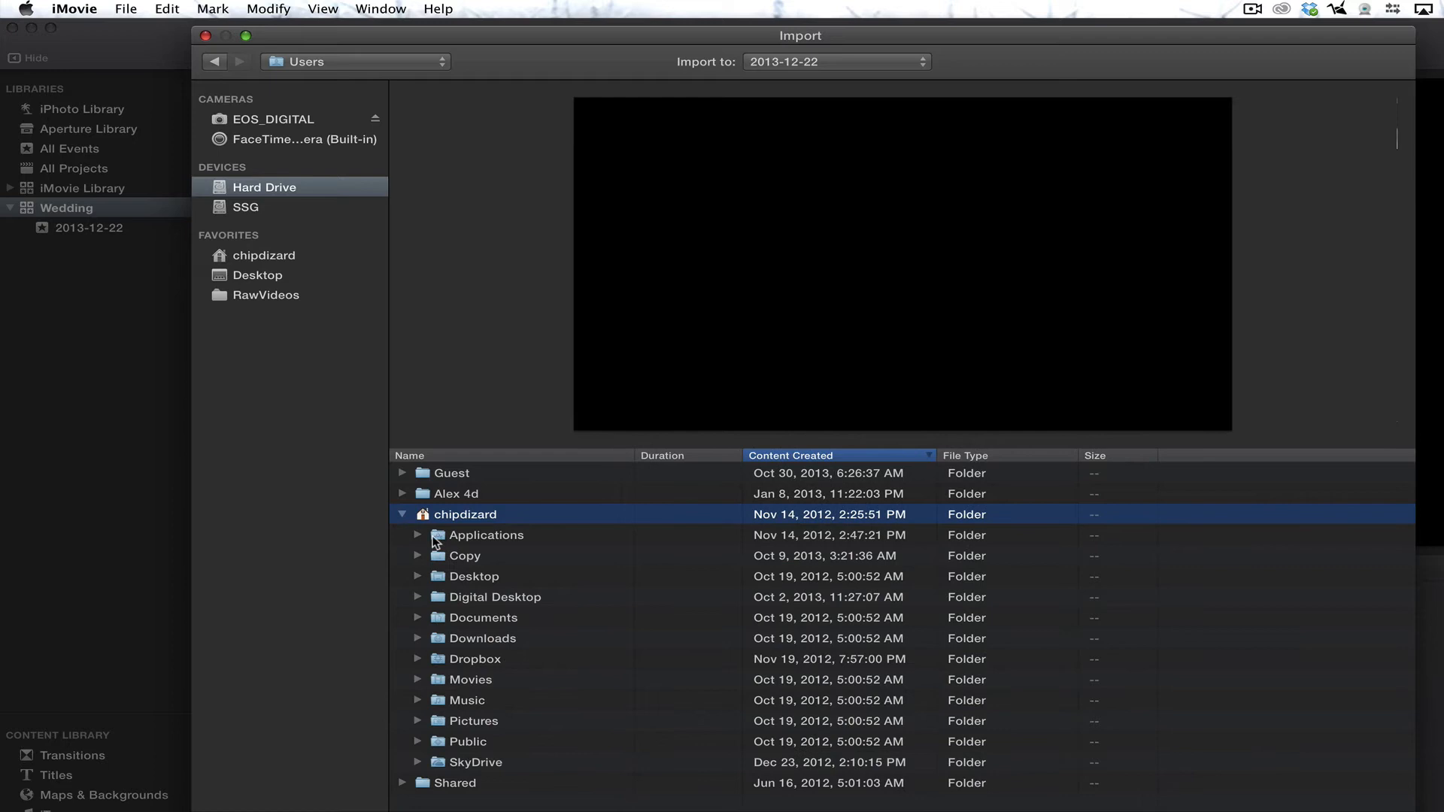
pyautogui.moveTo(466, 702)
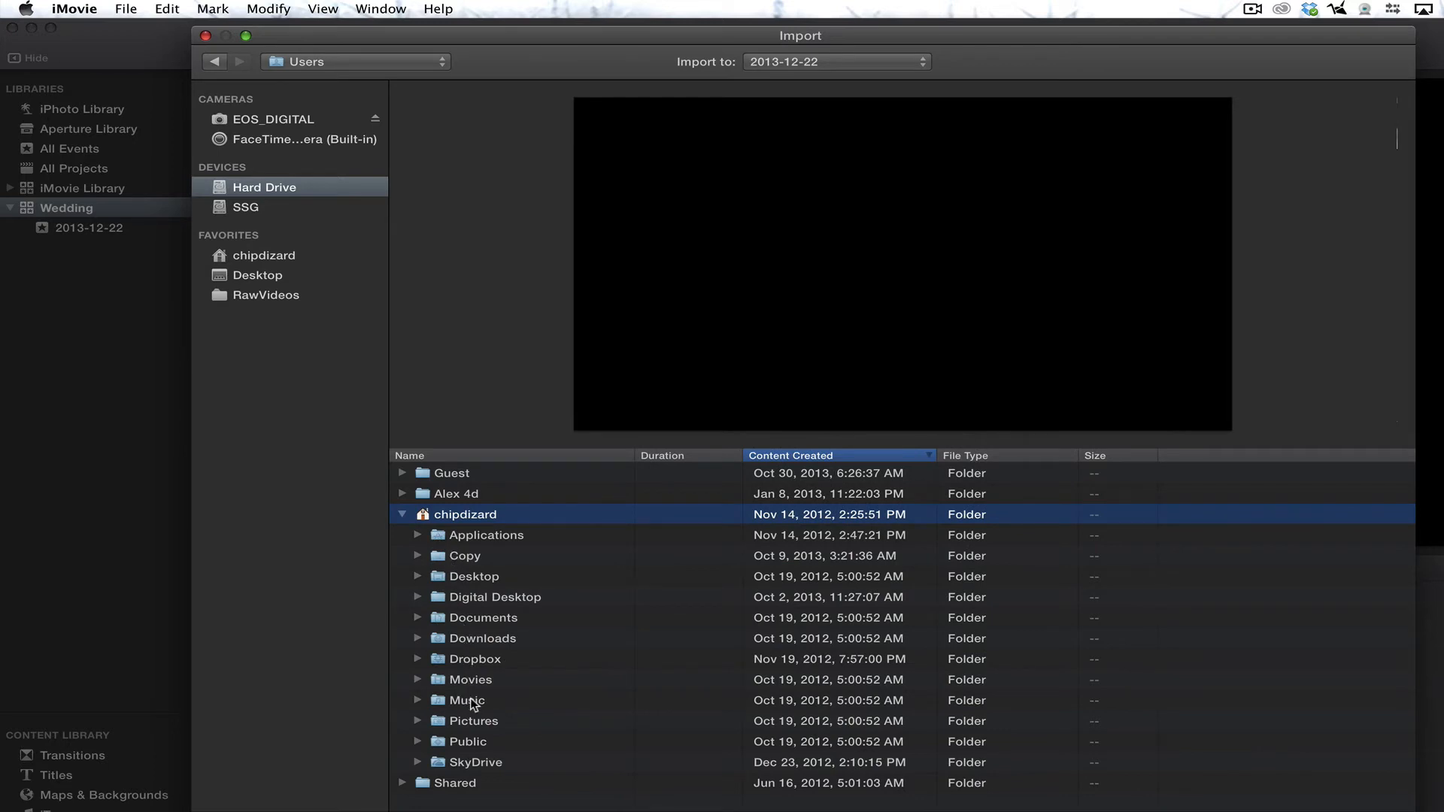
pyautogui.click(473, 721)
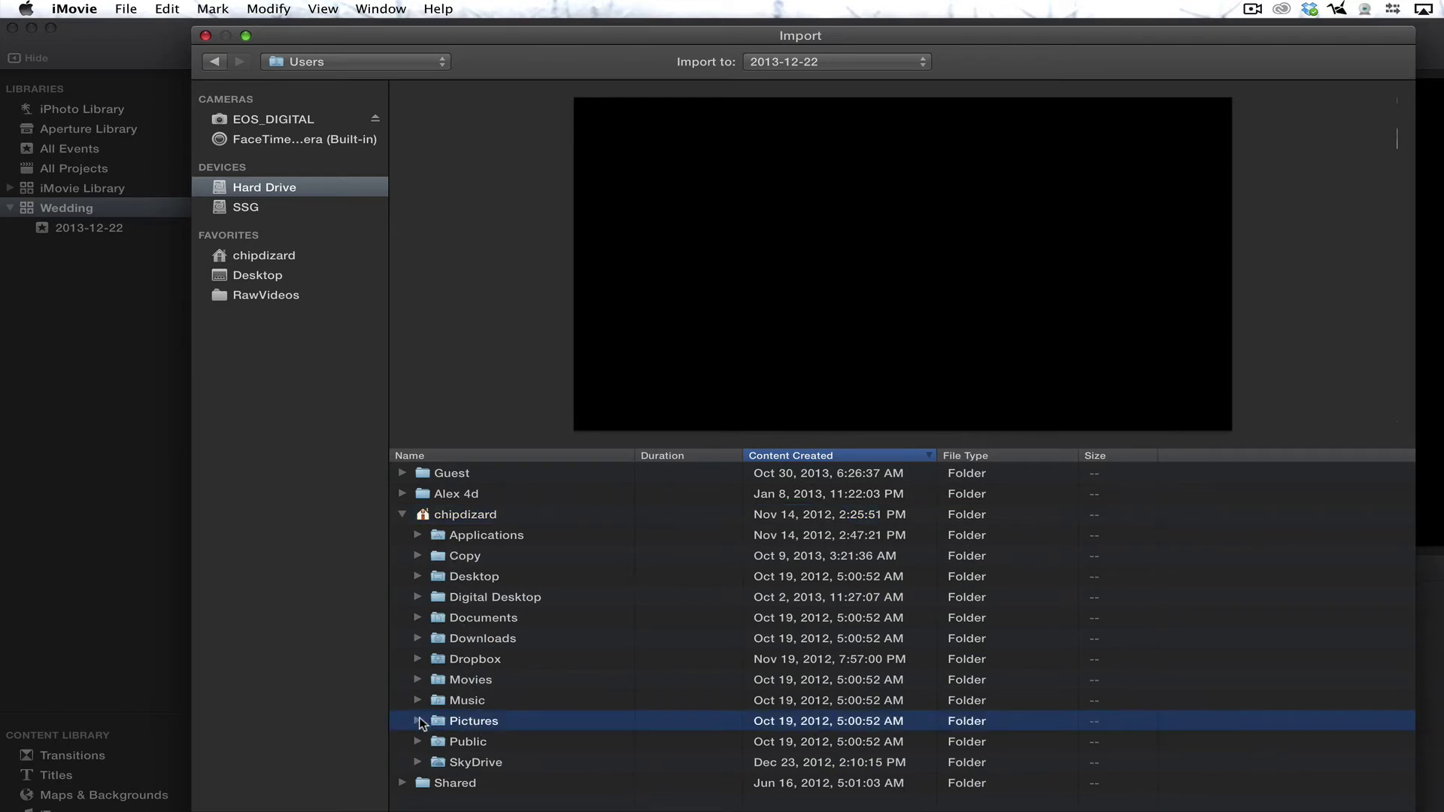
pyautogui.click(418, 721)
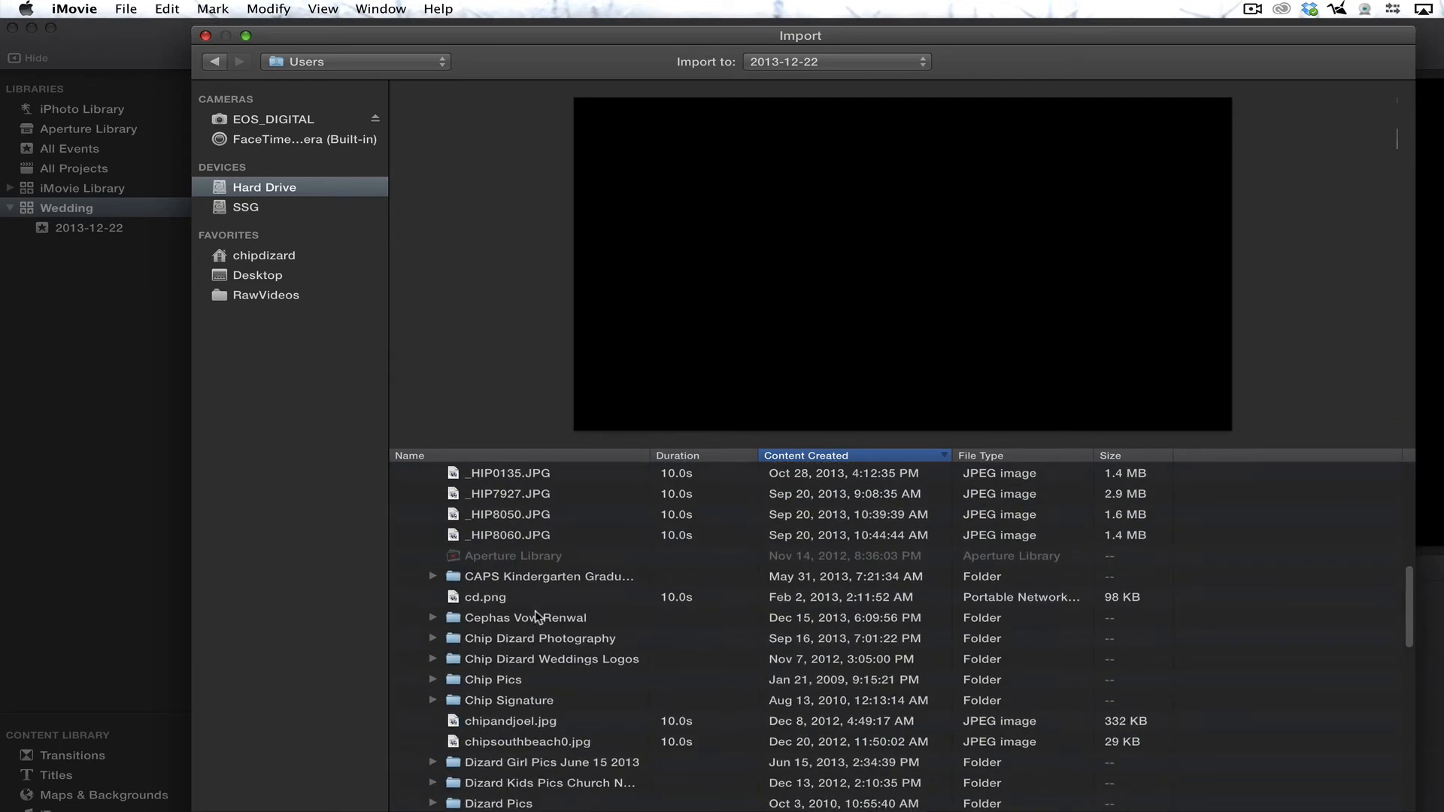
pyautogui.click(433, 618)
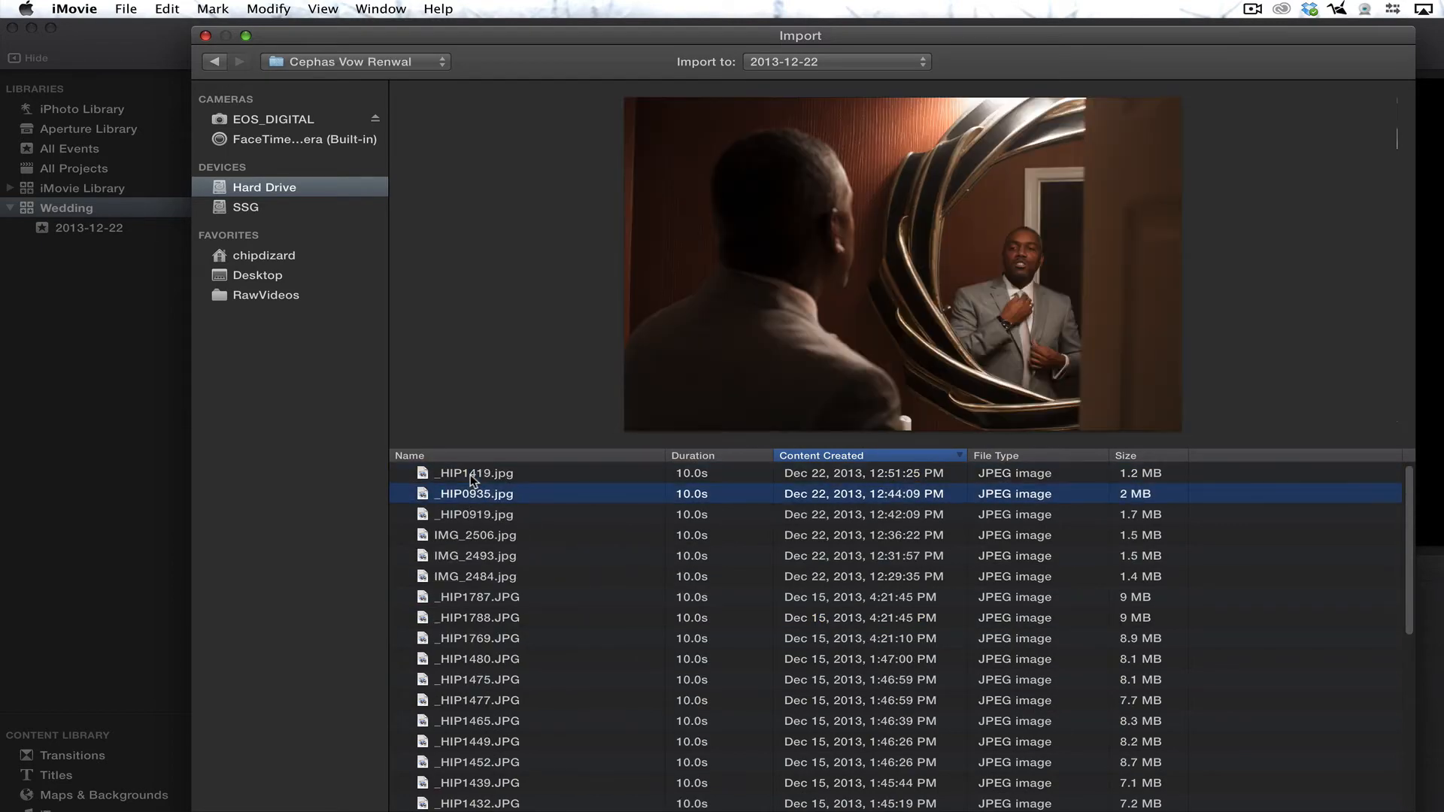
# Preview _HIP1788.JPG and _HIP1419.jpg, then import the selected photos
pyautogui.click(477, 618)
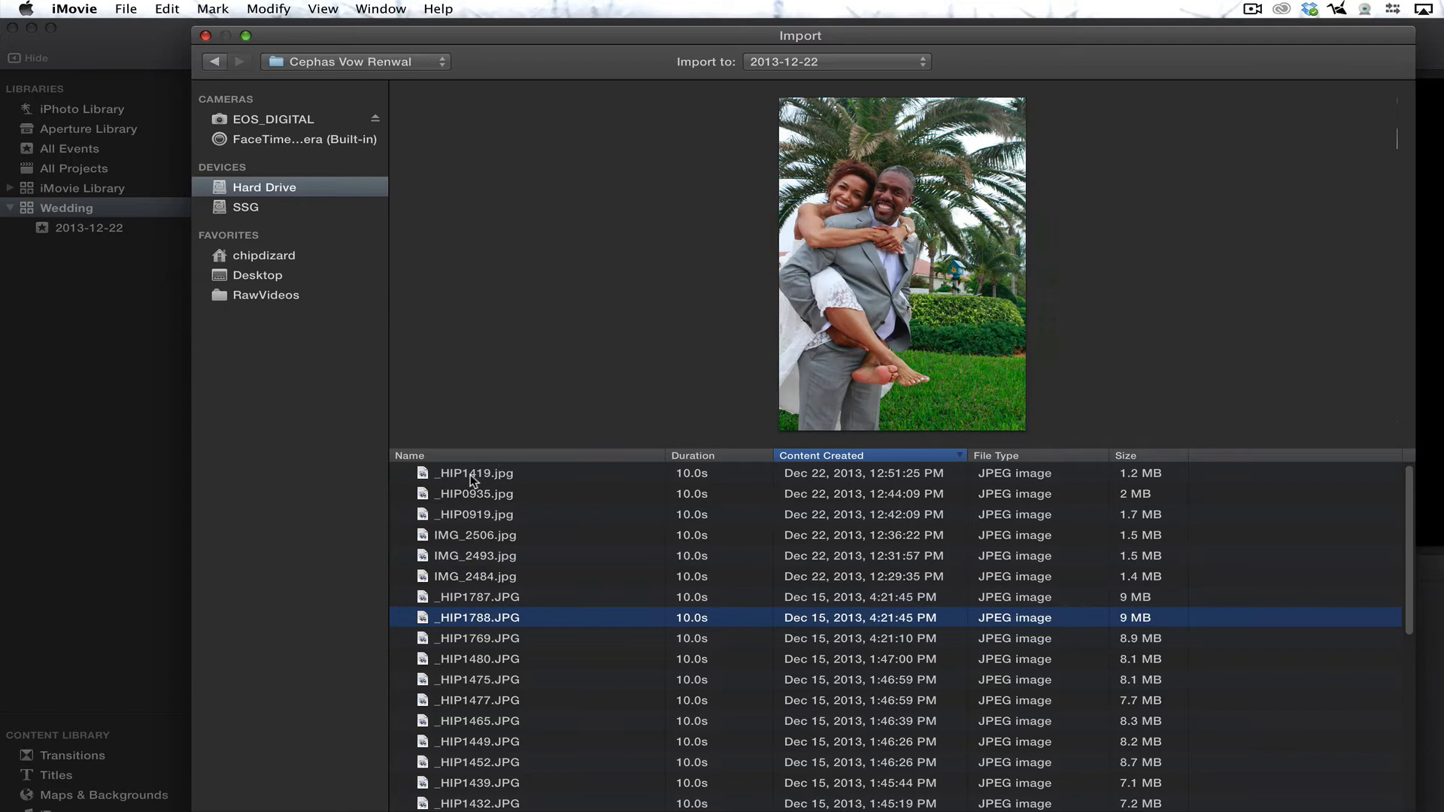
pyautogui.click(473, 473)
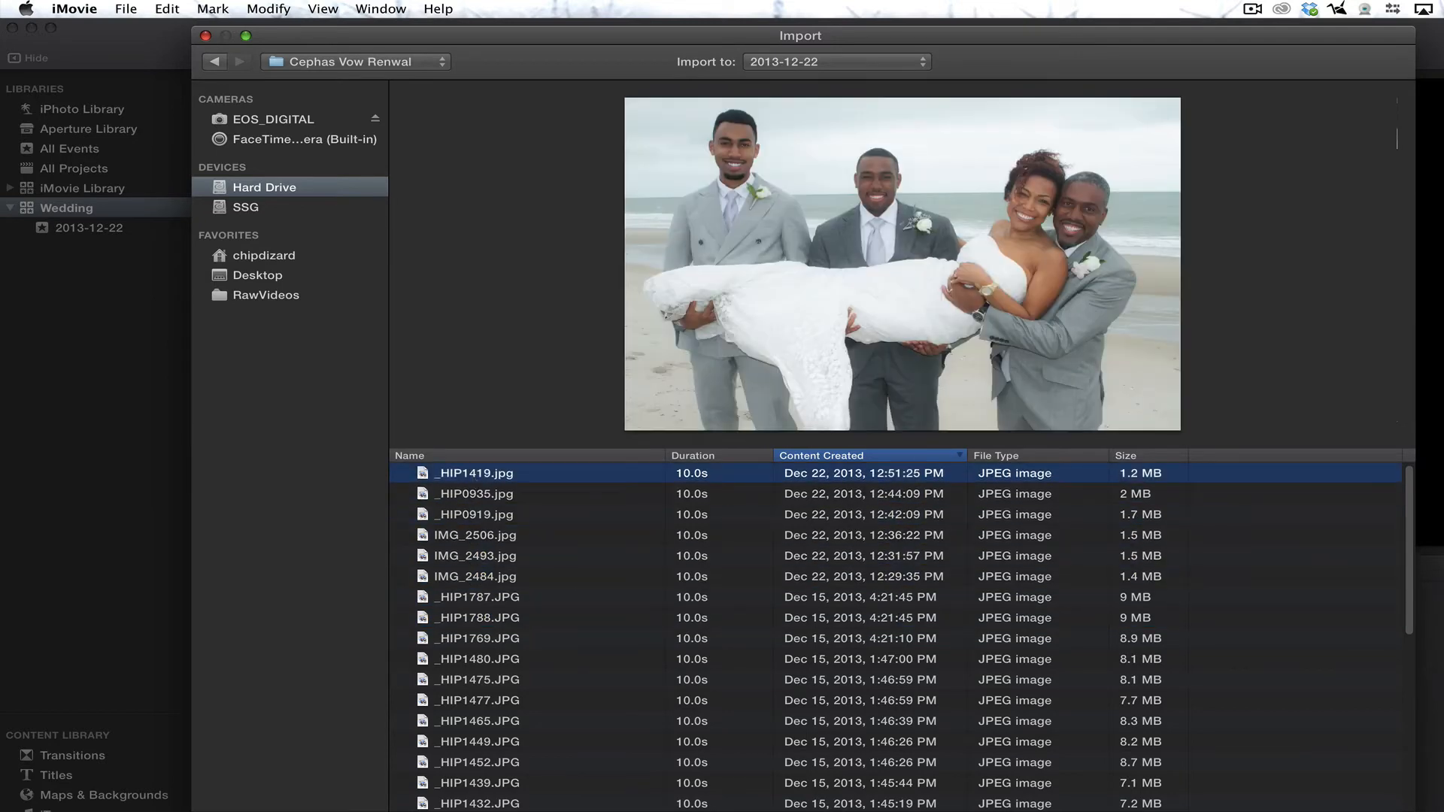
pyautogui.moveTo(1402, 502)
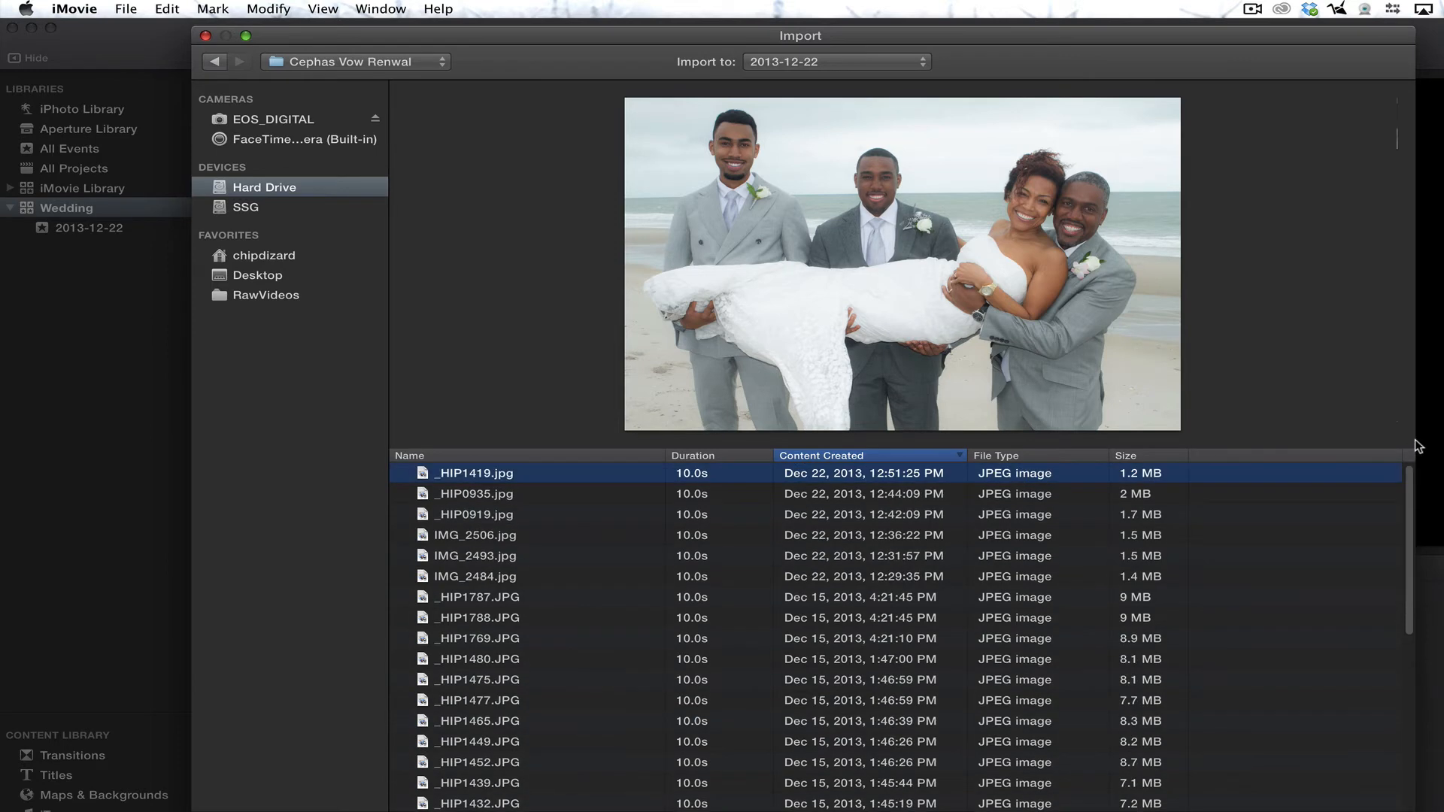
pyautogui.moveTo(1407, 577)
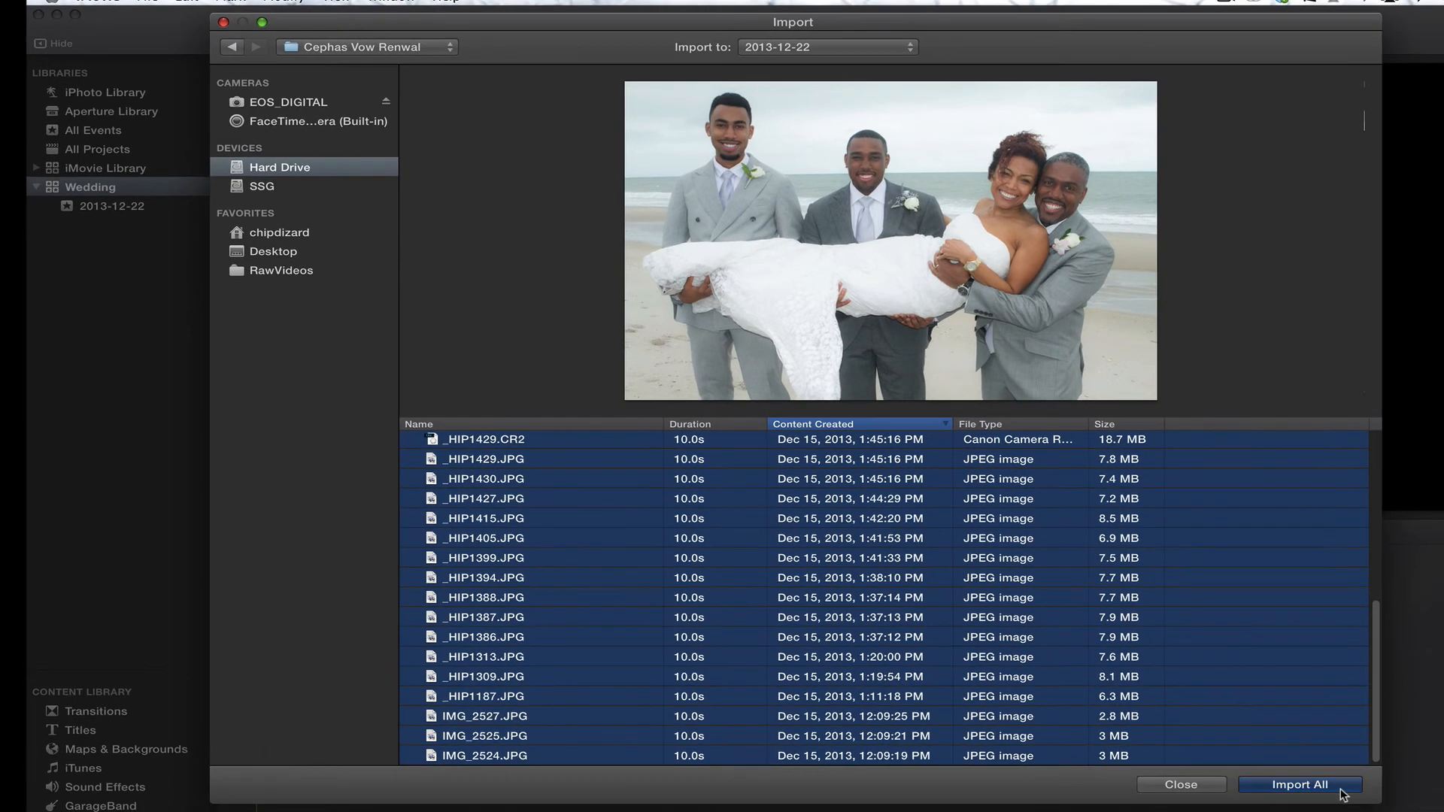
pyautogui.click(1303, 806)
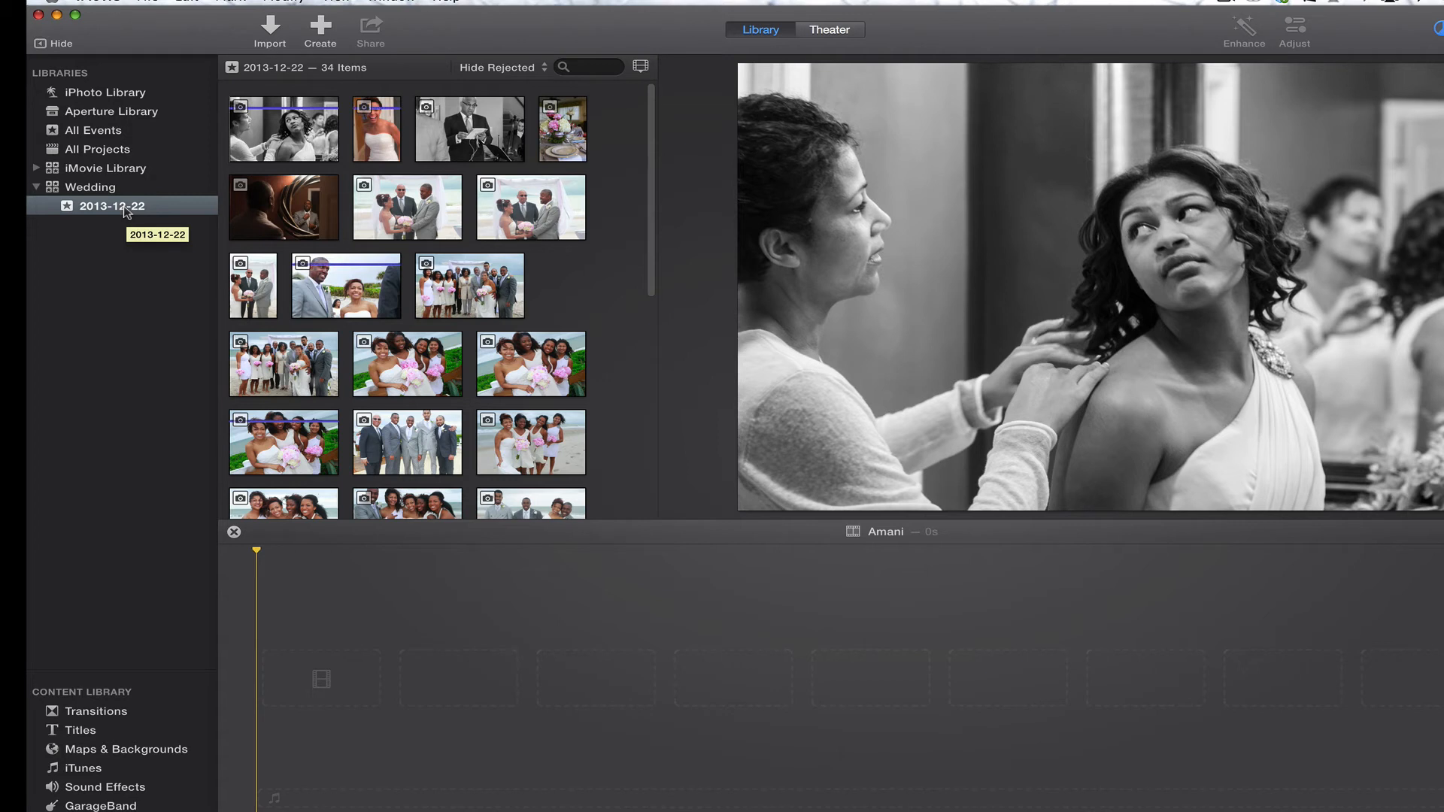
pyautogui.moveTo(144, 205)
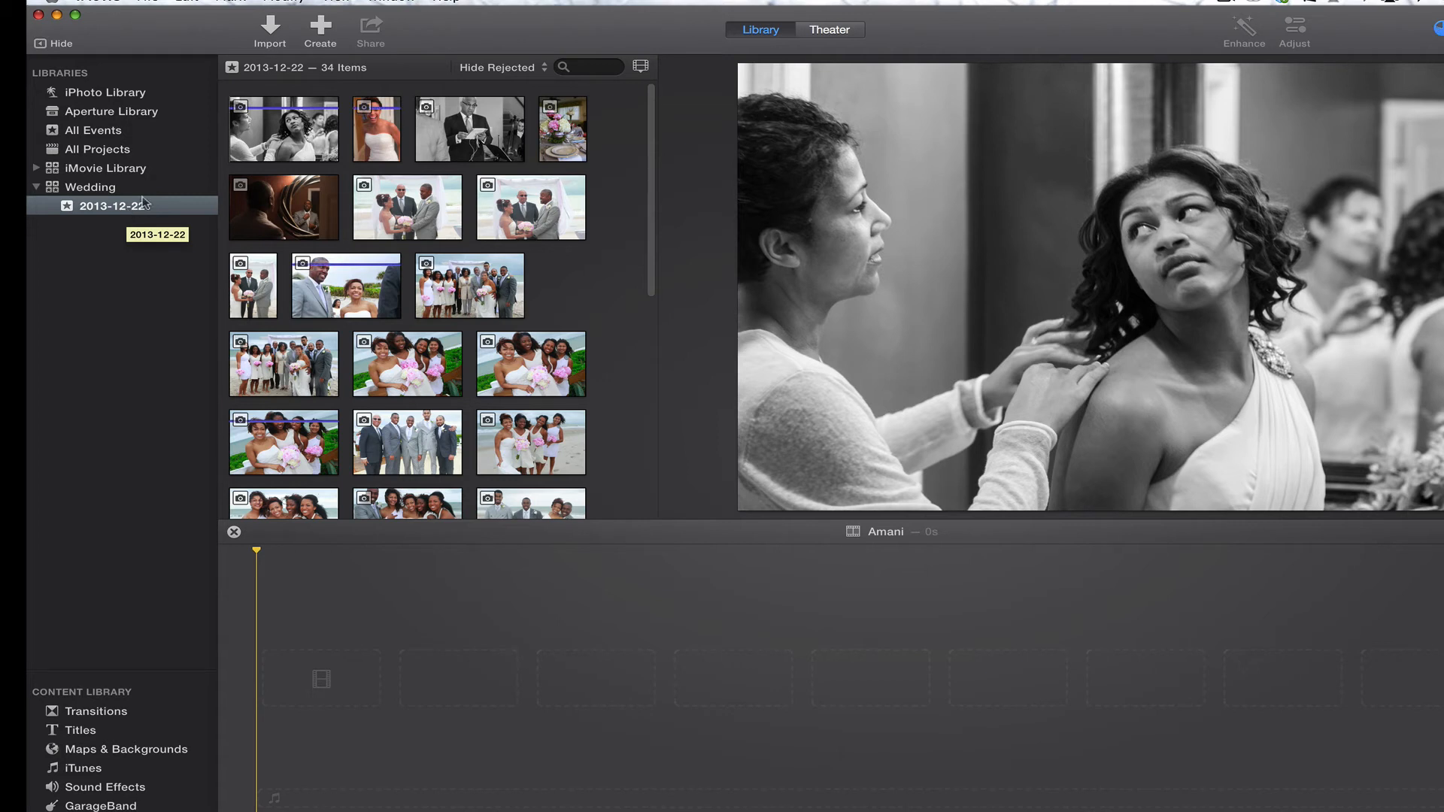
# Show All Clips in the 34-item event and close the empty Amani project
pyautogui.click(518, 67)
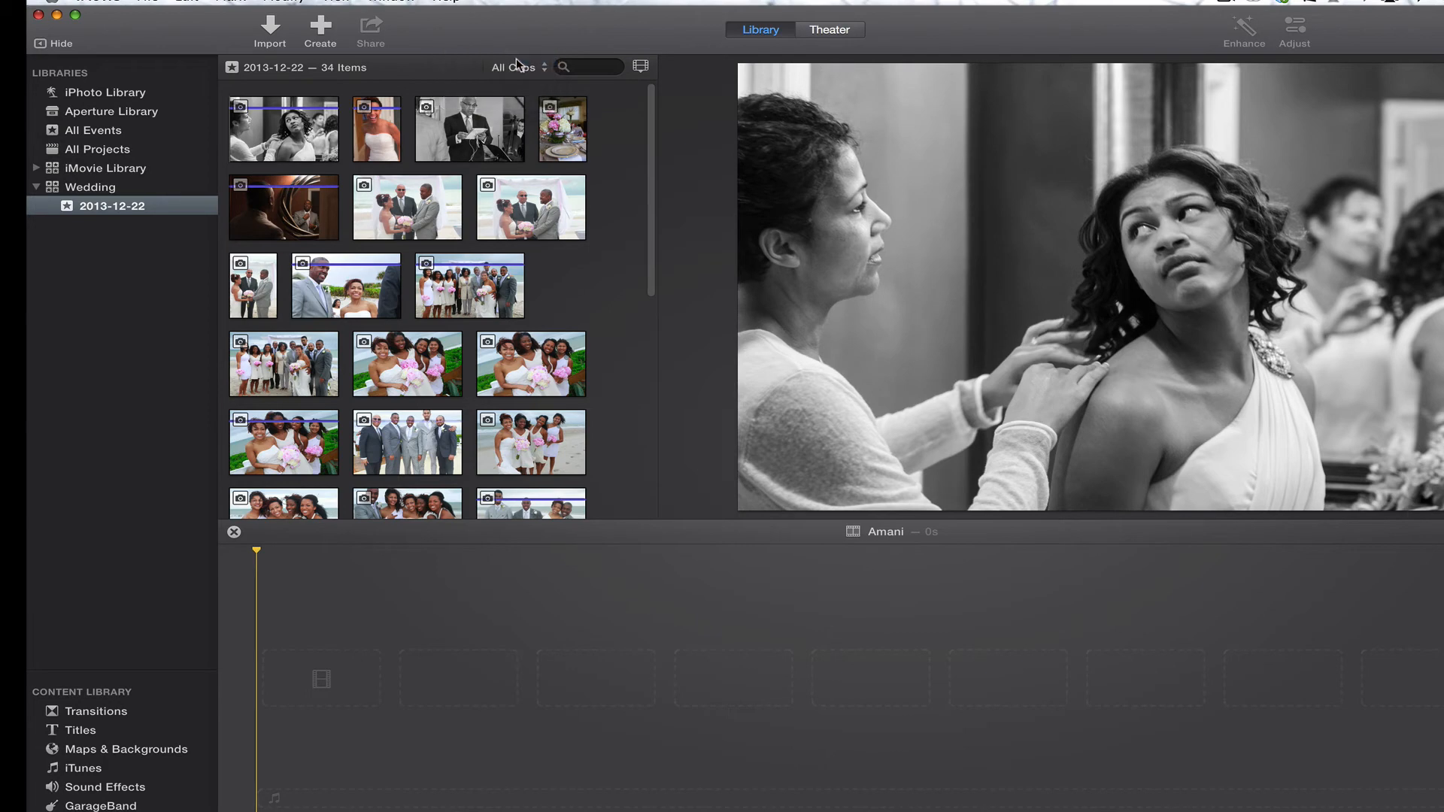
pyautogui.scroll(-3)
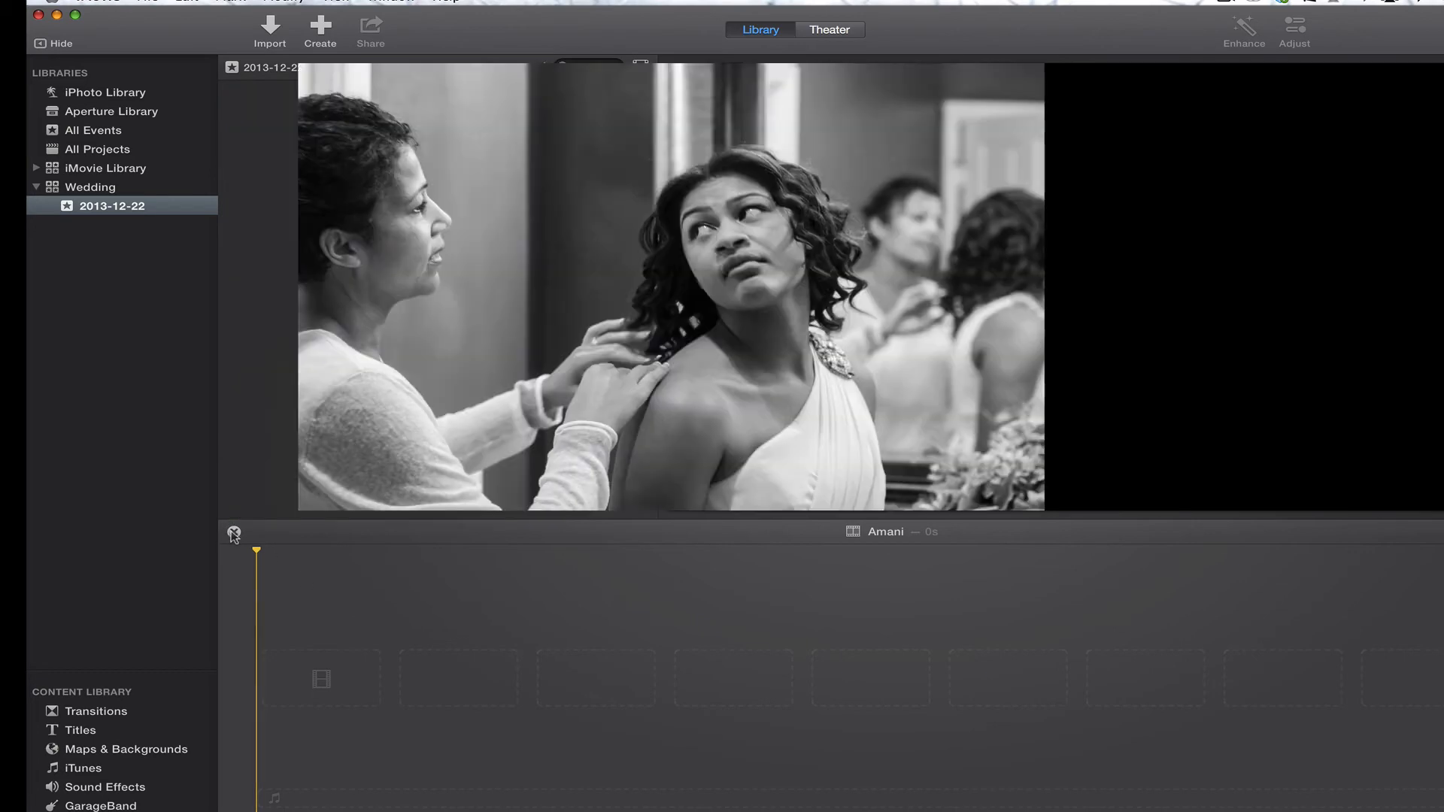
pyautogui.click(110, 206)
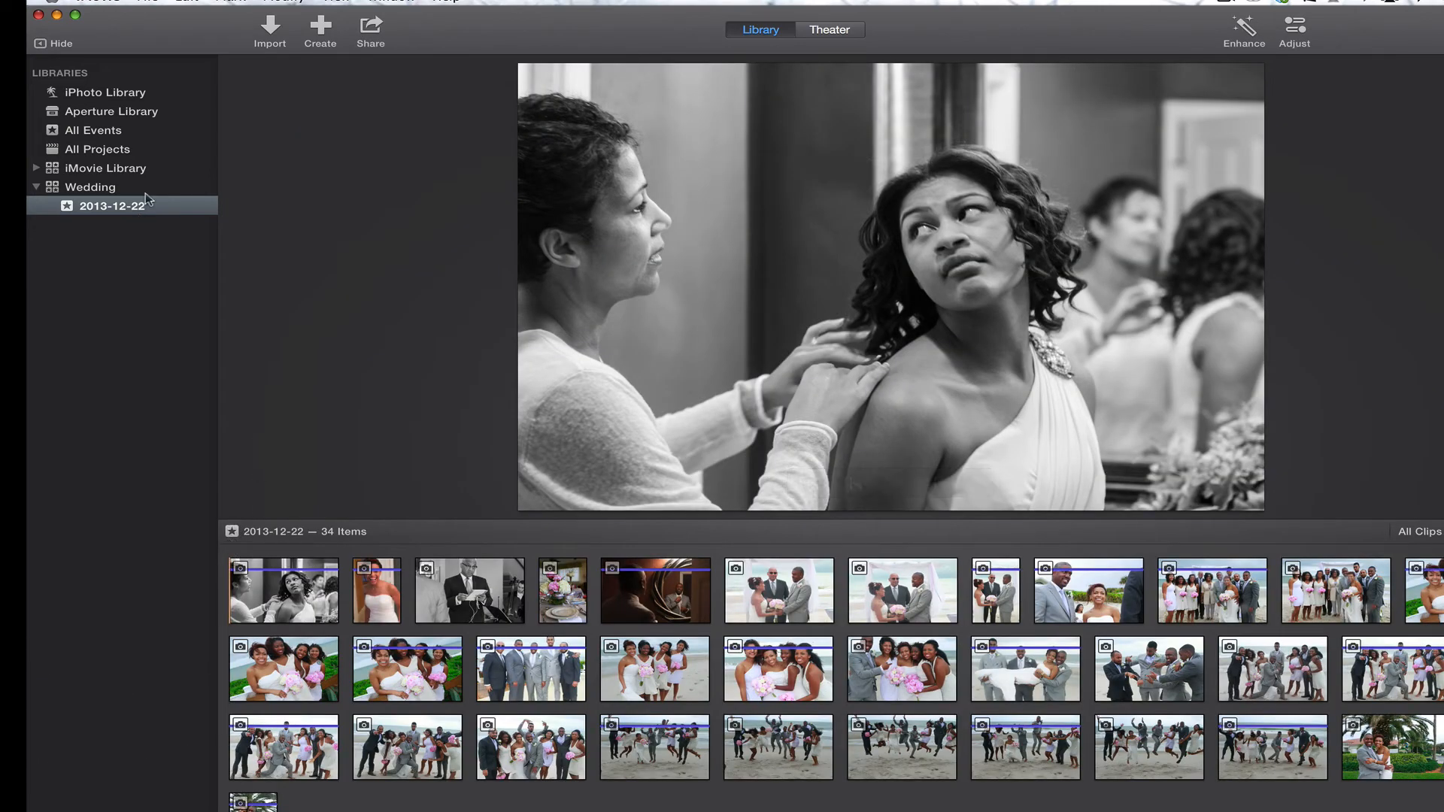
# Start a new movie project with No Theme from the File menu
pyautogui.click(128, 2)
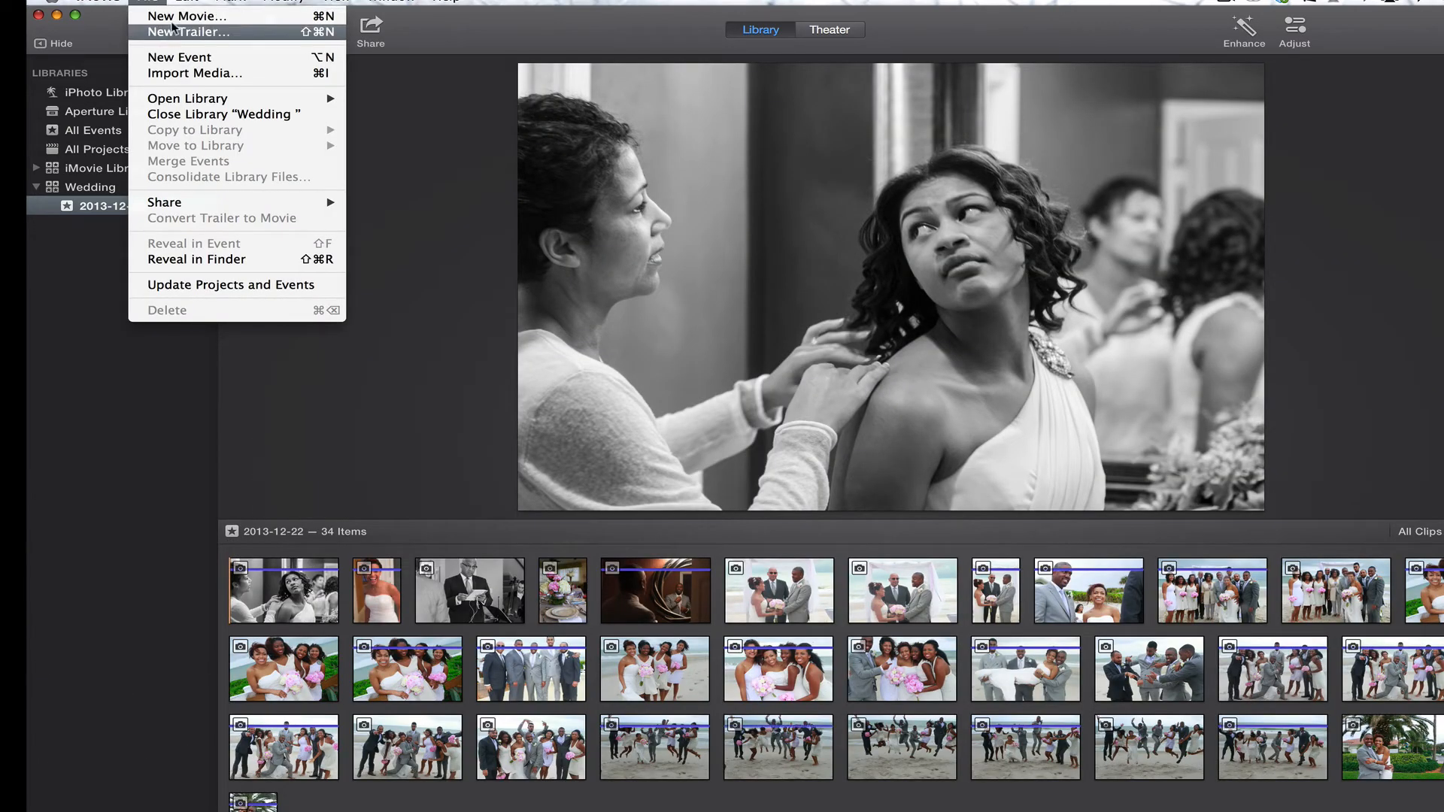
pyautogui.click(135, 9)
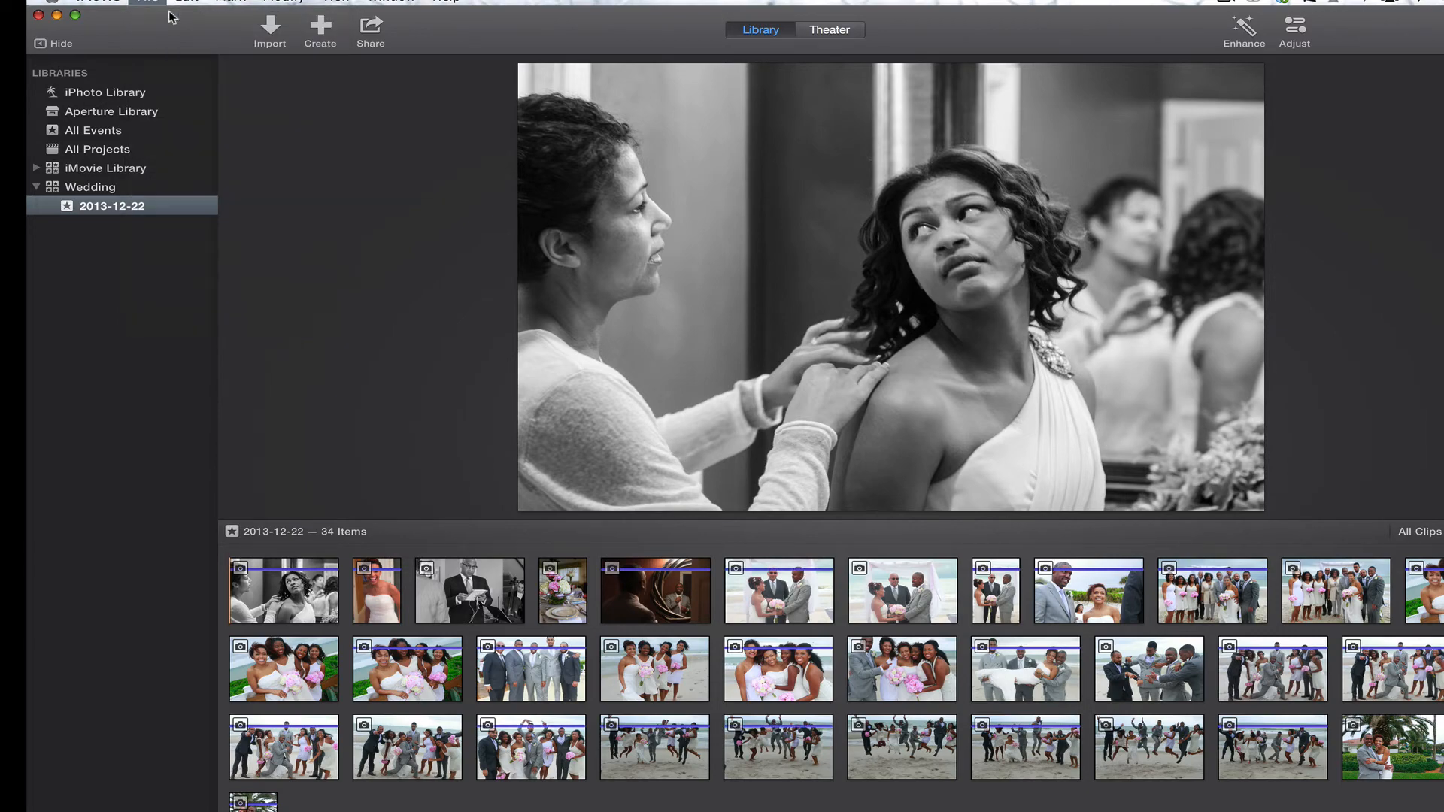
pyautogui.click(320, 29)
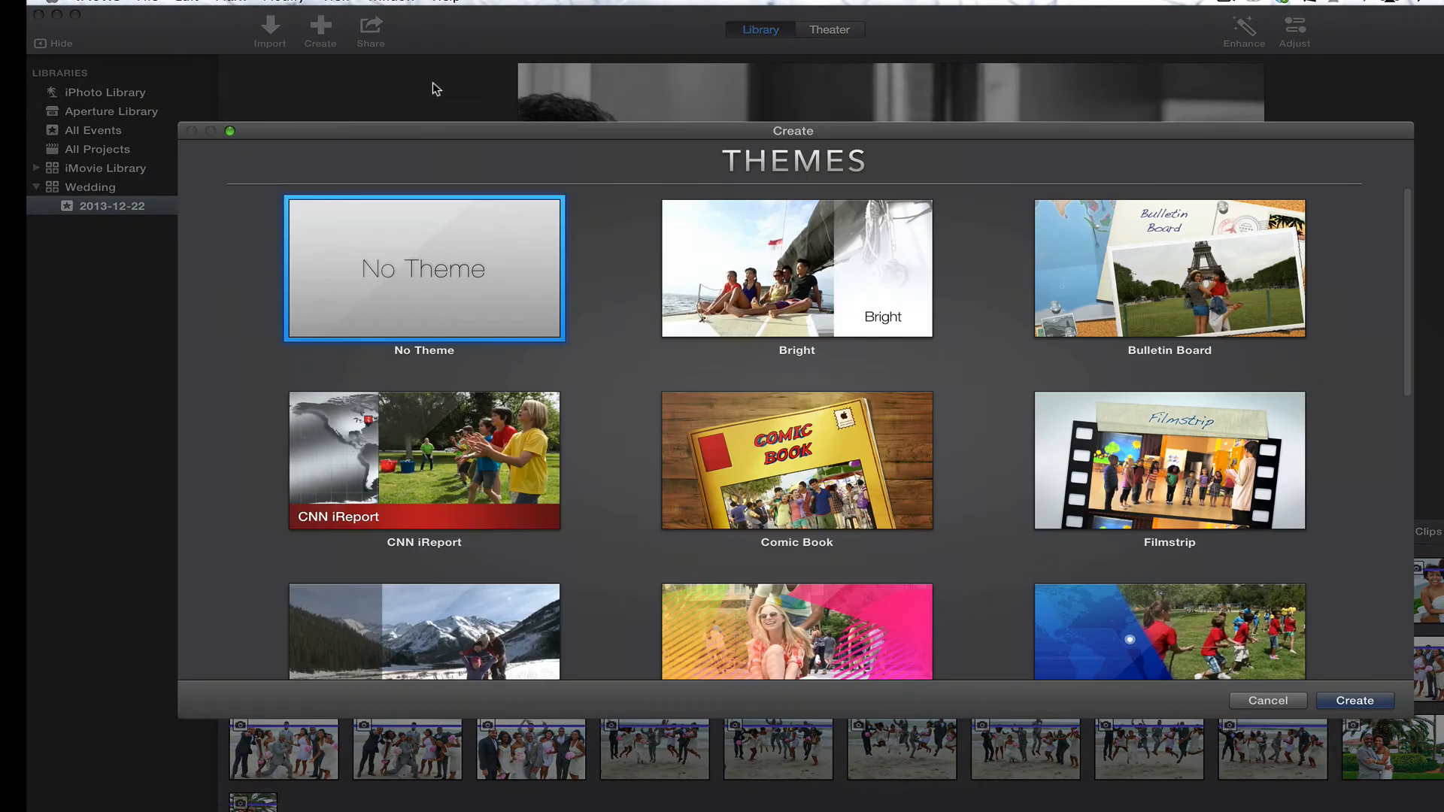
pyautogui.moveTo(1192, 198)
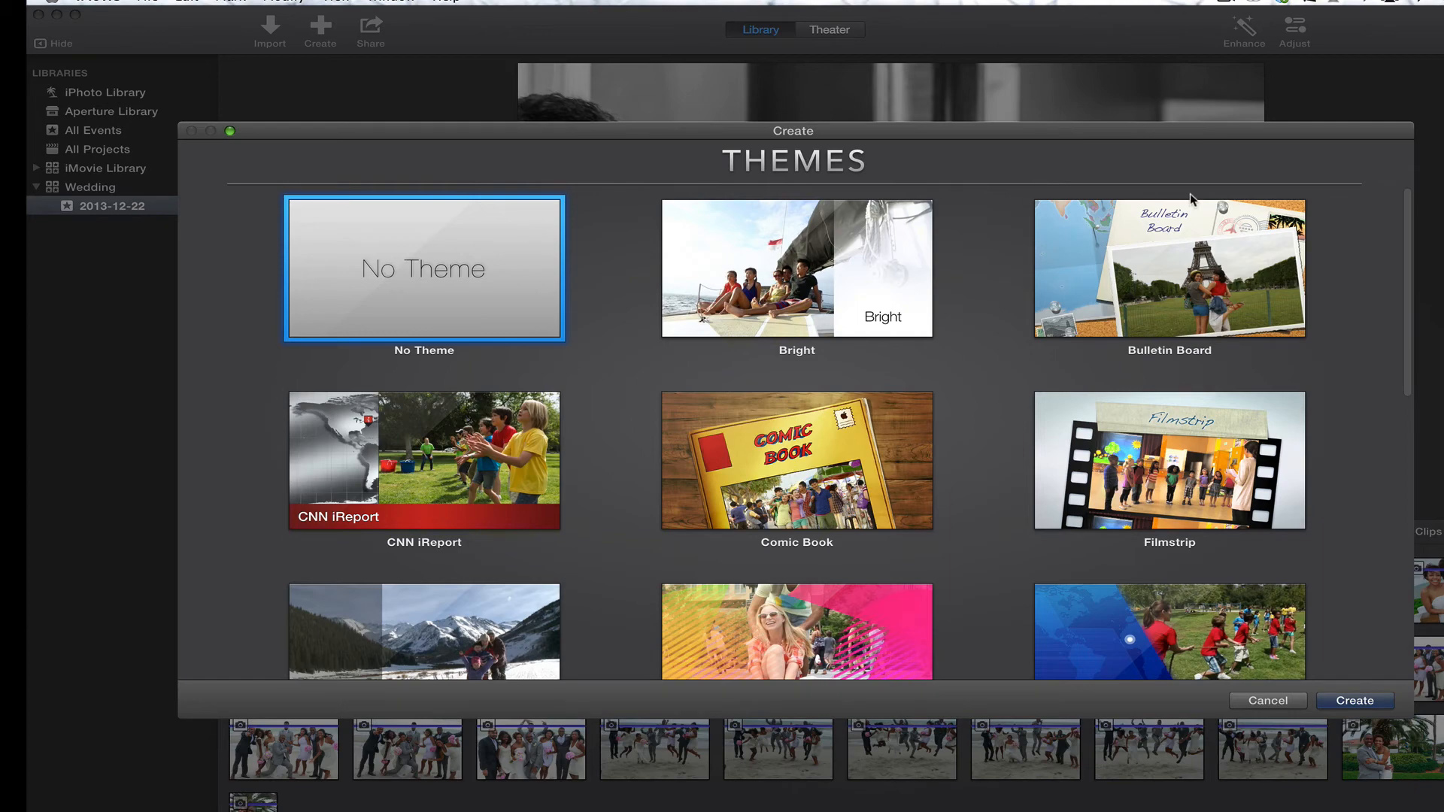
pyautogui.scroll(-3)
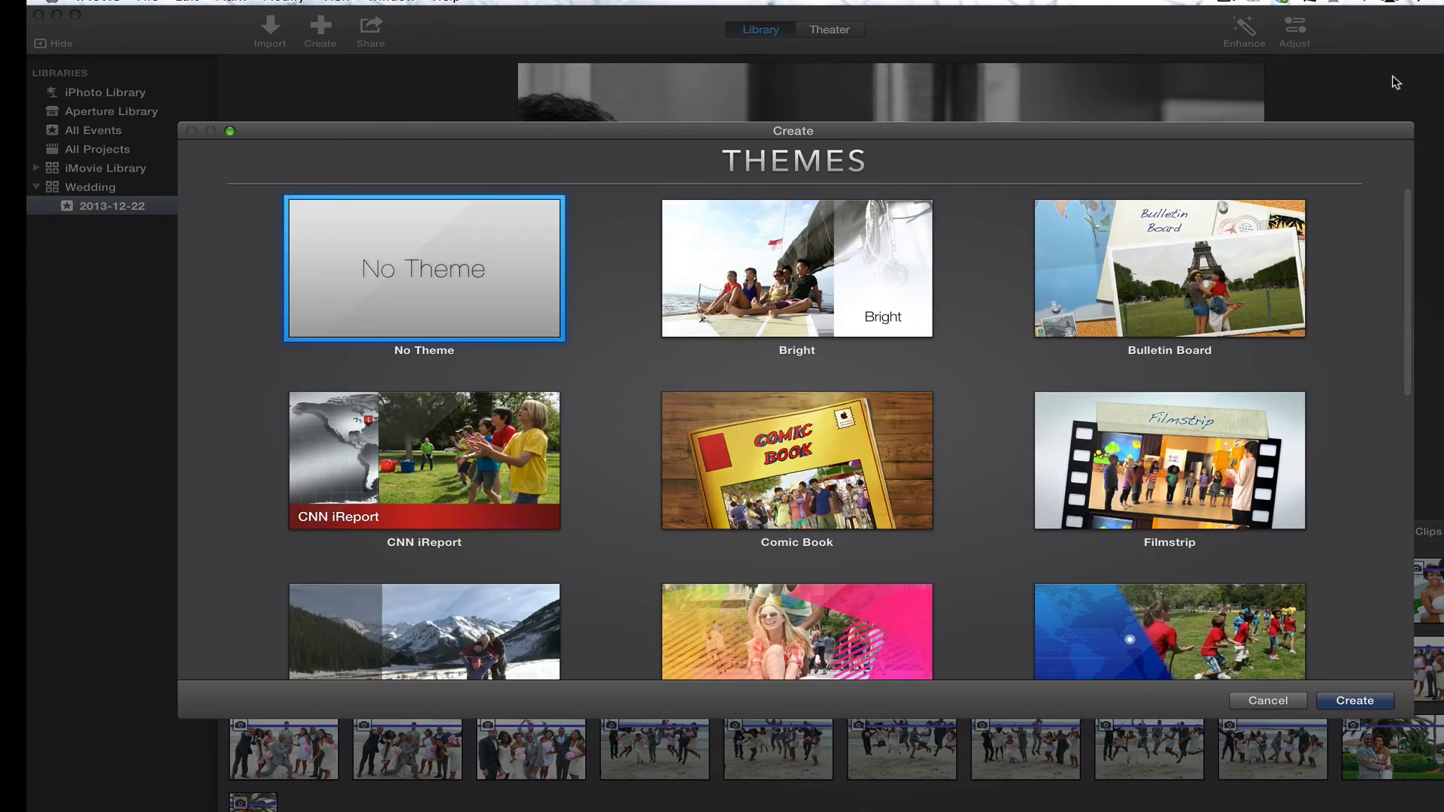
pyautogui.moveTo(607, 266)
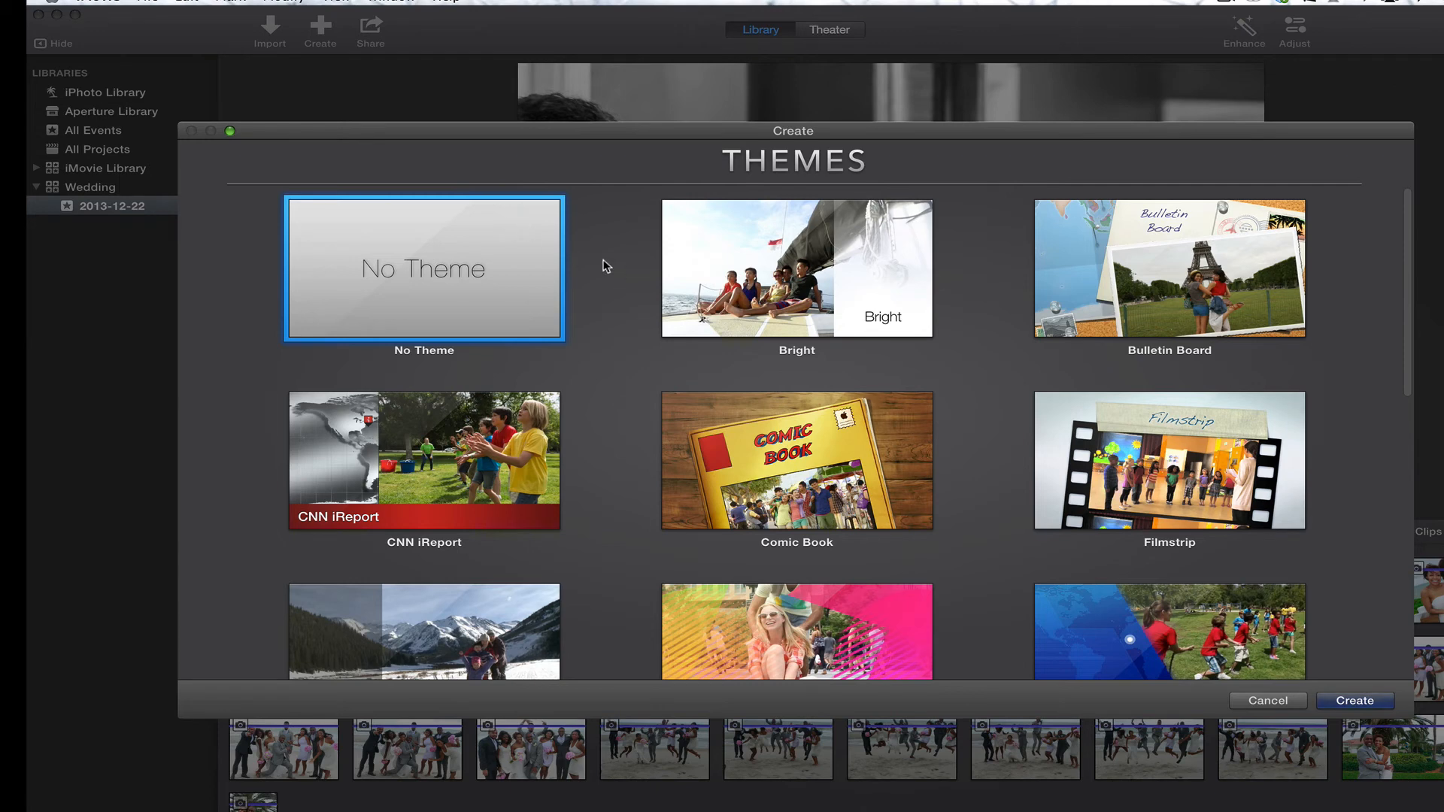
pyautogui.moveTo(1413, 318)
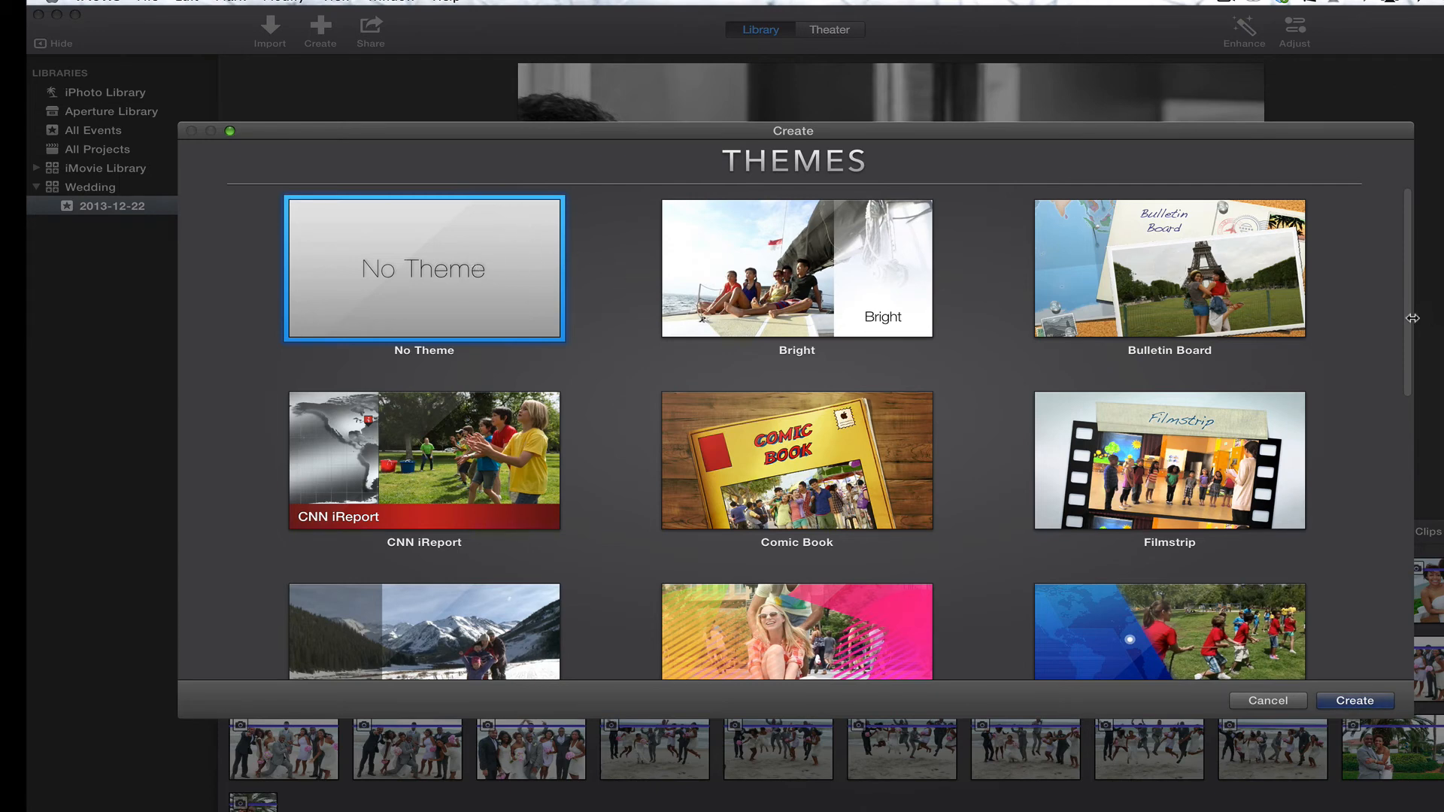
pyautogui.moveTo(422, 292)
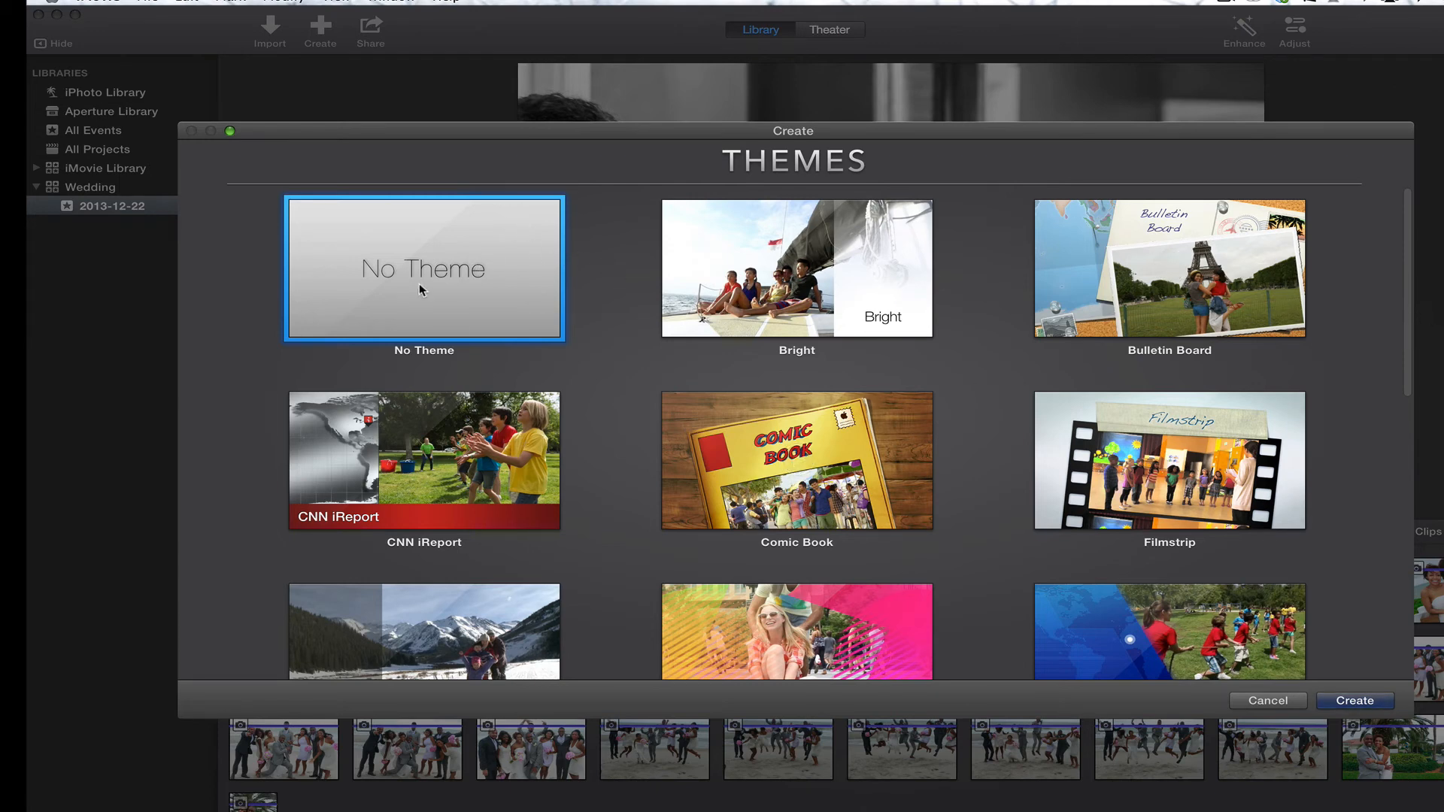
pyautogui.click(1355, 701)
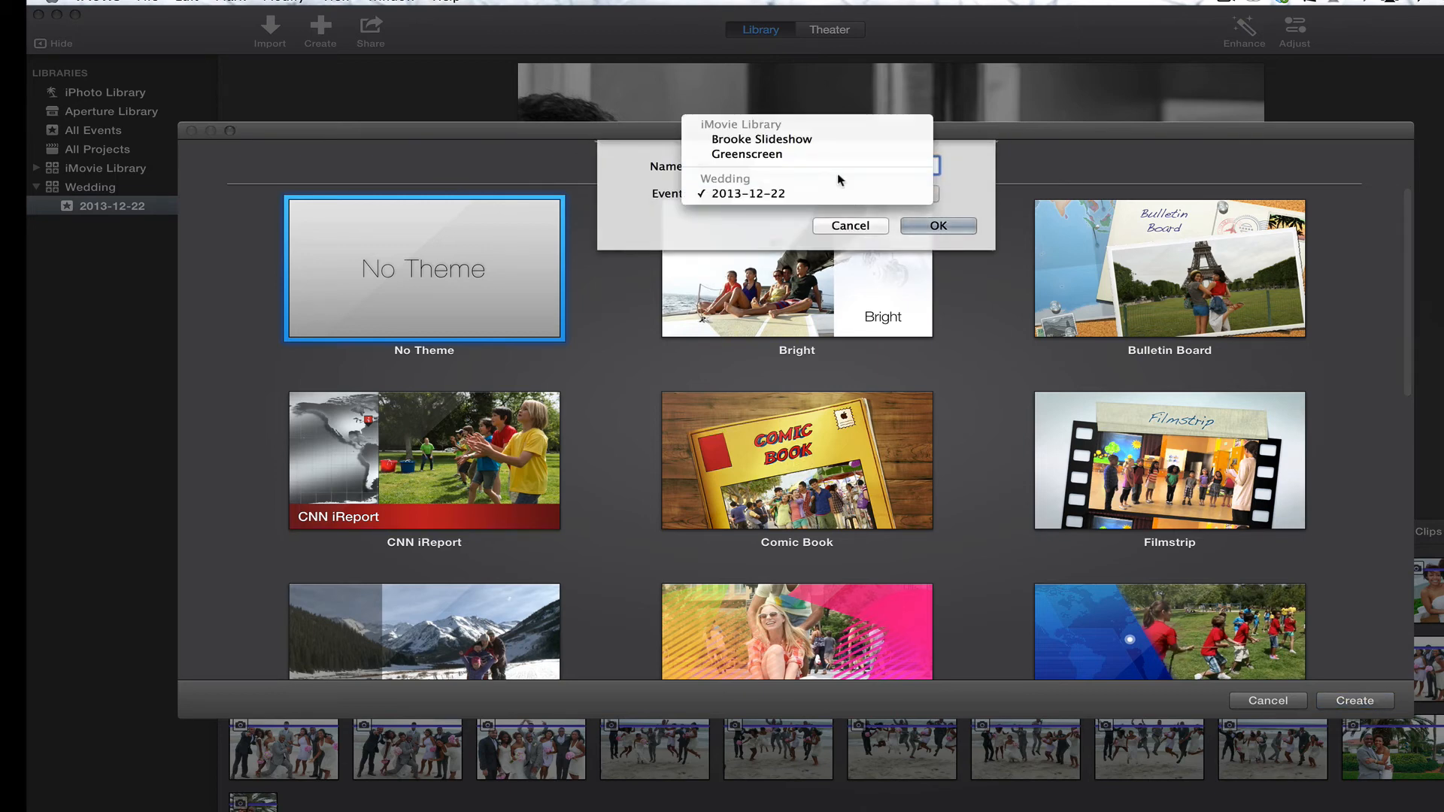
pyautogui.moveTo(835, 122)
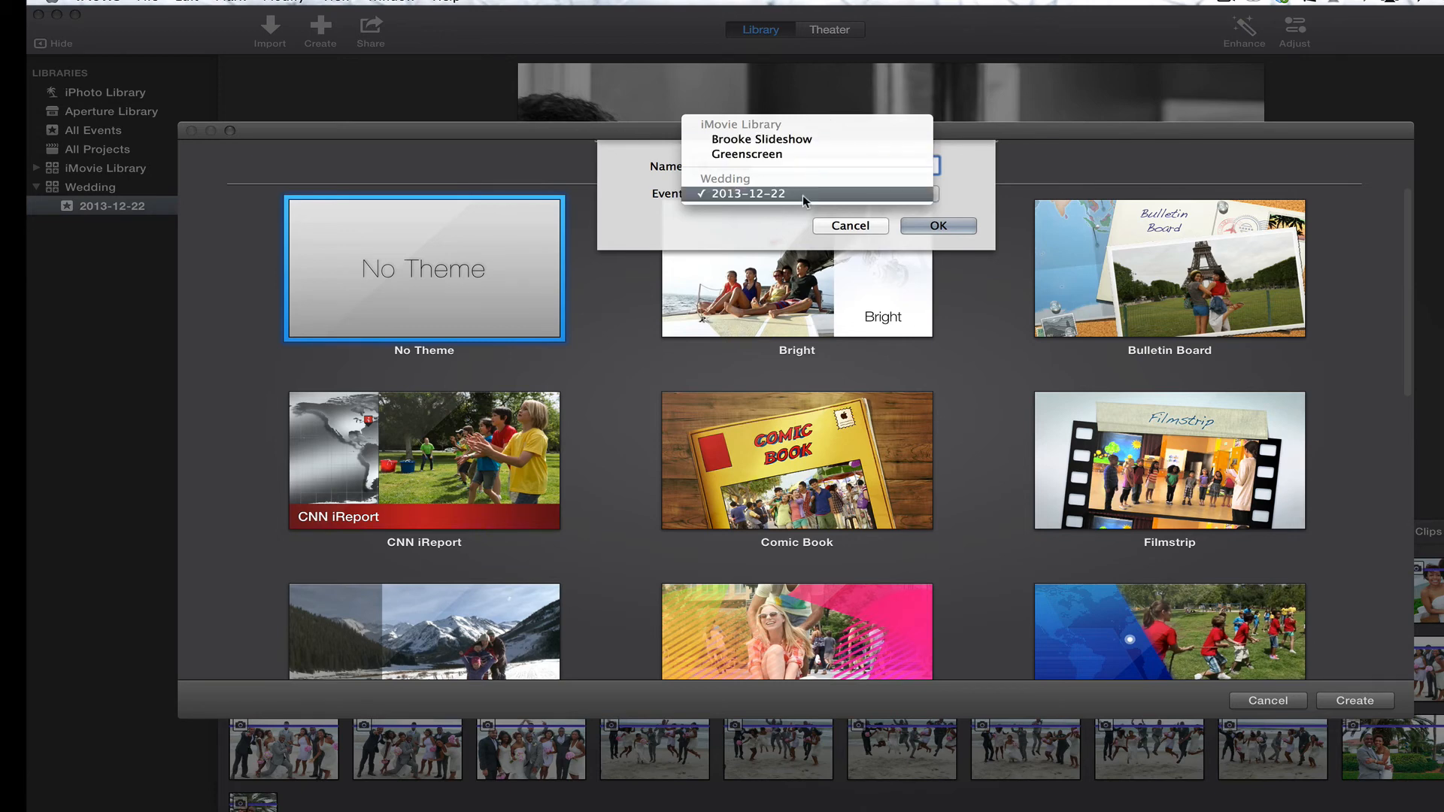
pyautogui.moveTo(791, 194)
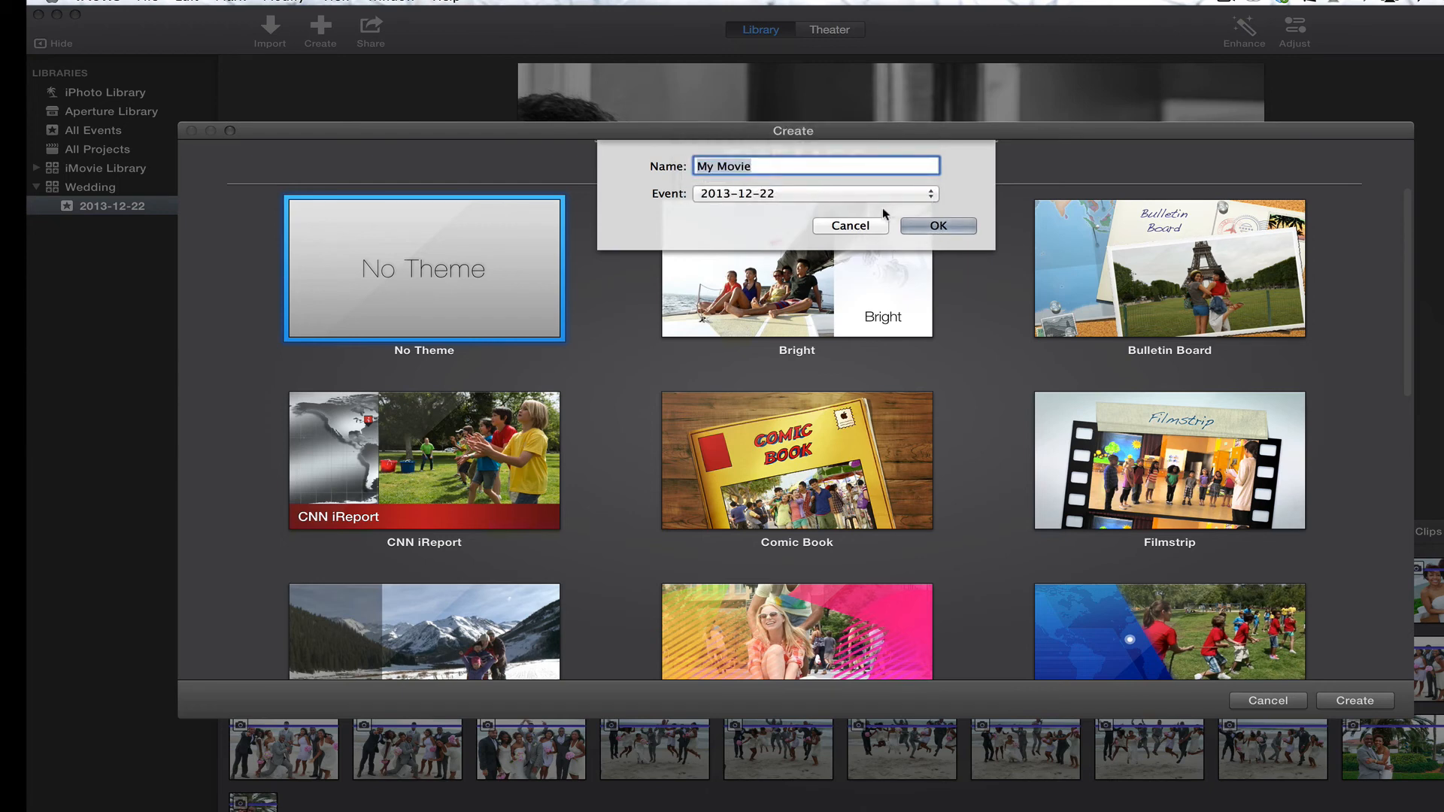
pyautogui.moveTo(895, 218)
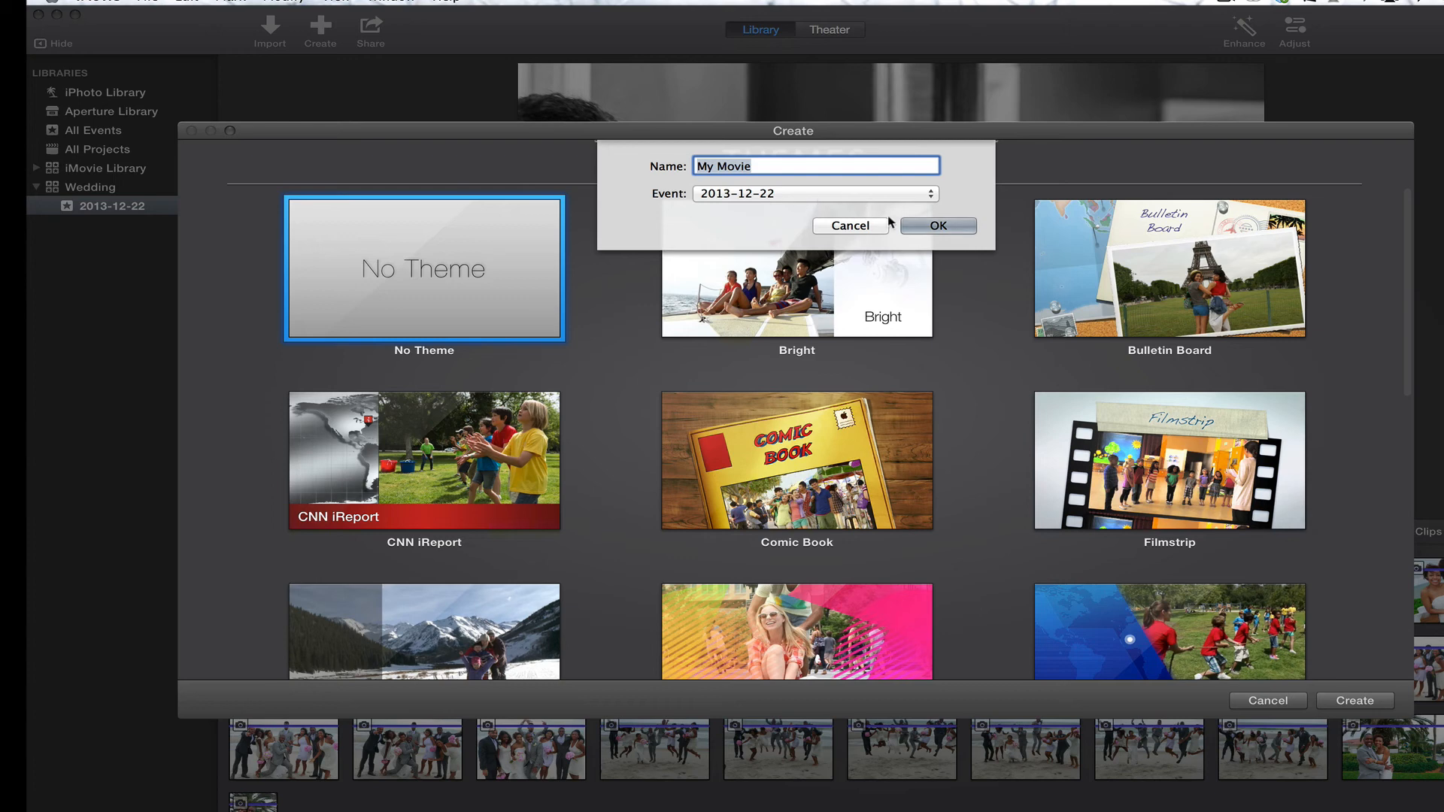
pyautogui.moveTo(885, 186)
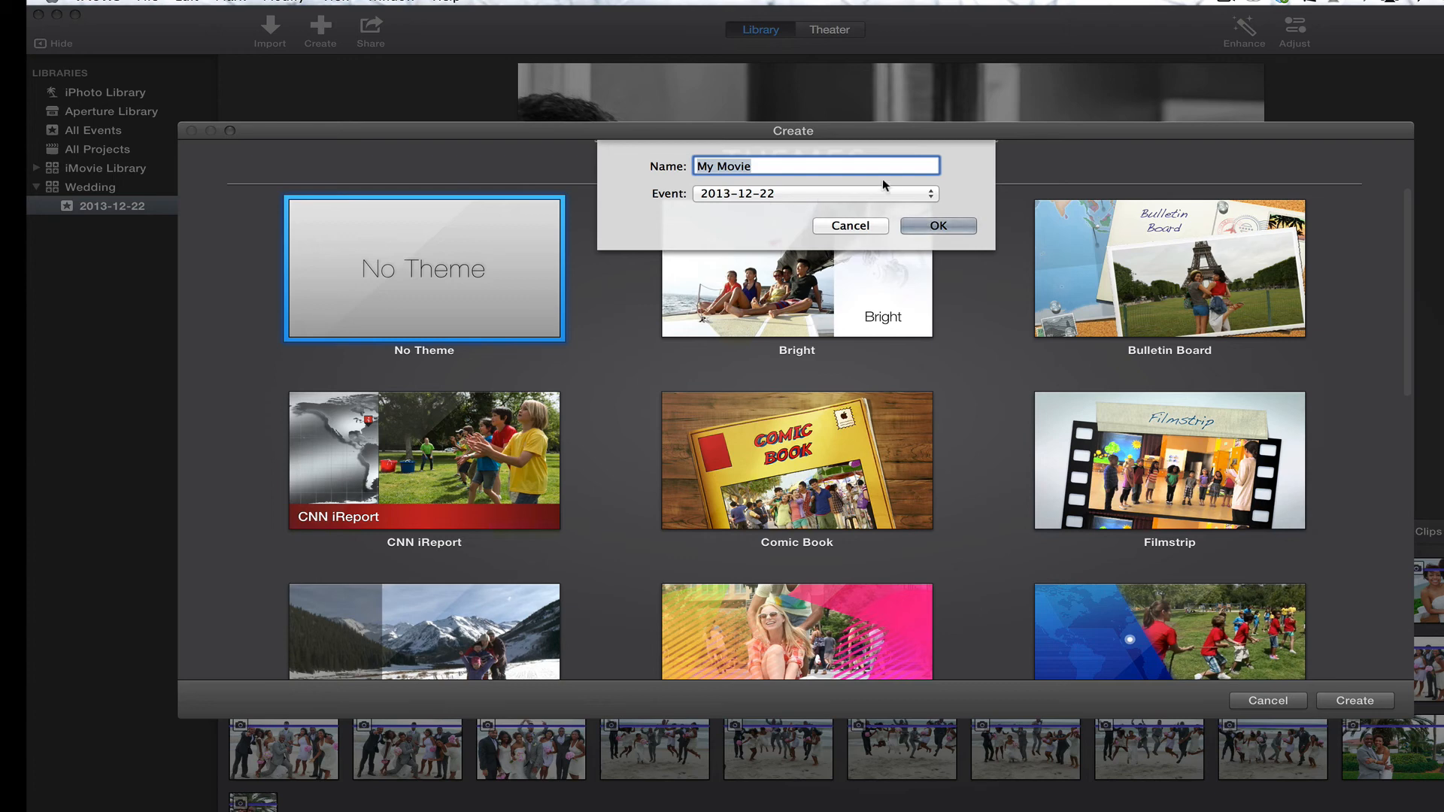
# Name the movie Cephas Slideshow in the 2013-12-22 event and confirm
pyautogui.write('Cephas Slideshow')
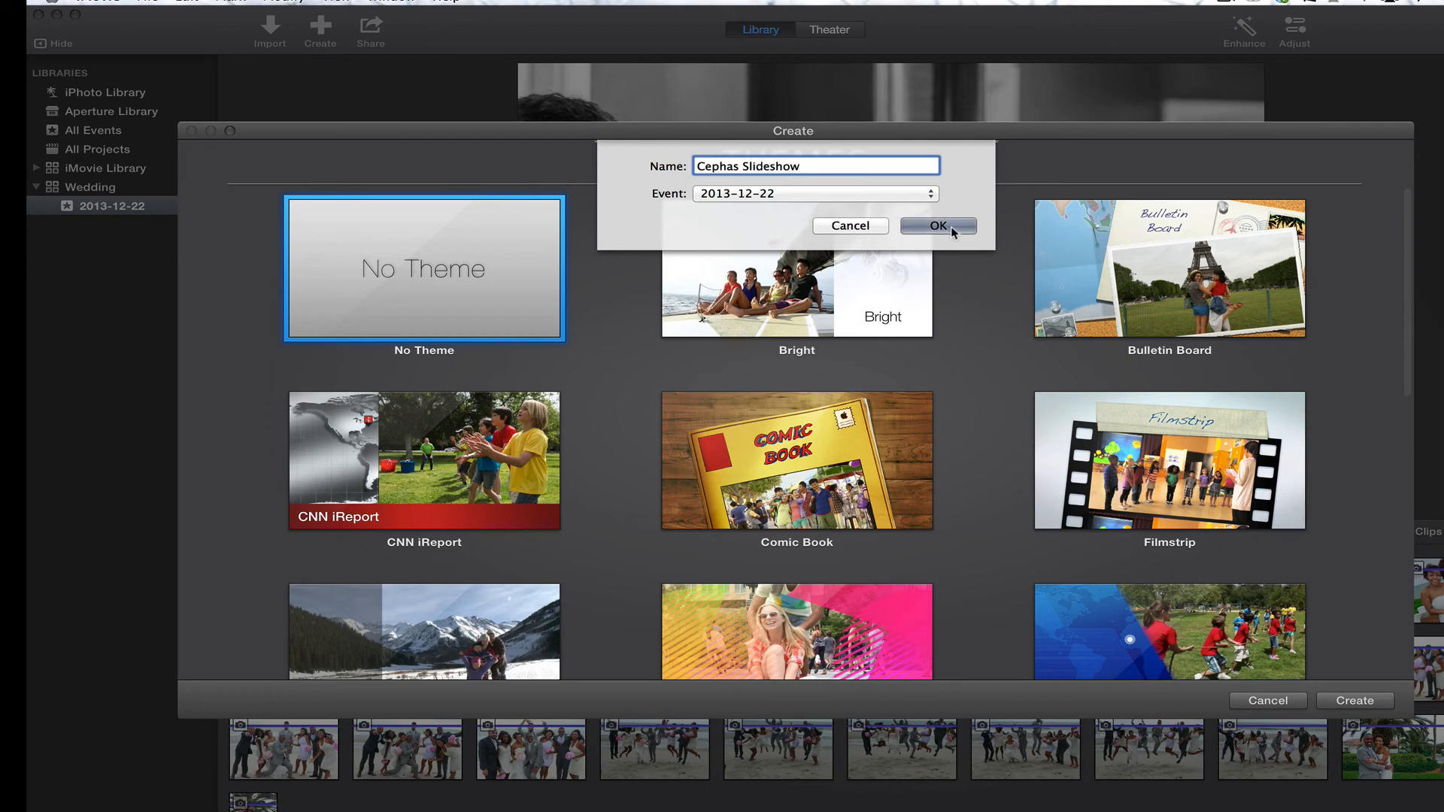
pyautogui.click(938, 226)
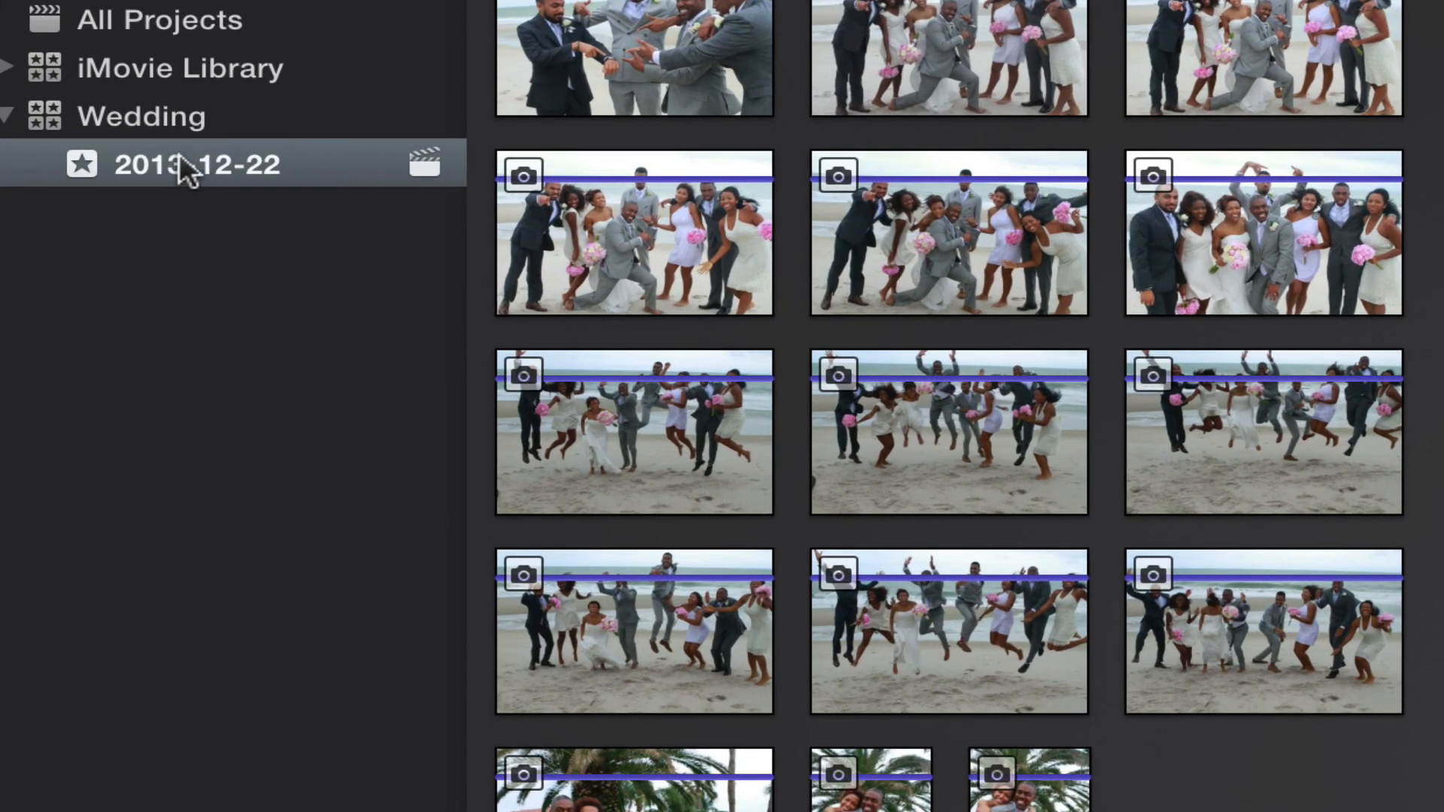
pyautogui.moveTo(203, 188)
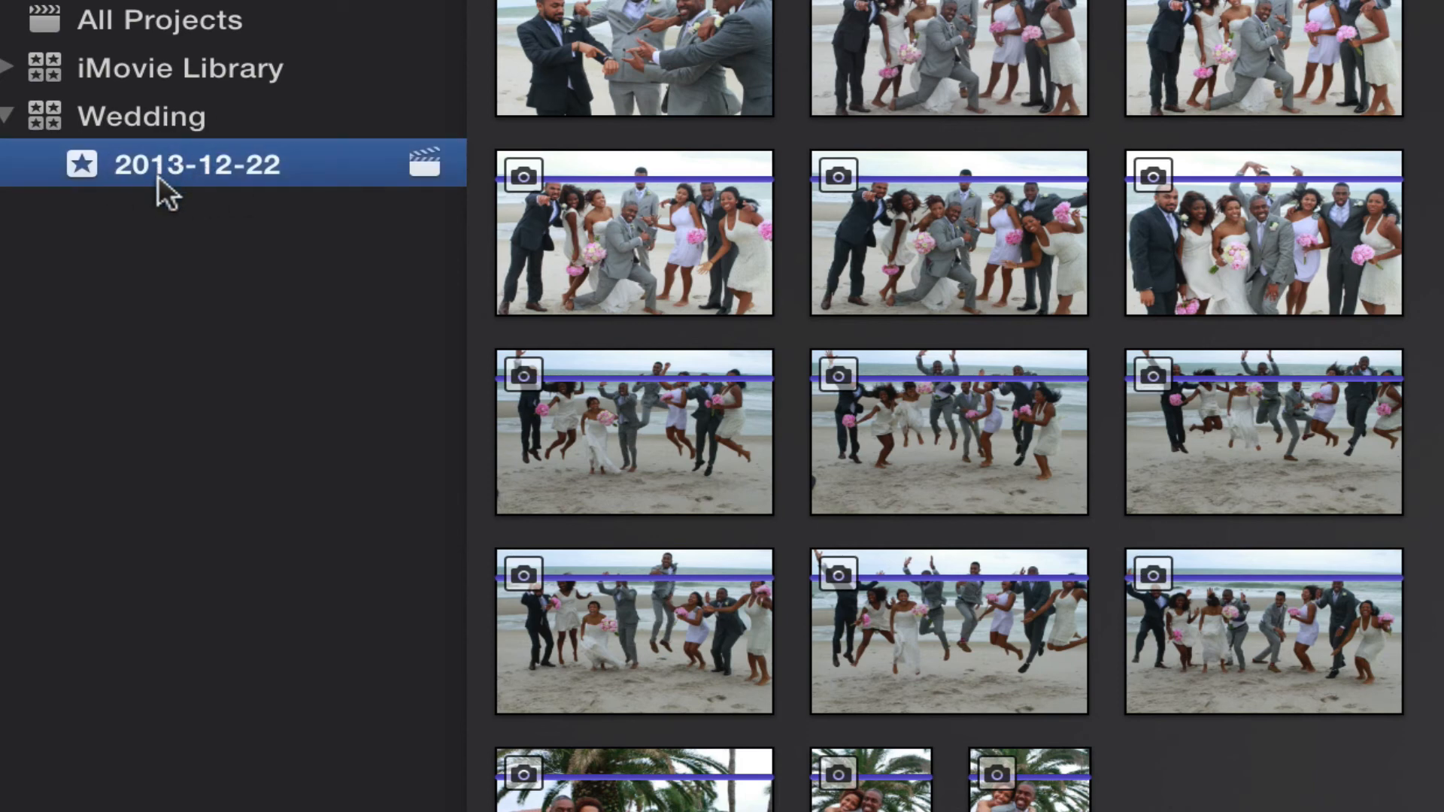
# Change the Wedding library's event name from 2013-12-22 to Cephas Wedding
pyautogui.doubleClick(192, 164)
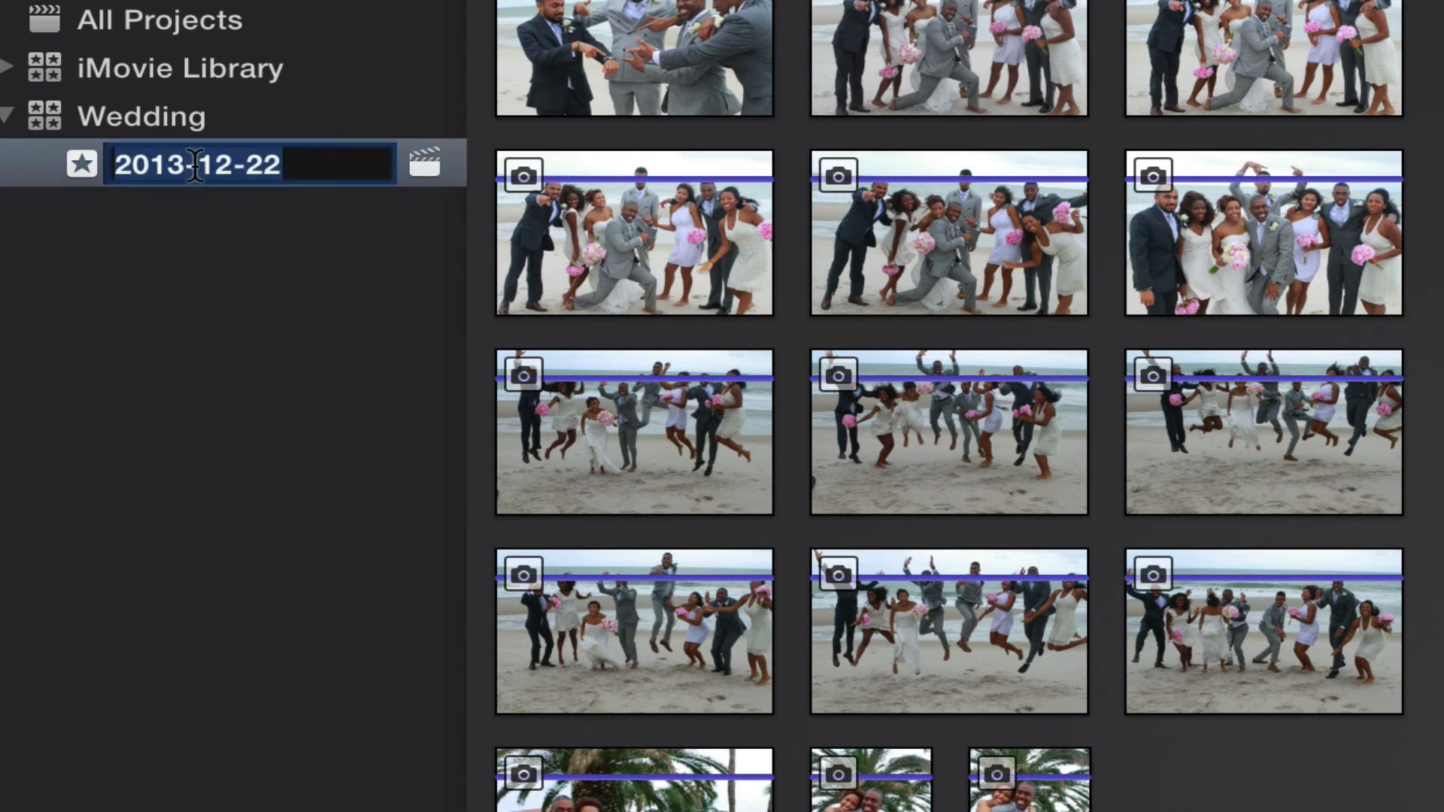
pyautogui.write('Cephas Weddin')
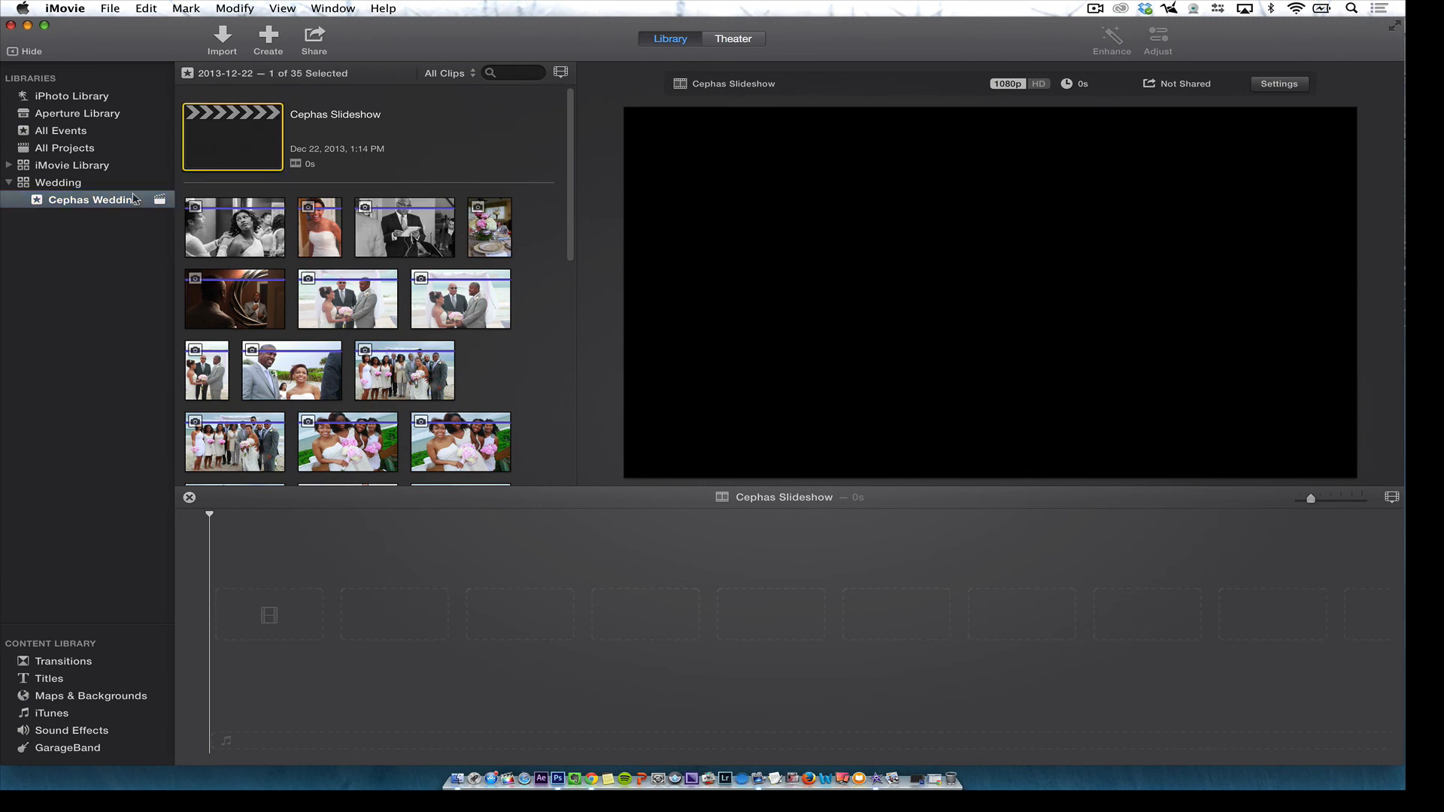
pyautogui.moveTo(281, 132)
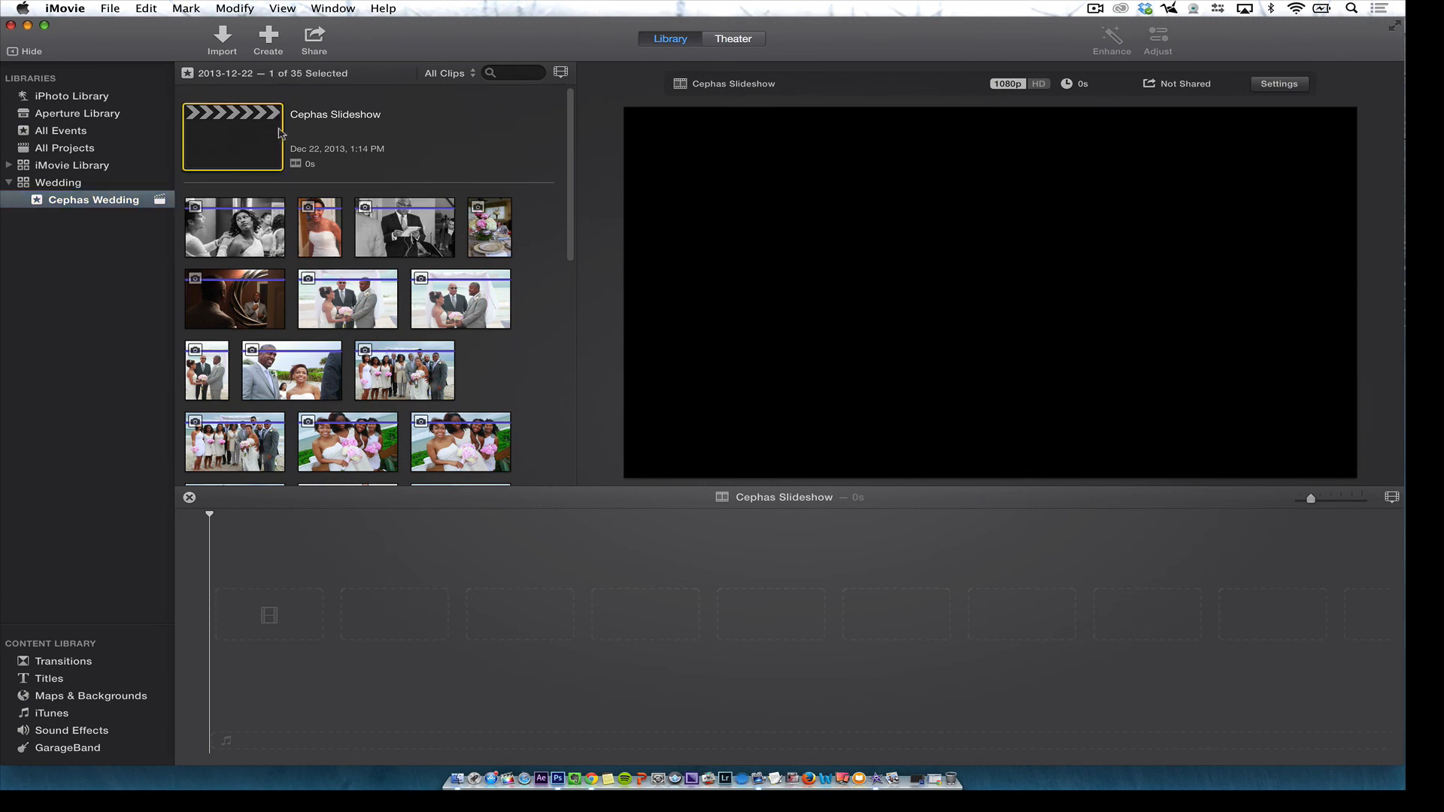
pyautogui.moveTo(239, 170)
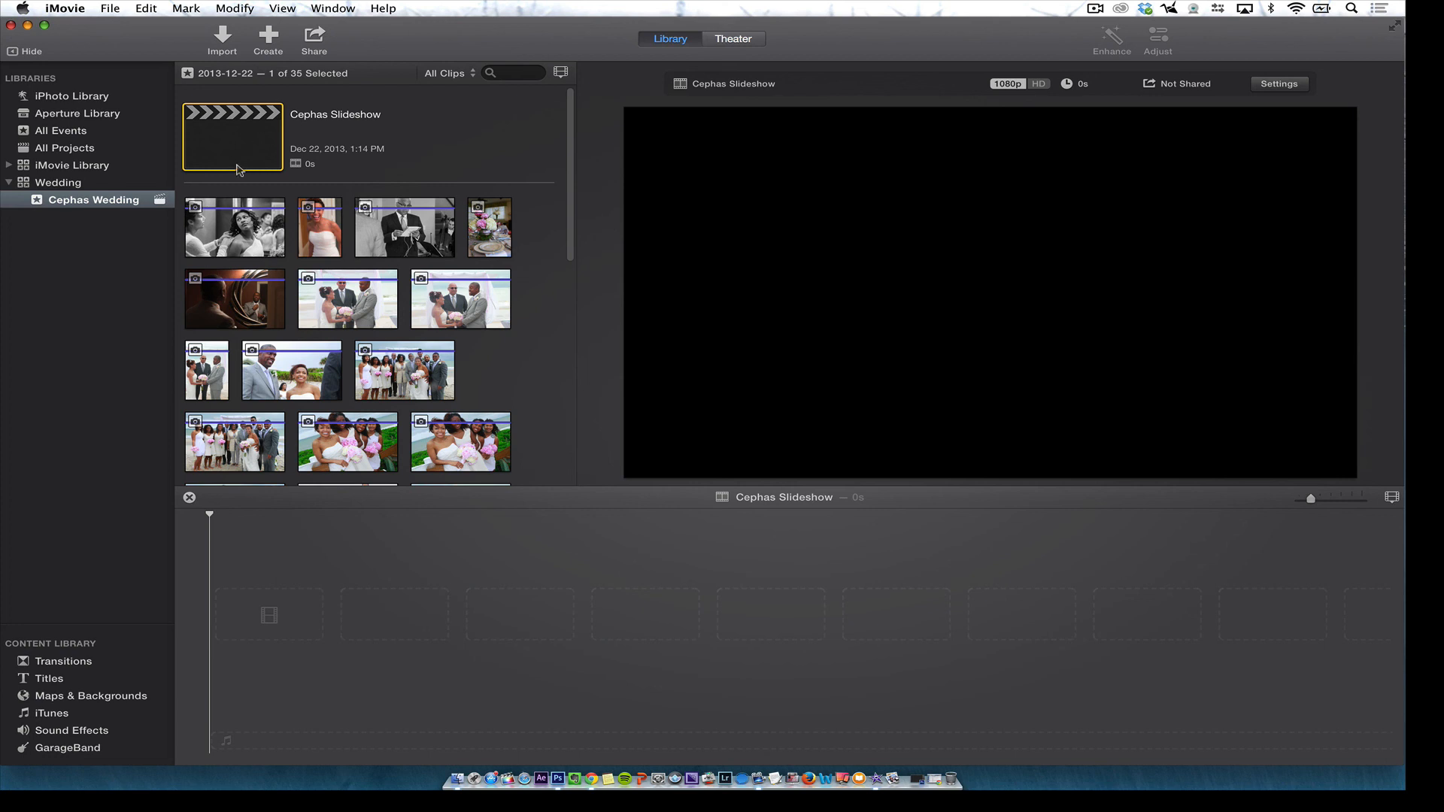
pyautogui.click(93, 199)
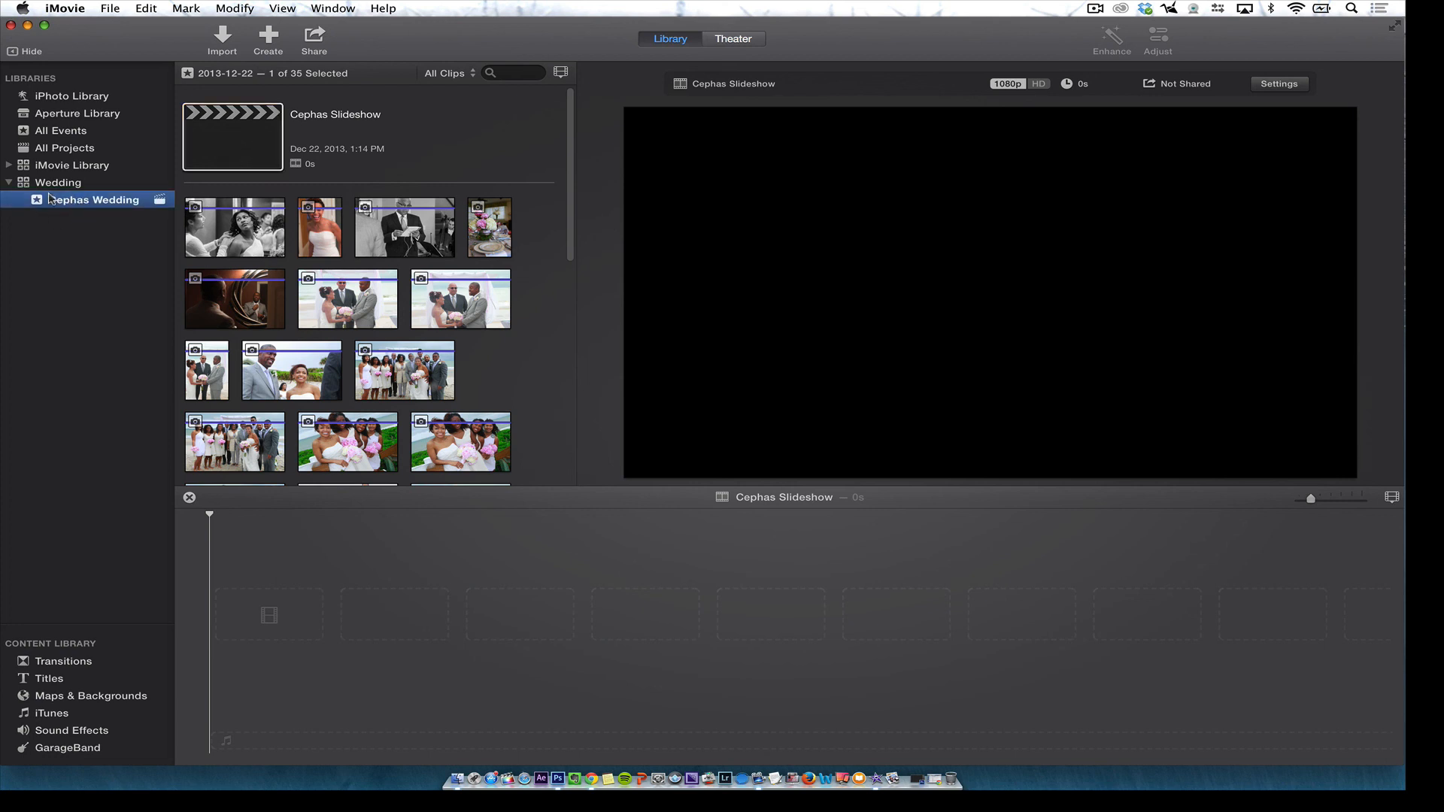
pyautogui.click(58, 183)
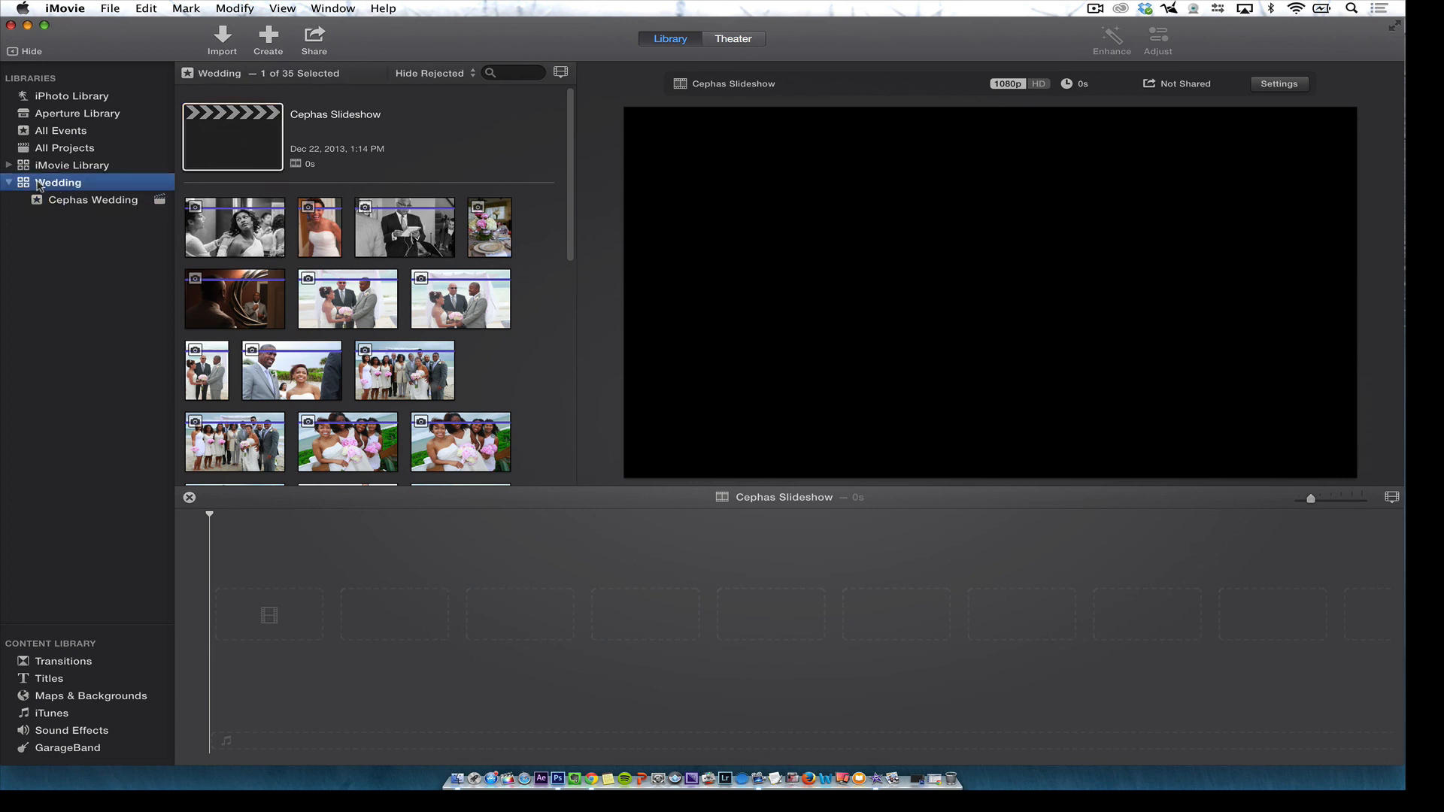
pyautogui.click(93, 199)
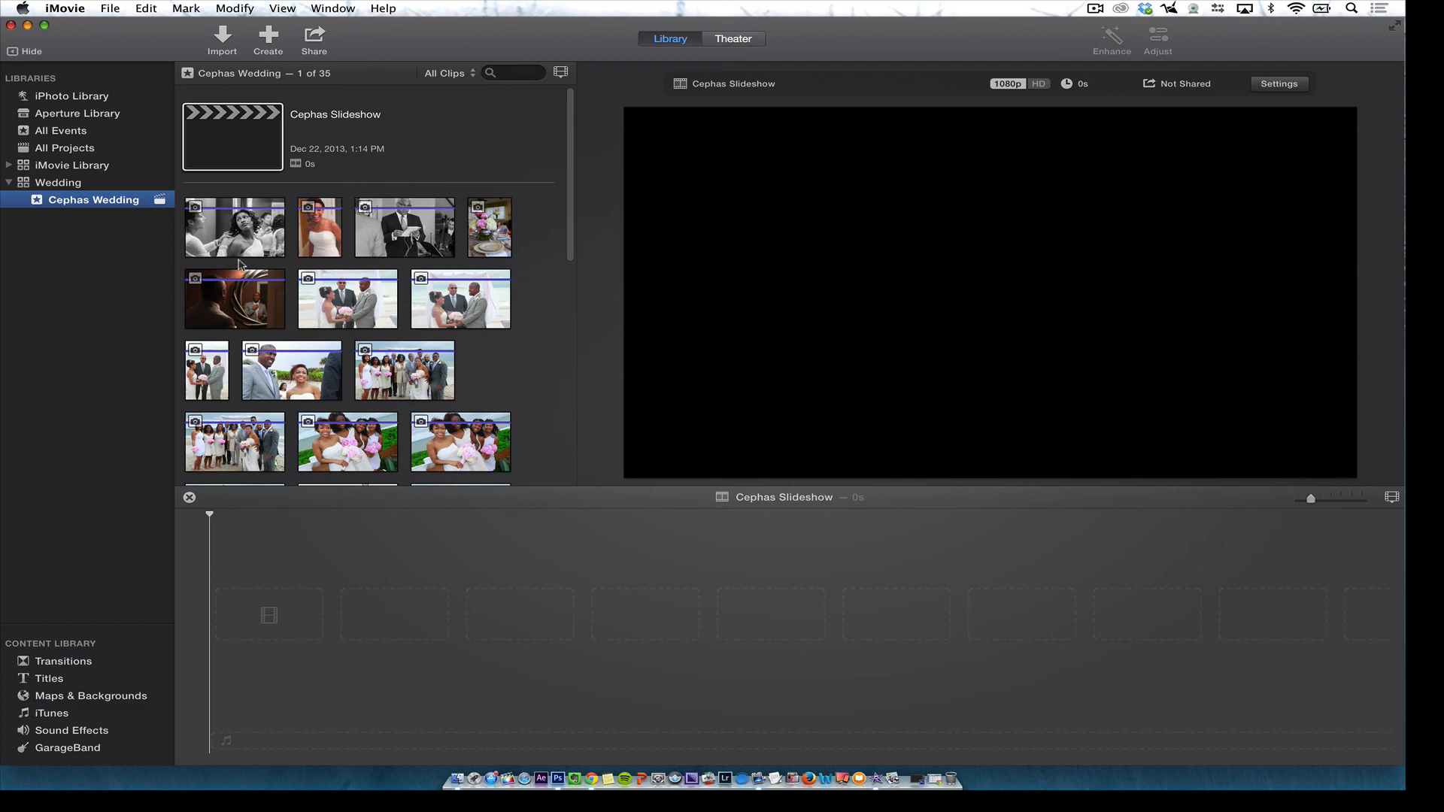
pyautogui.moveTo(404, 228)
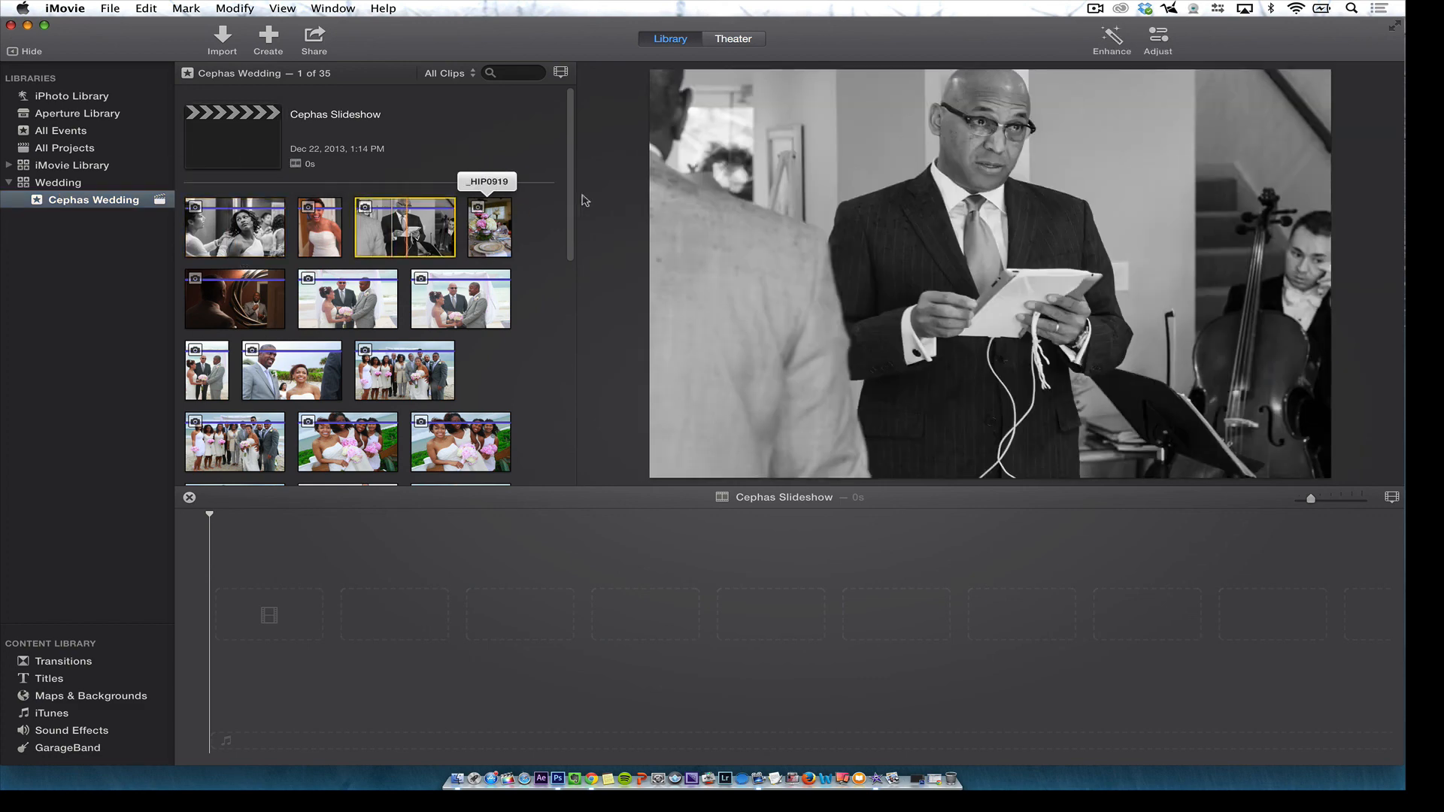
pyautogui.scroll(-3)
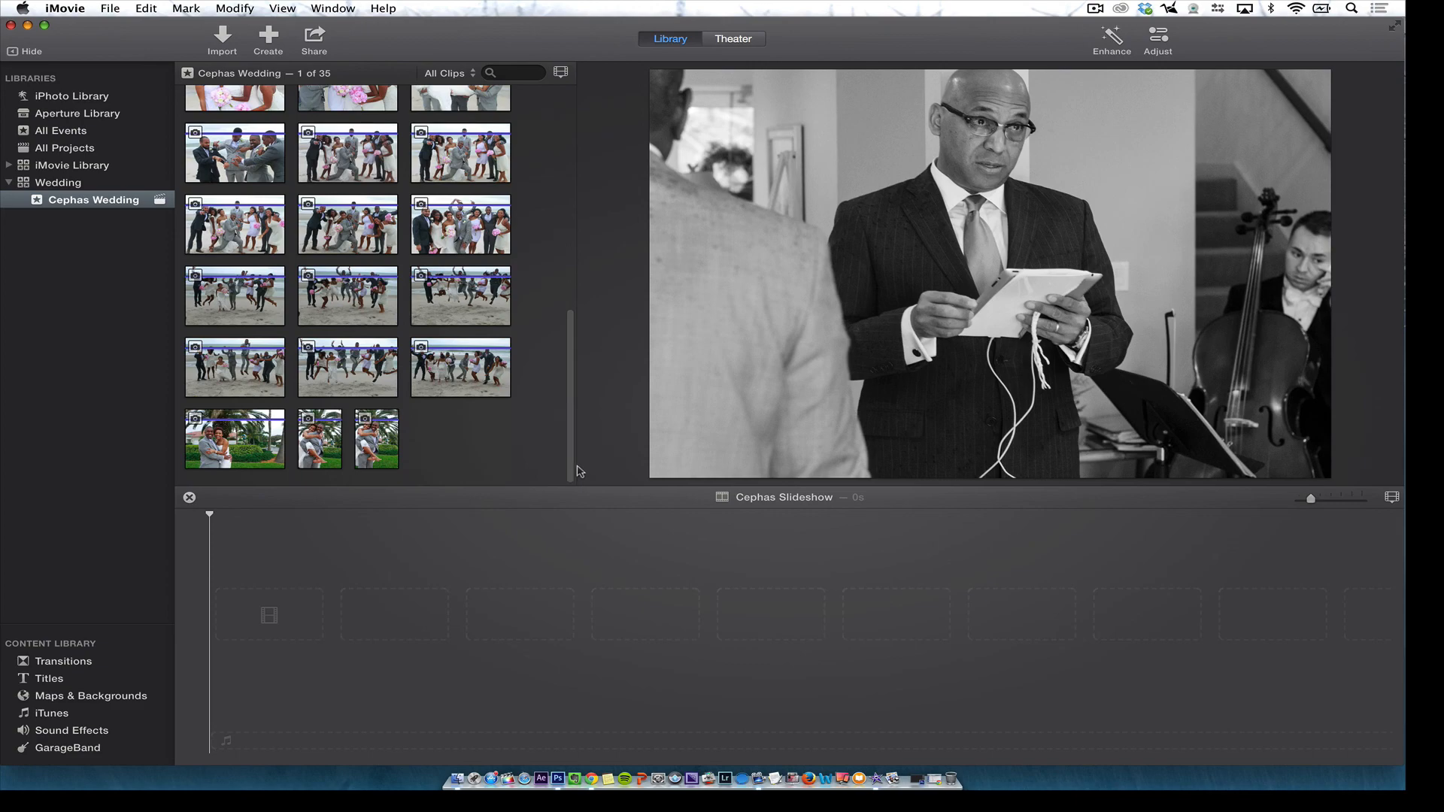